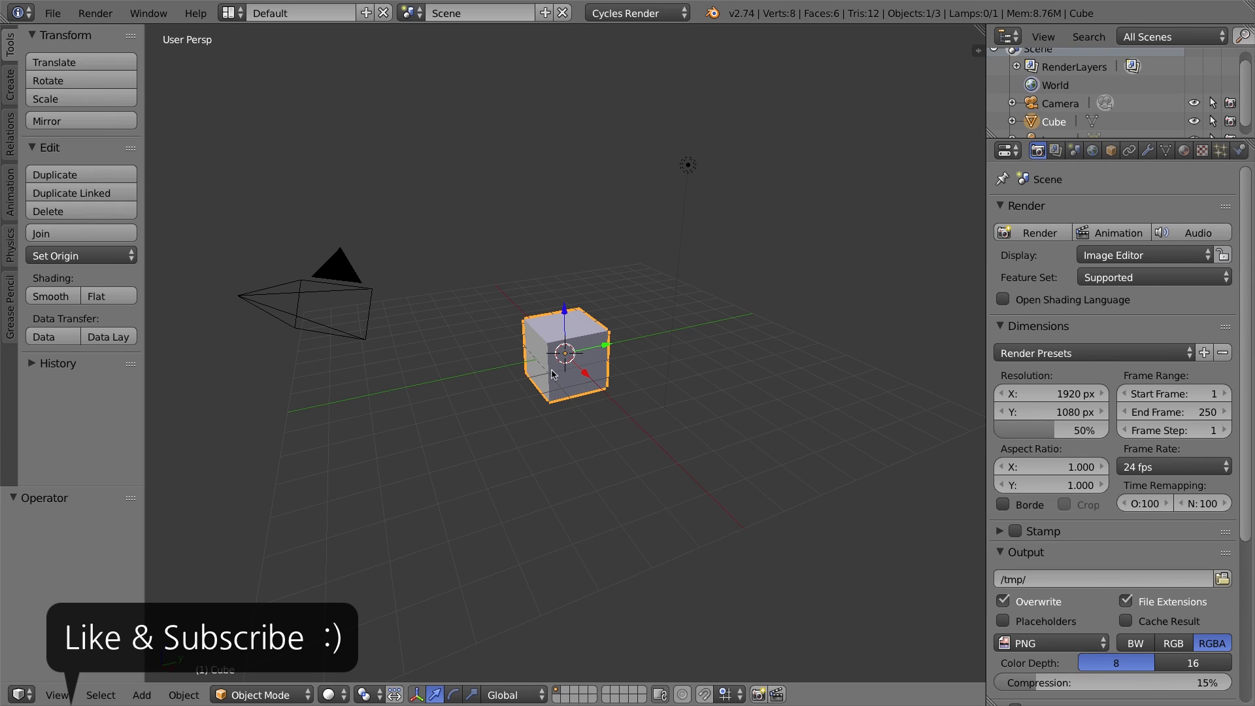
pyautogui.moveTo(298, 389)
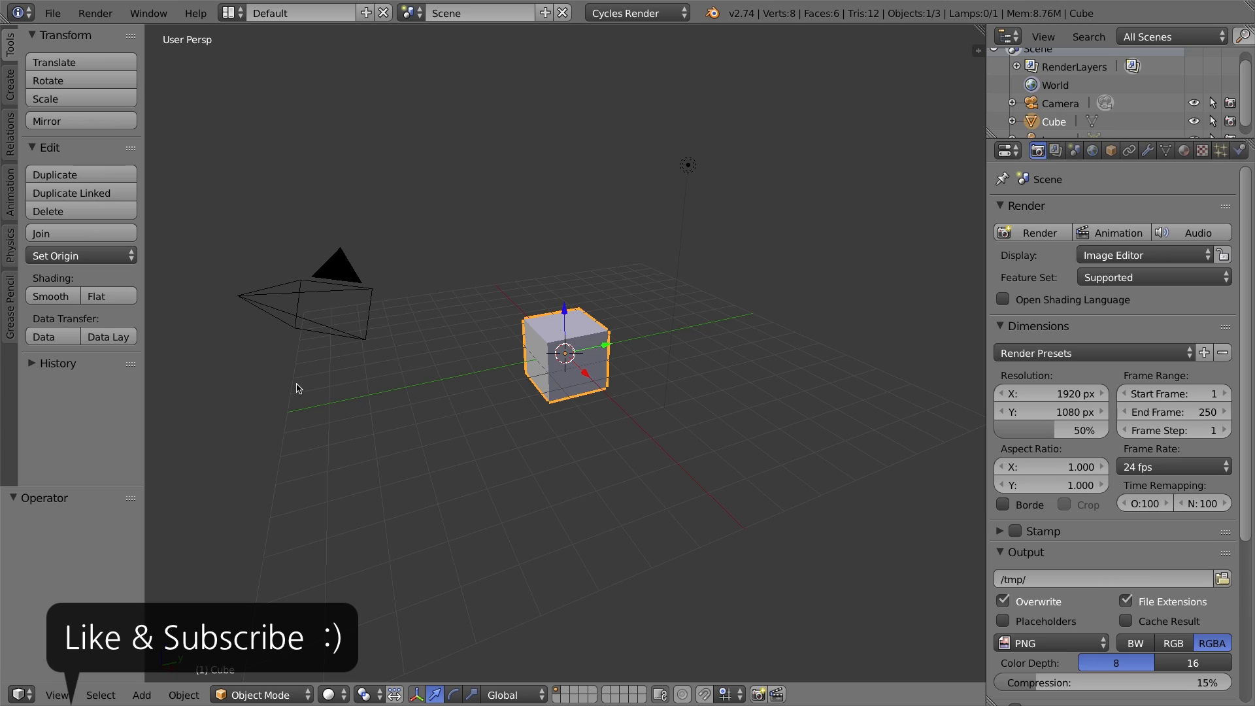
pyautogui.moveTo(300, 385)
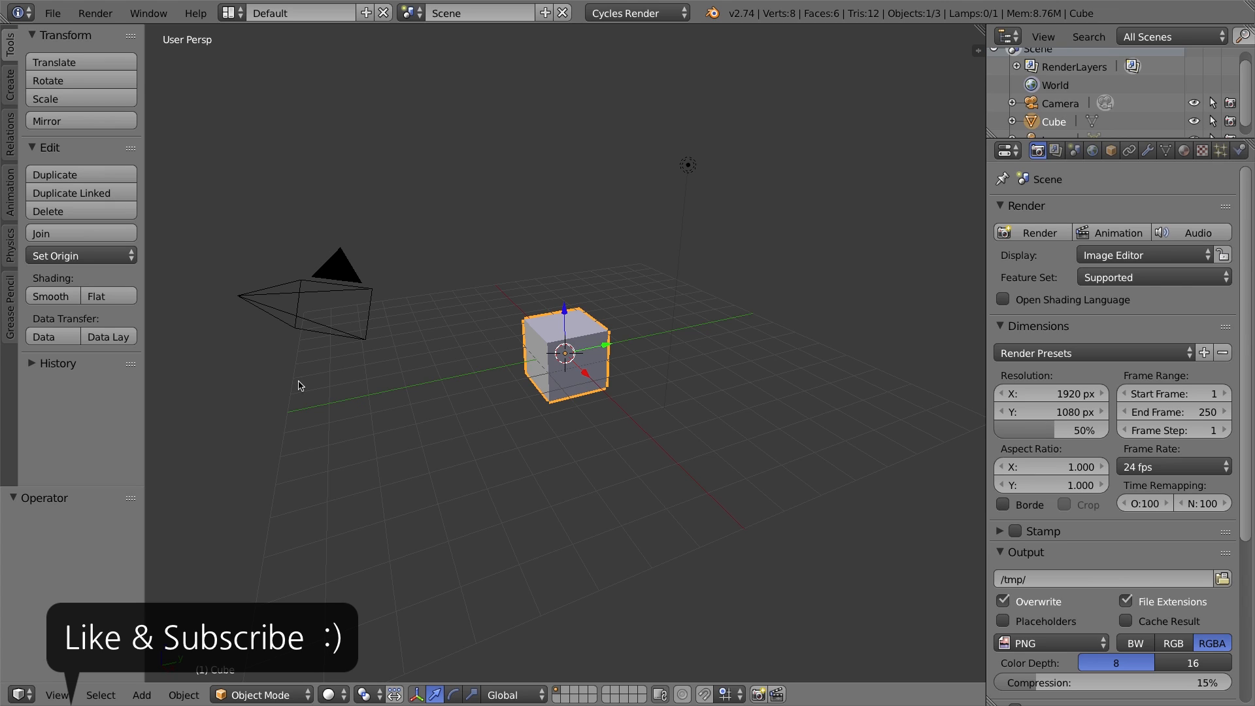
pyautogui.moveTo(604, 246)
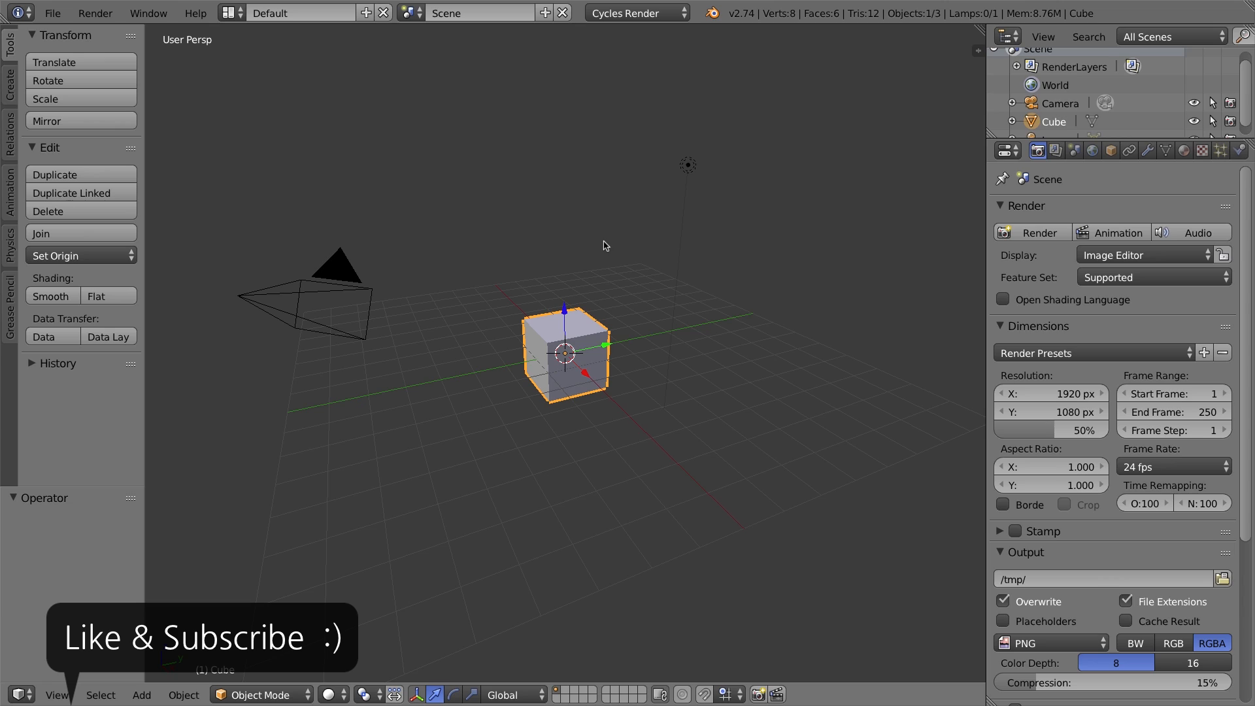
pyautogui.moveTo(605, 419)
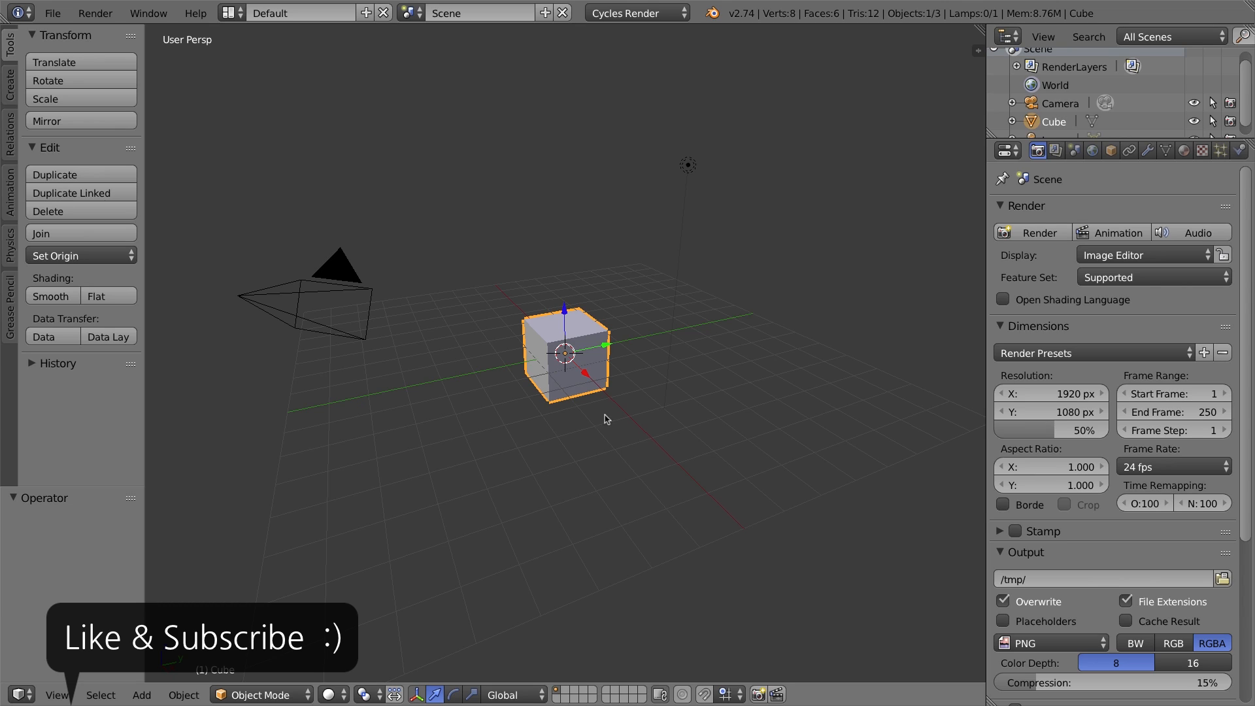
pyautogui.moveTo(471, 376)
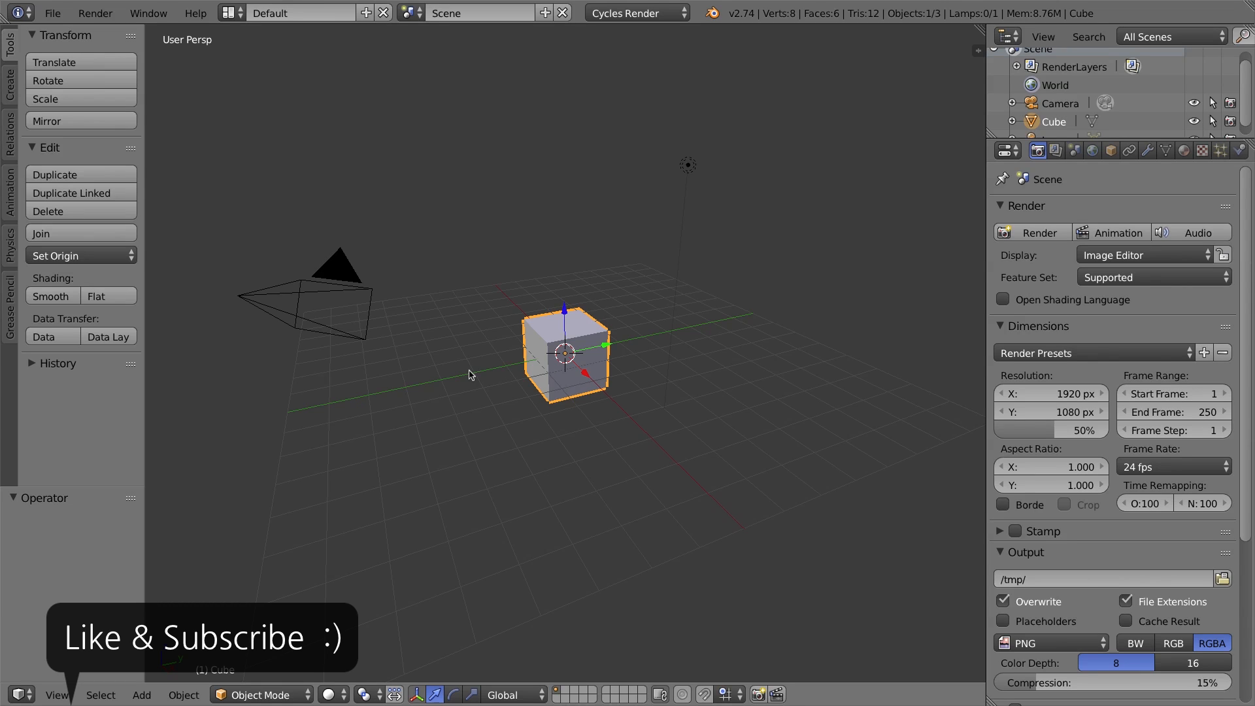
pyautogui.moveTo(353, 400)
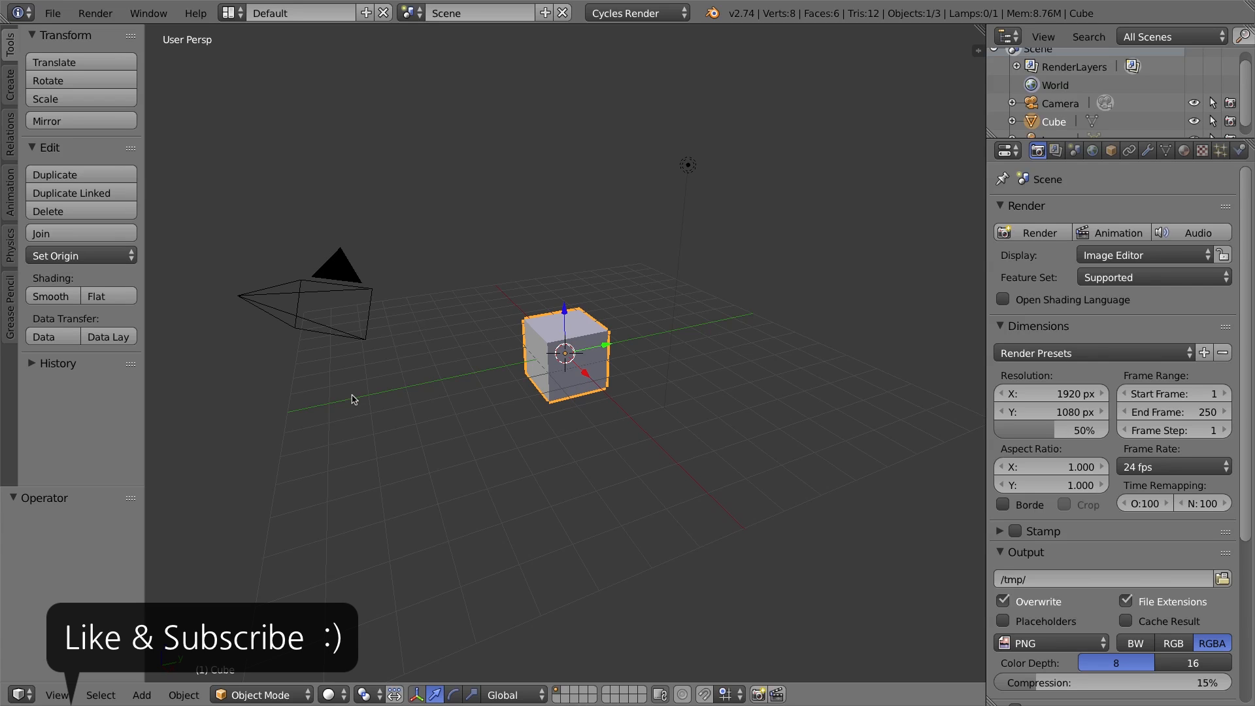
pyautogui.moveTo(313, 378)
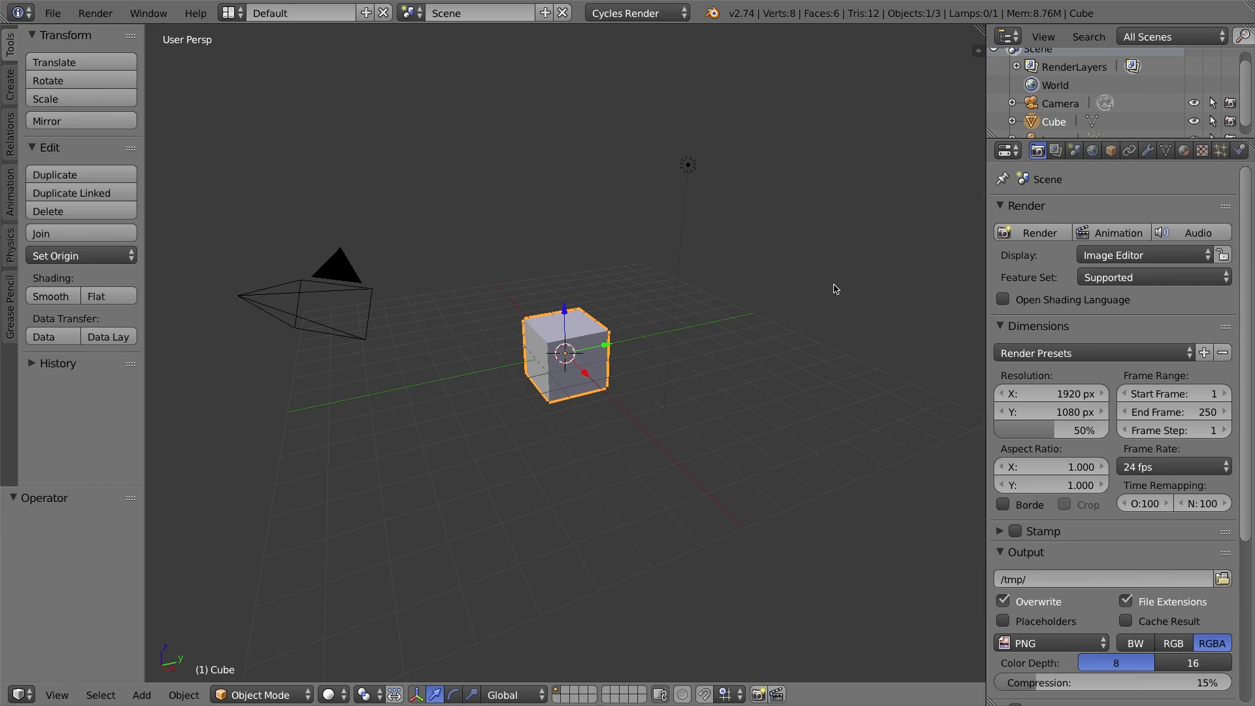
pyautogui.moveTo(846, 278)
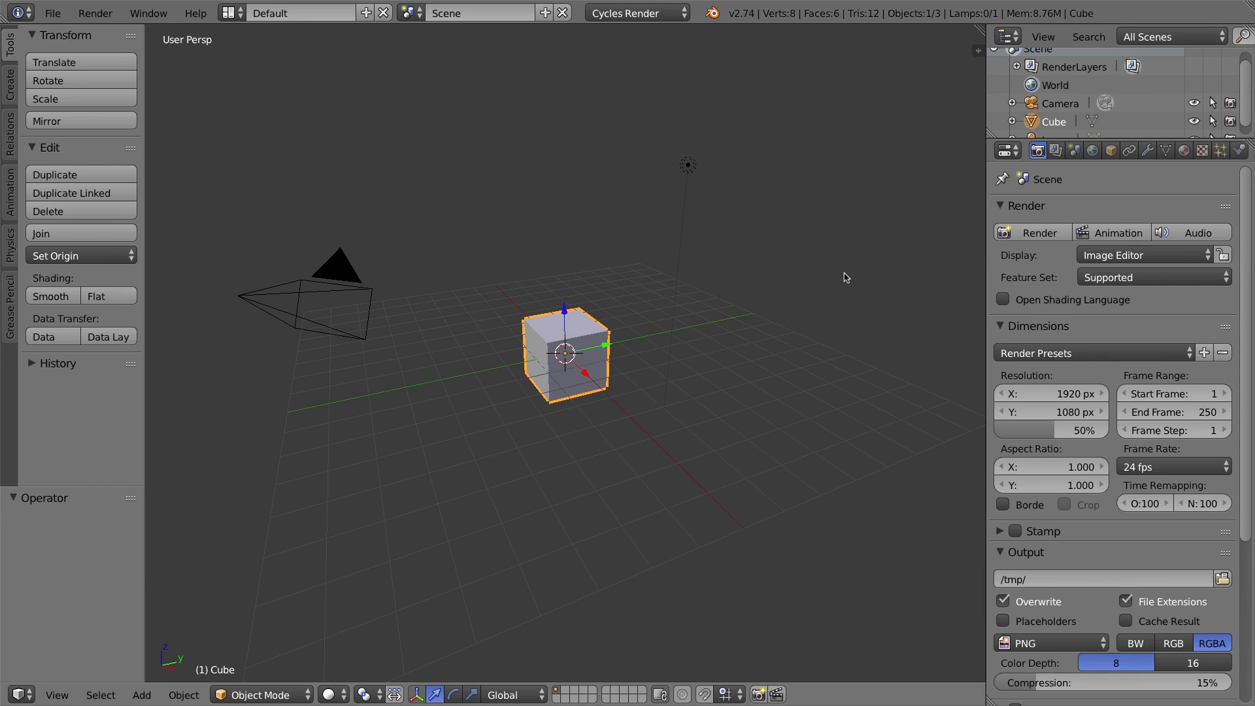
pyautogui.moveTo(421, 399)
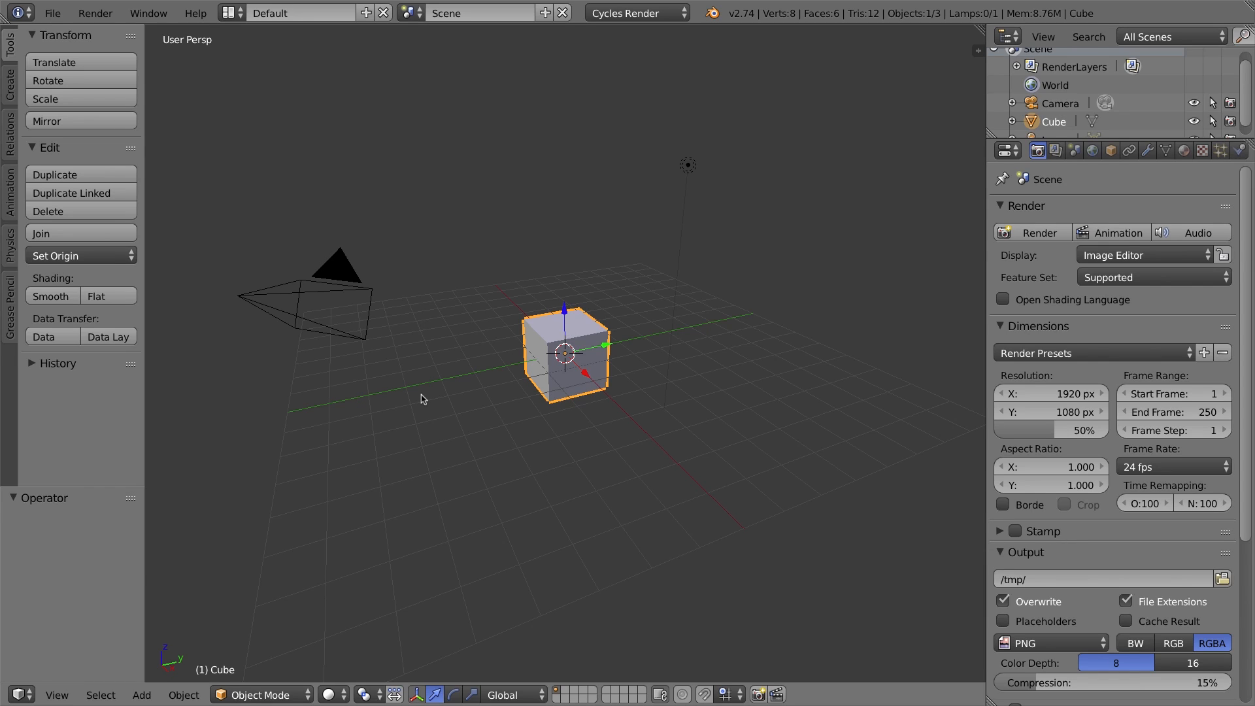
pyautogui.moveTo(375, 378)
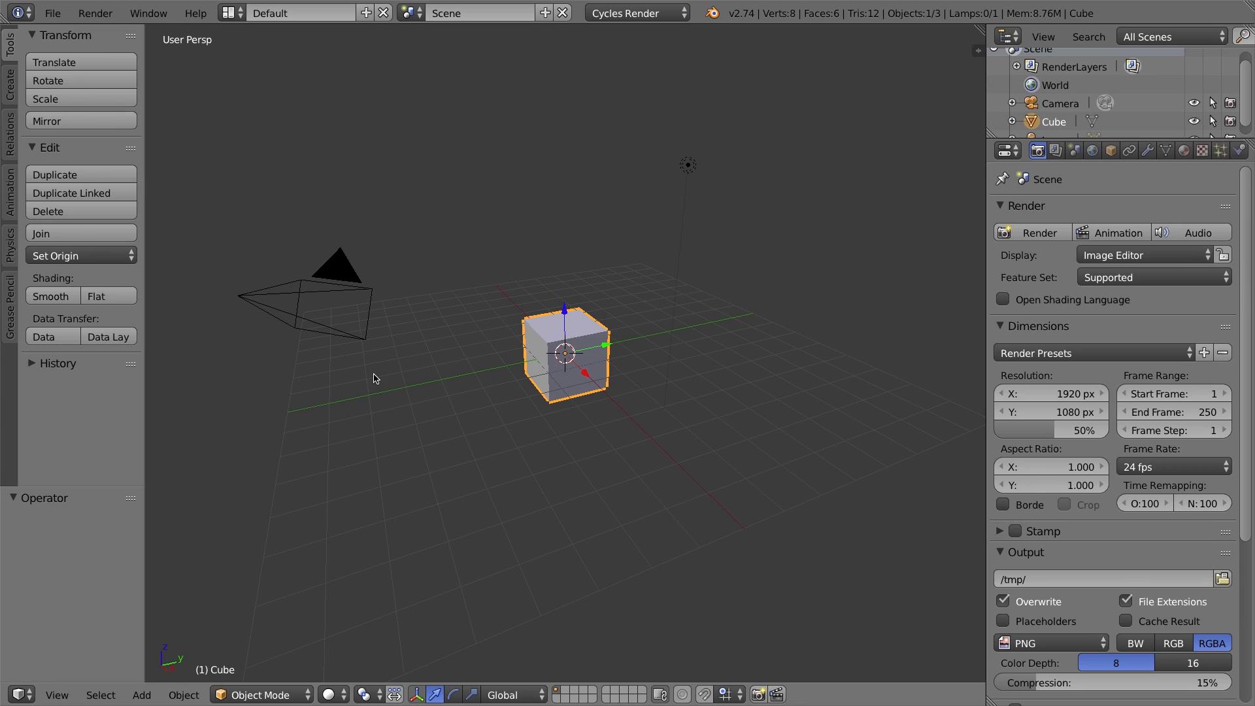
pyautogui.moveTo(858, 261)
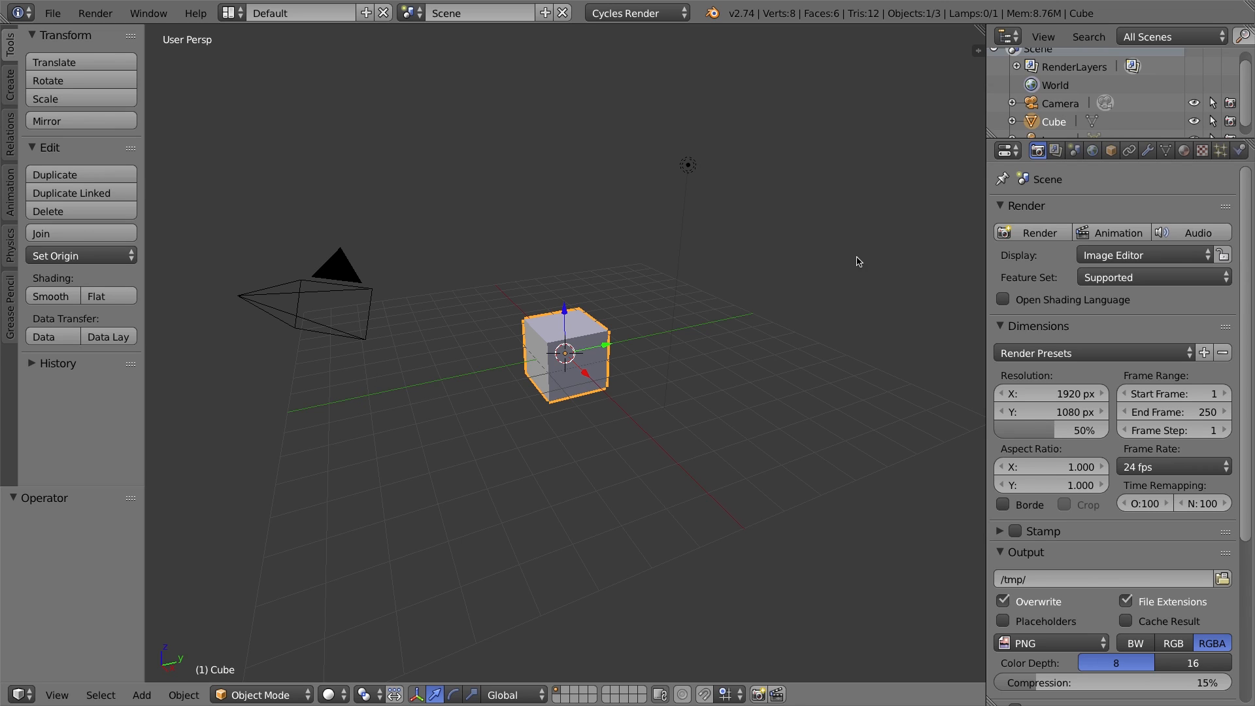
pyautogui.moveTo(868, 268)
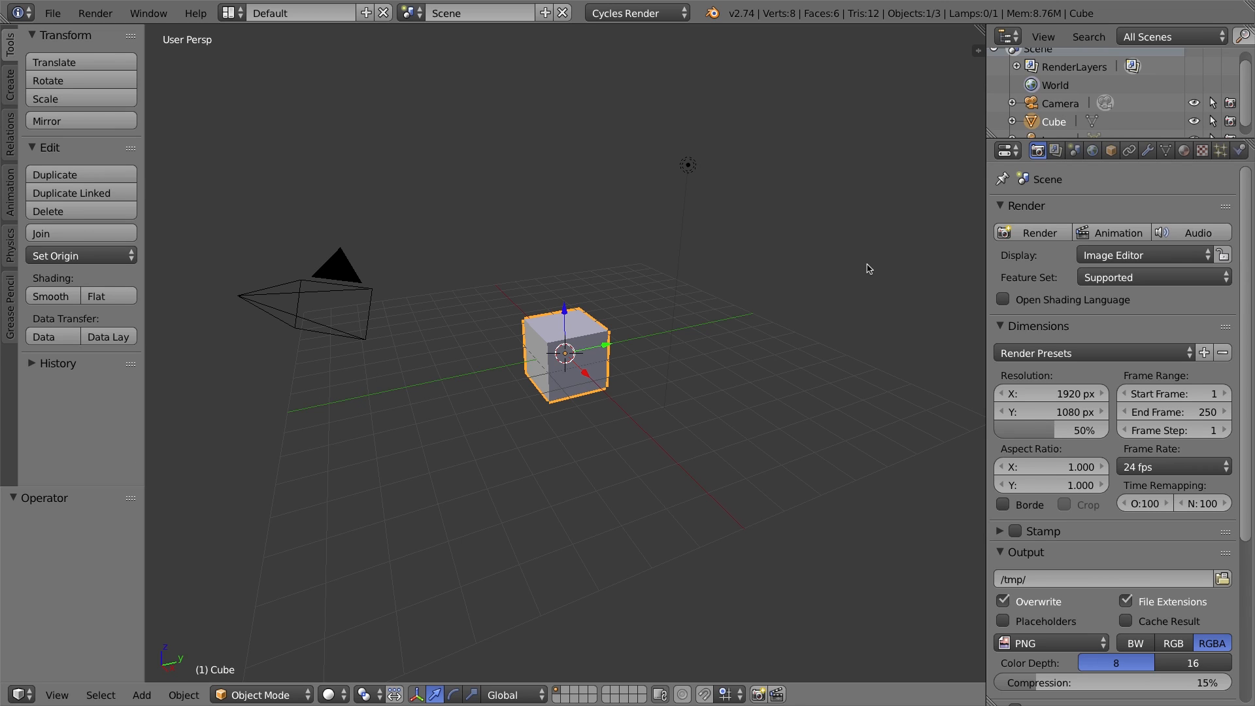
pyautogui.moveTo(582, 371)
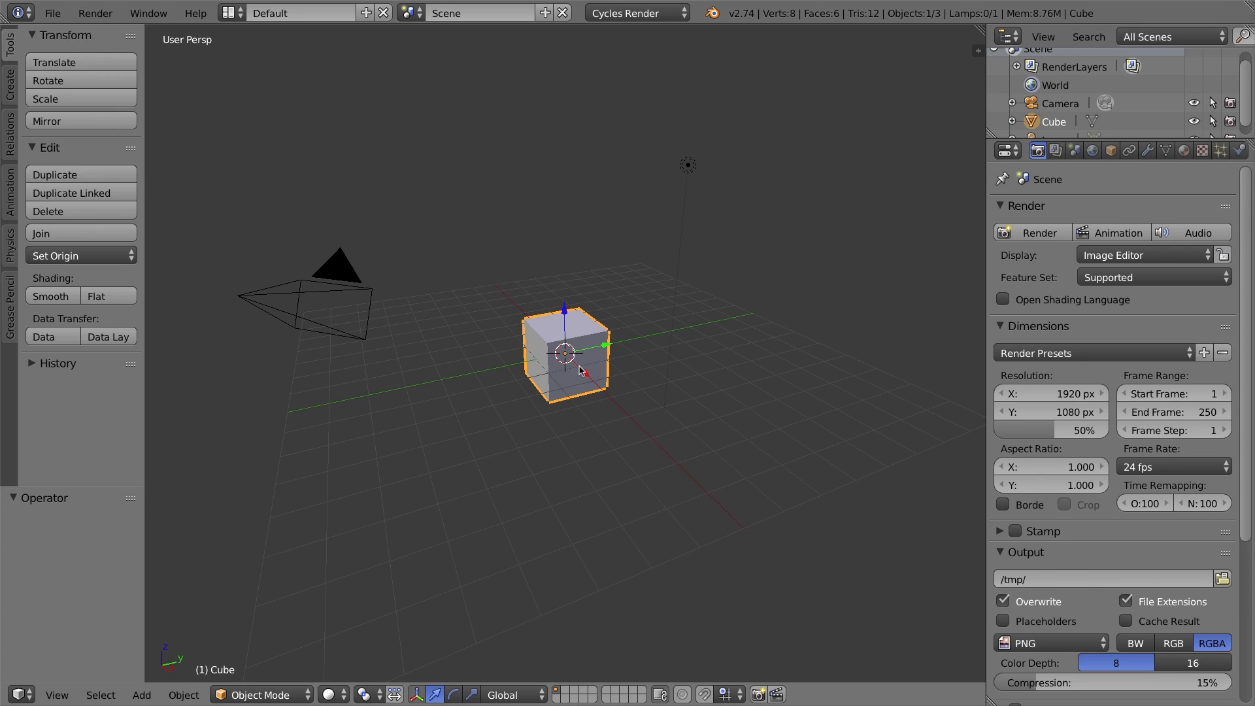
pyautogui.moveTo(587, 363)
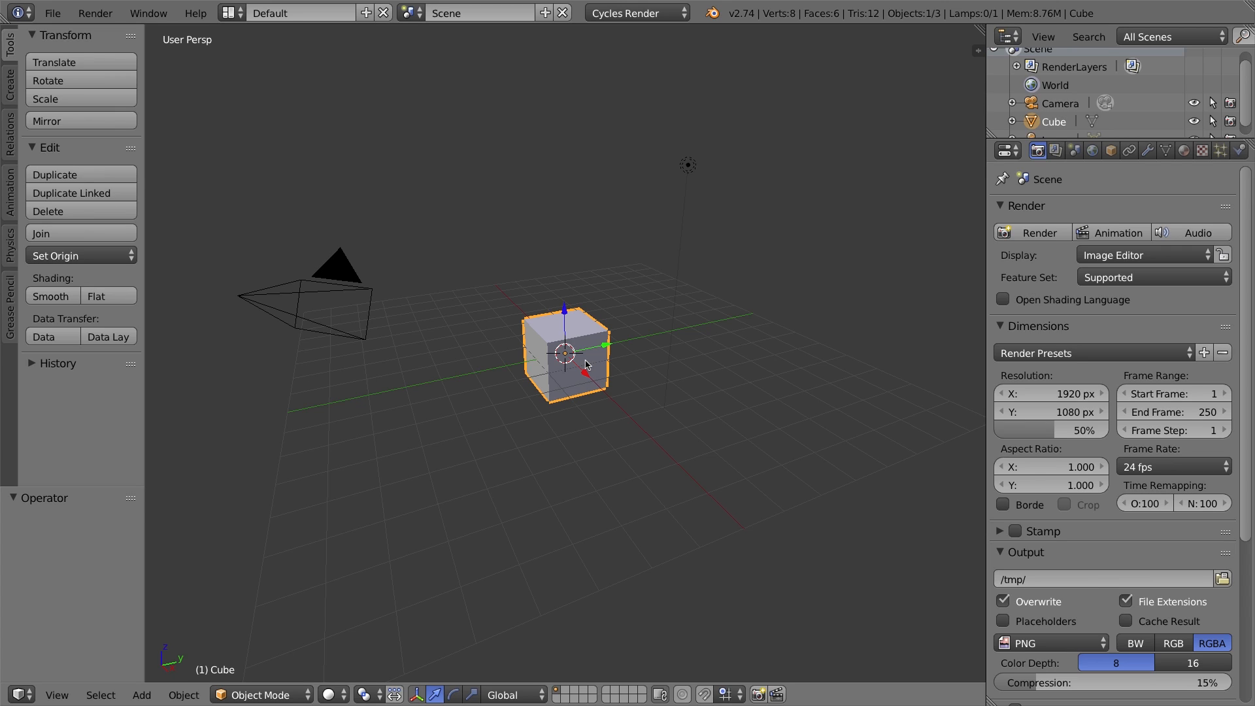
pyautogui.moveTo(645, 23)
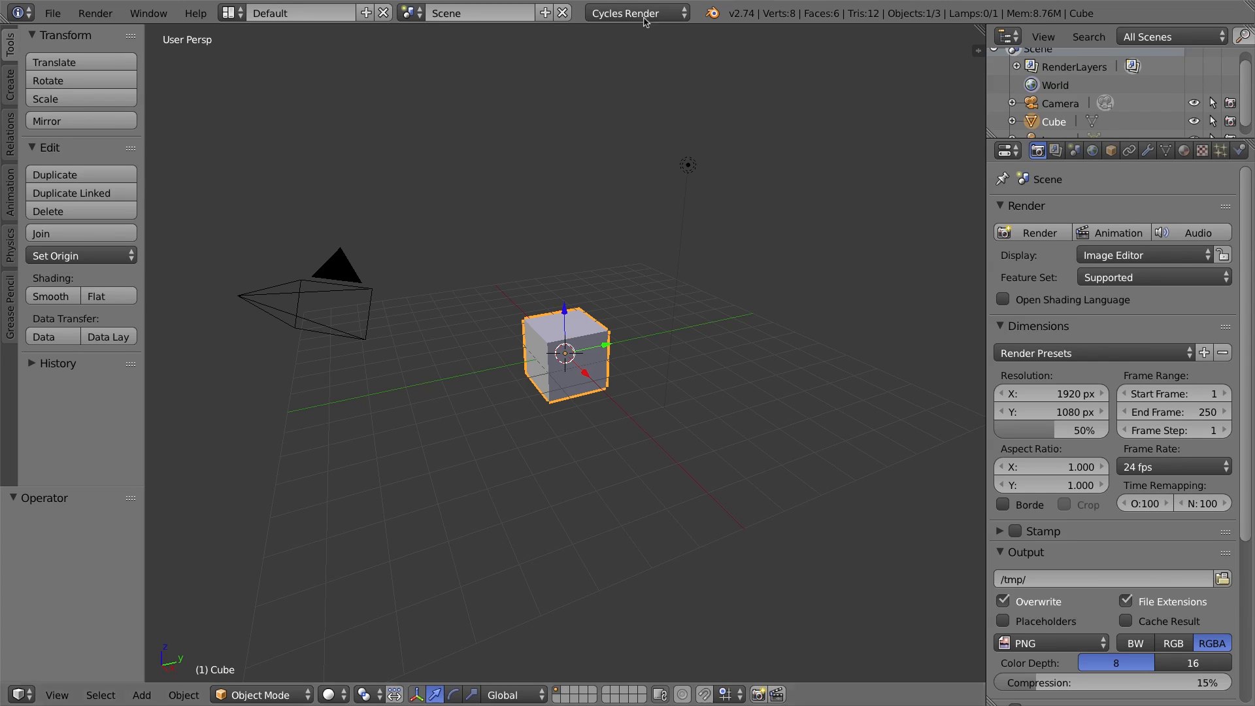
# Switch the render engine to Blender Game and make the lower area a Logic Editor
pyautogui.click(632, 13)
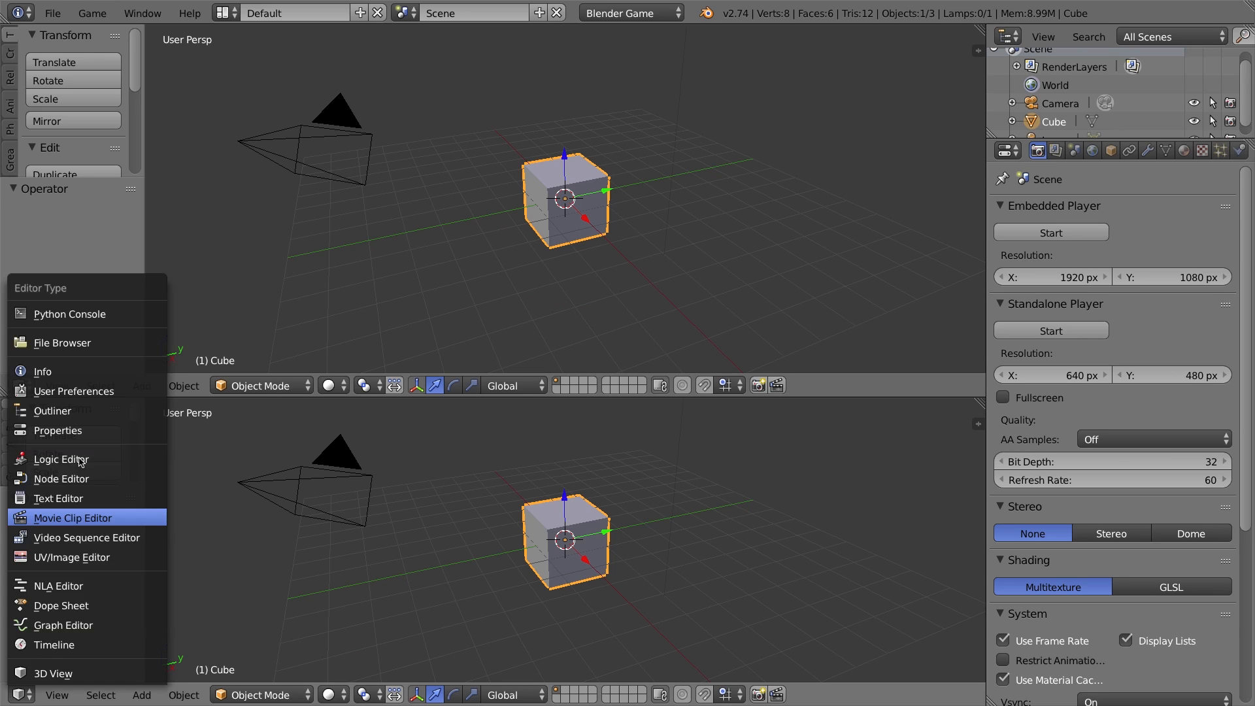
pyautogui.click(61, 459)
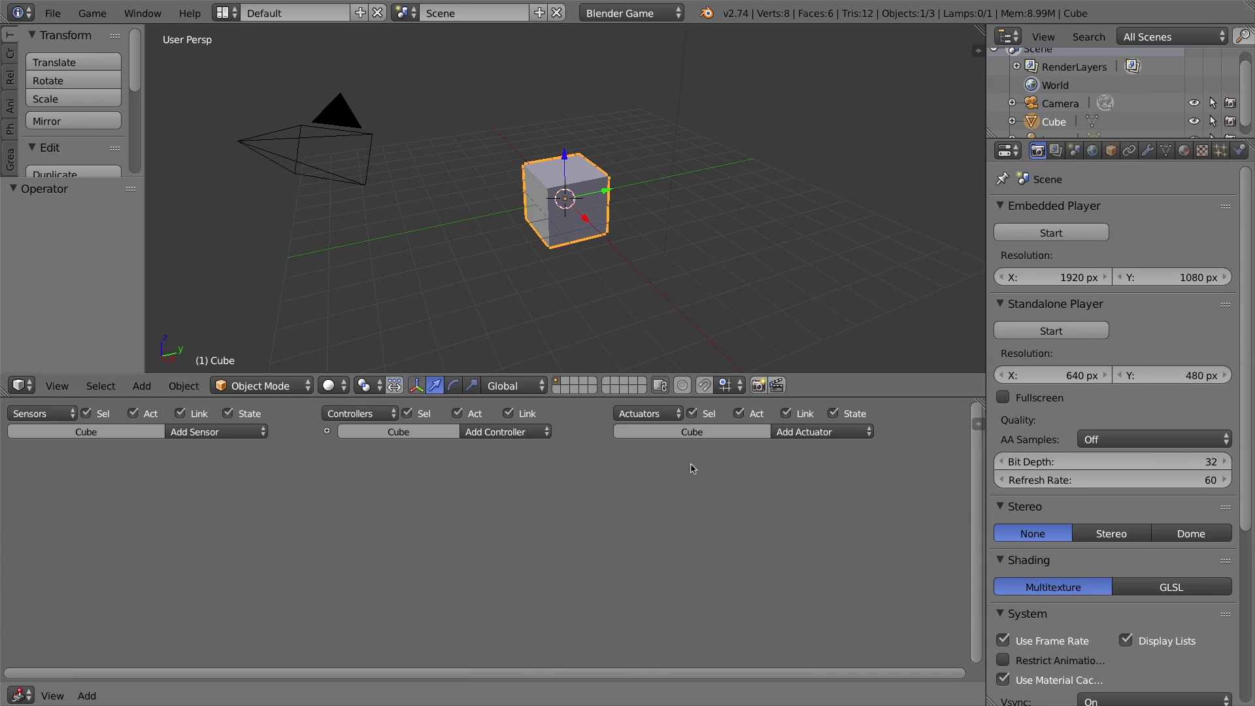
pyautogui.moveTo(606, 171)
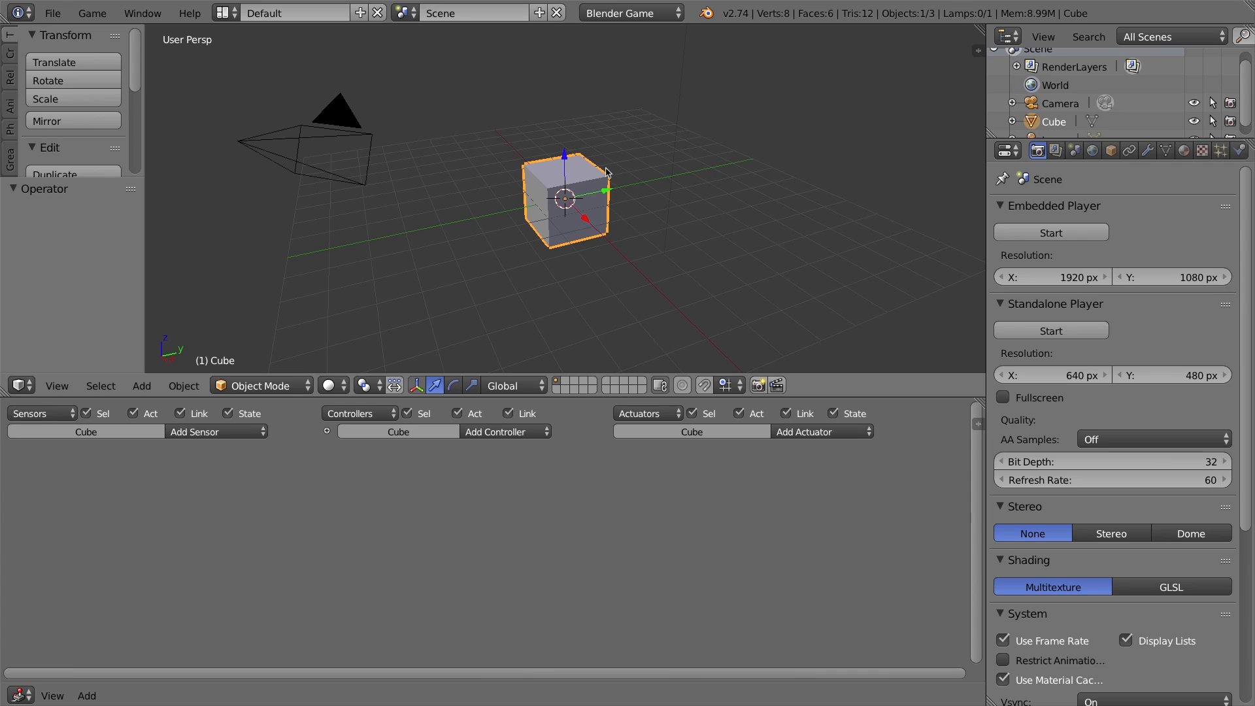
pyautogui.moveTo(609, 172); pyautogui.dragTo(880, 212)
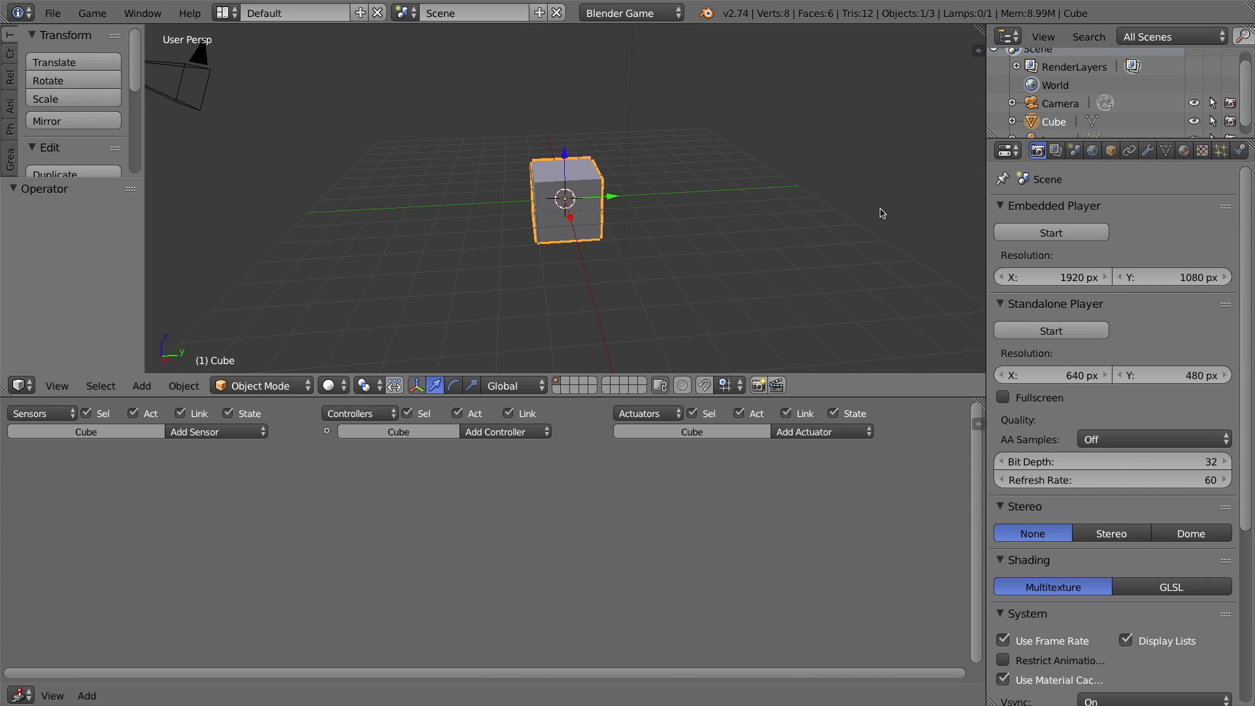
pyautogui.moveTo(838, 210)
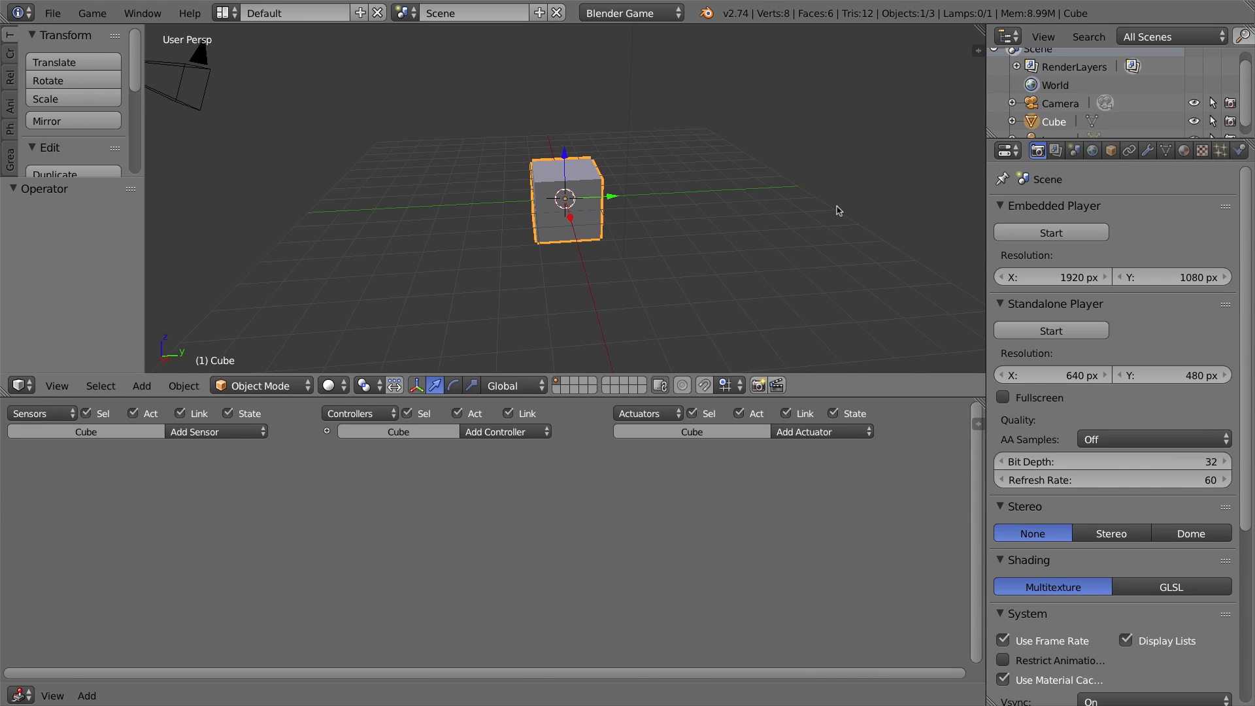
pyautogui.moveTo(847, 186)
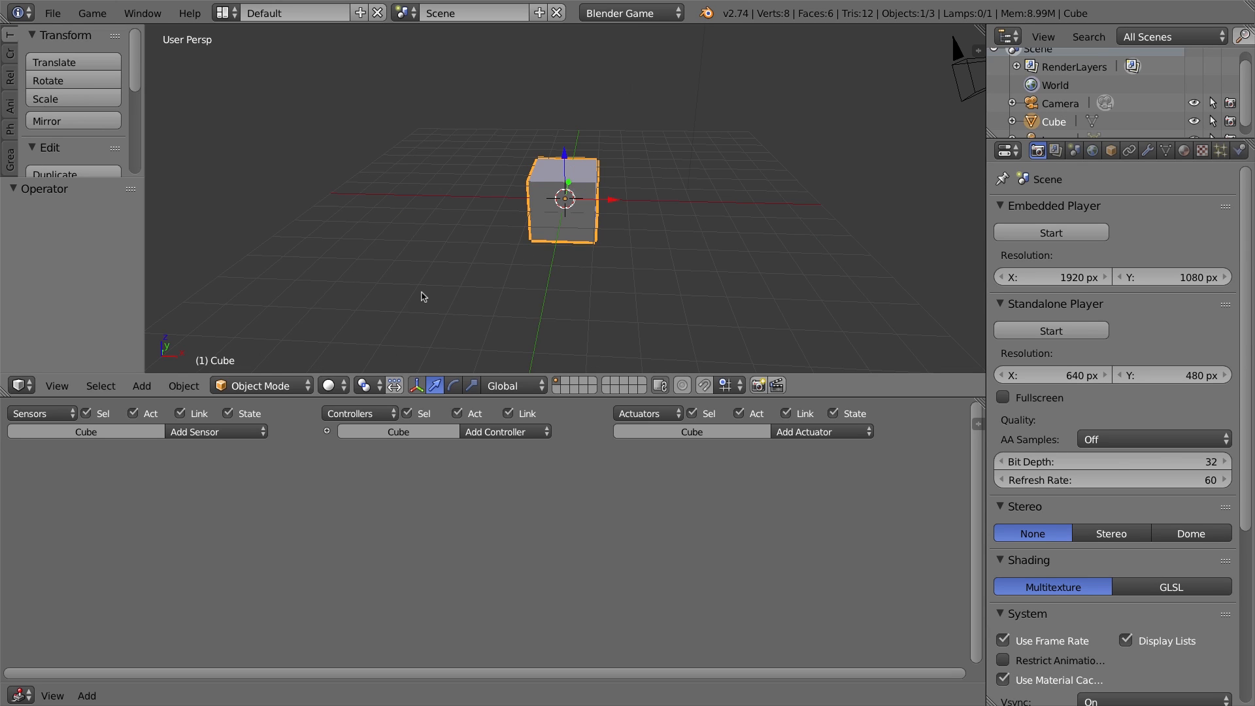
pyautogui.moveTo(528, 270)
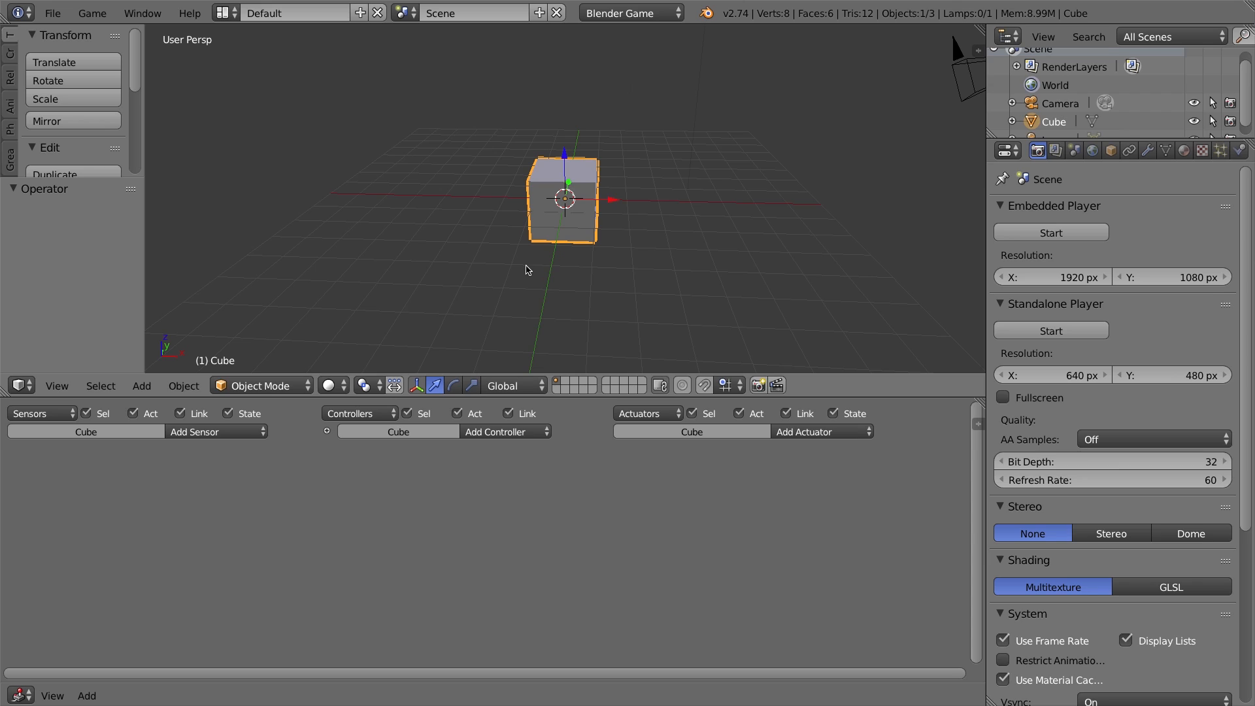
pyautogui.moveTo(558, 196)
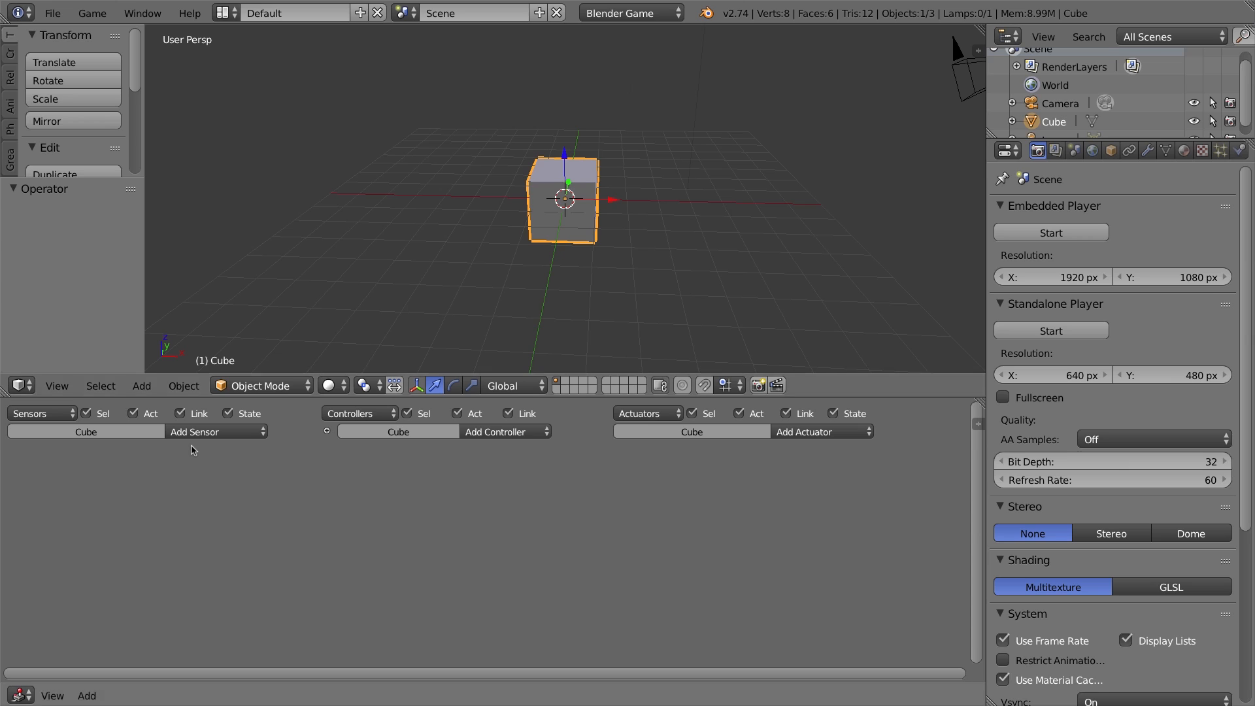
pyautogui.moveTo(207, 448)
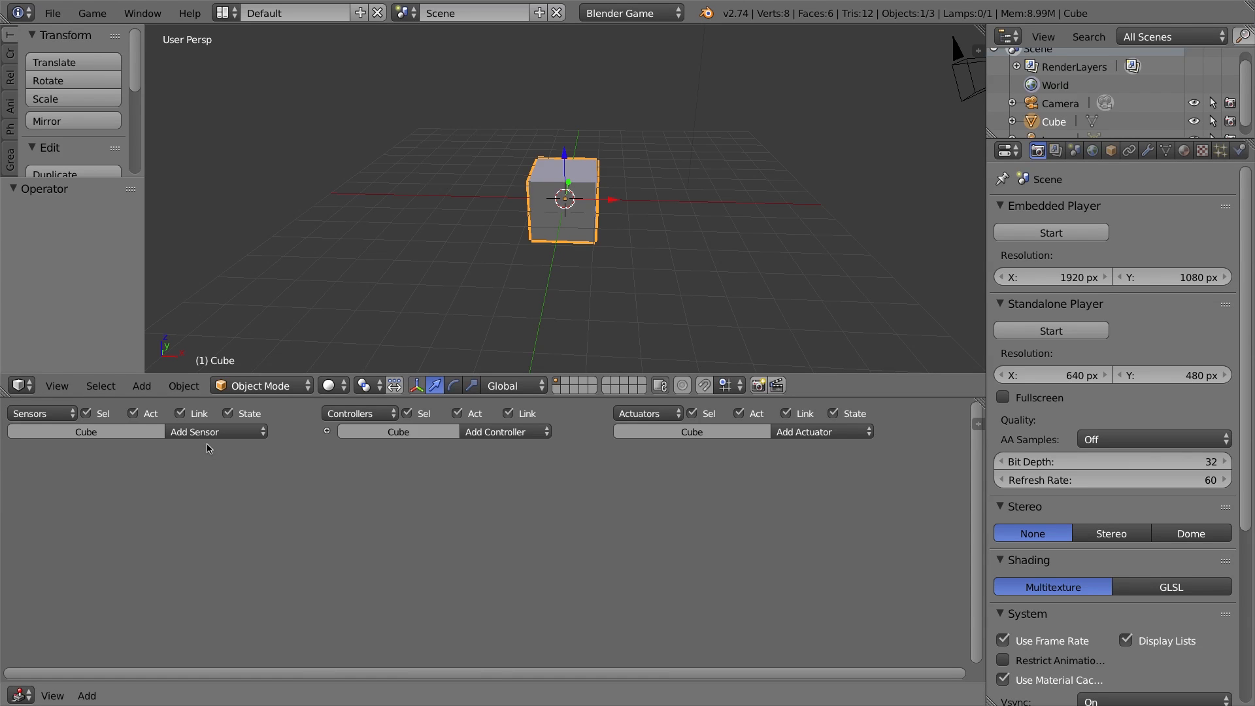
# Add an Always sensor and a Motion actuator, linked through an And controller
pyautogui.click(216, 432)
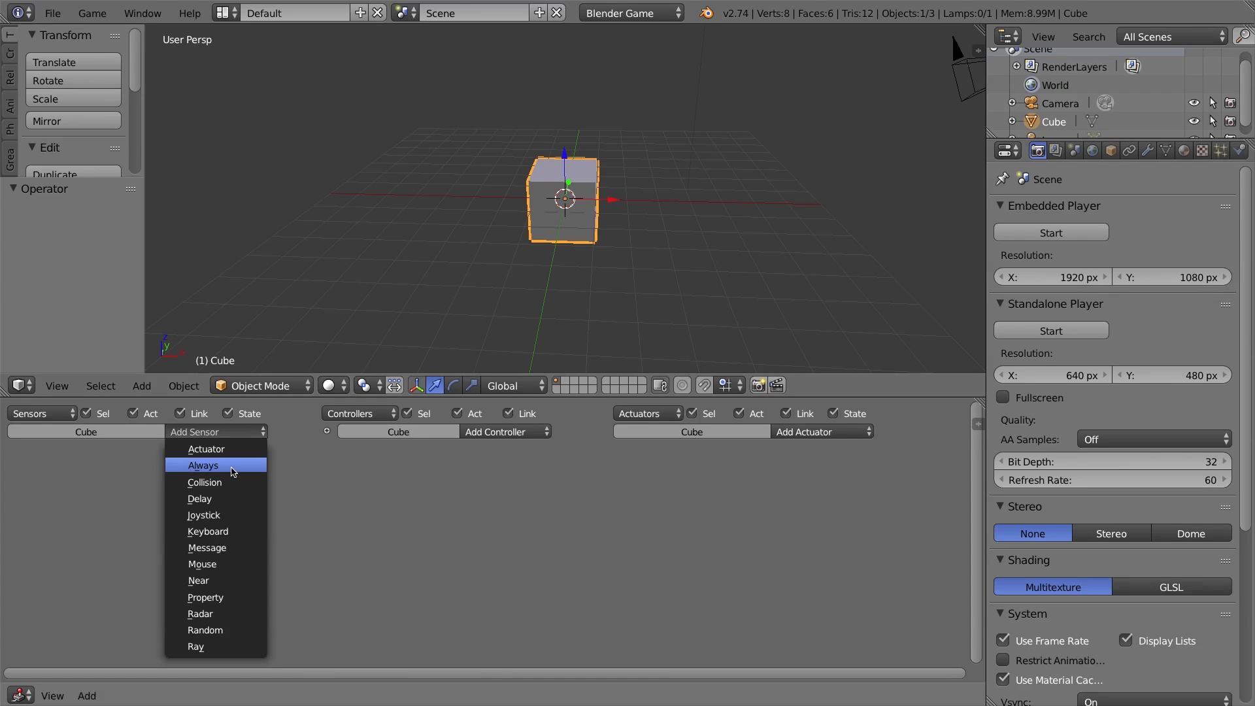
pyautogui.click(202, 466)
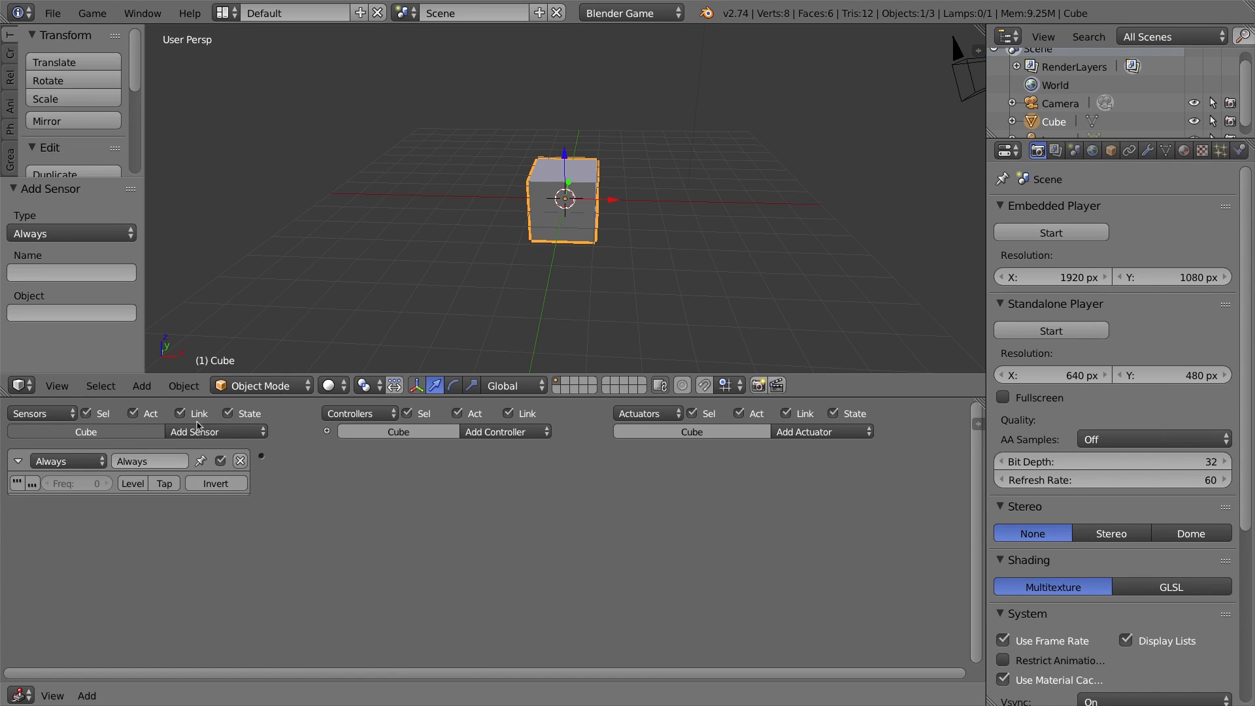
pyautogui.moveTo(665, 485)
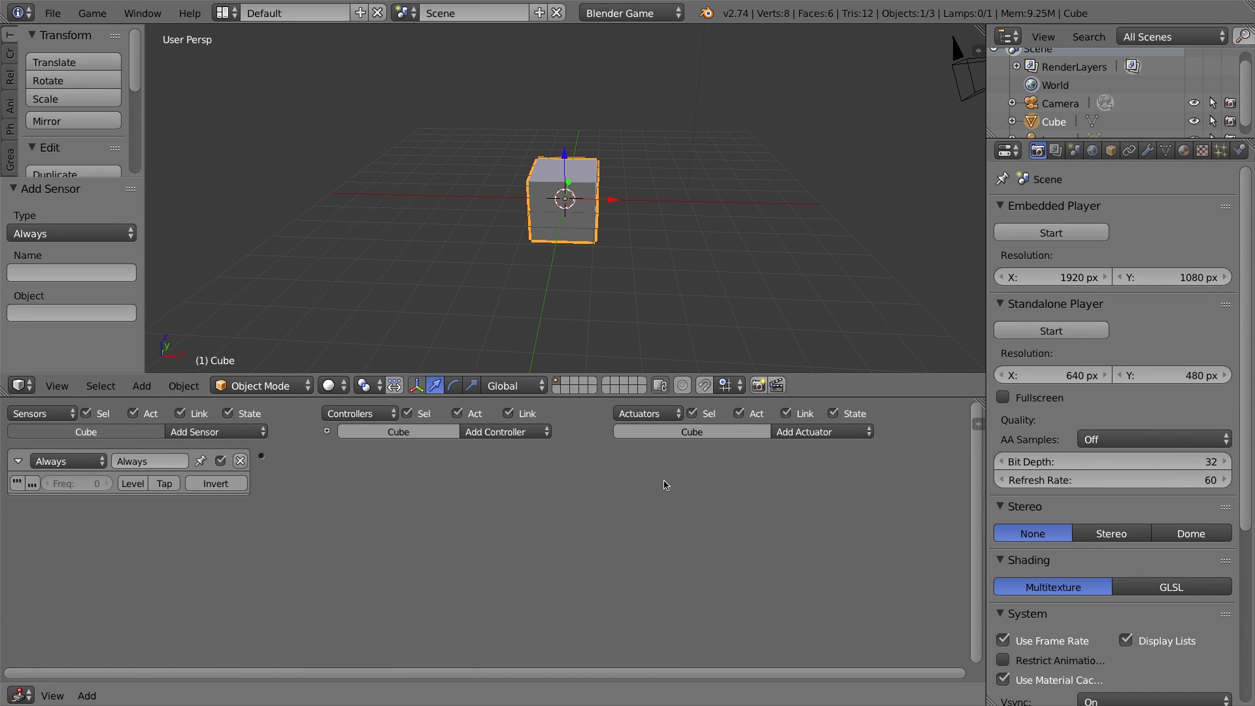
pyautogui.moveTo(660, 602)
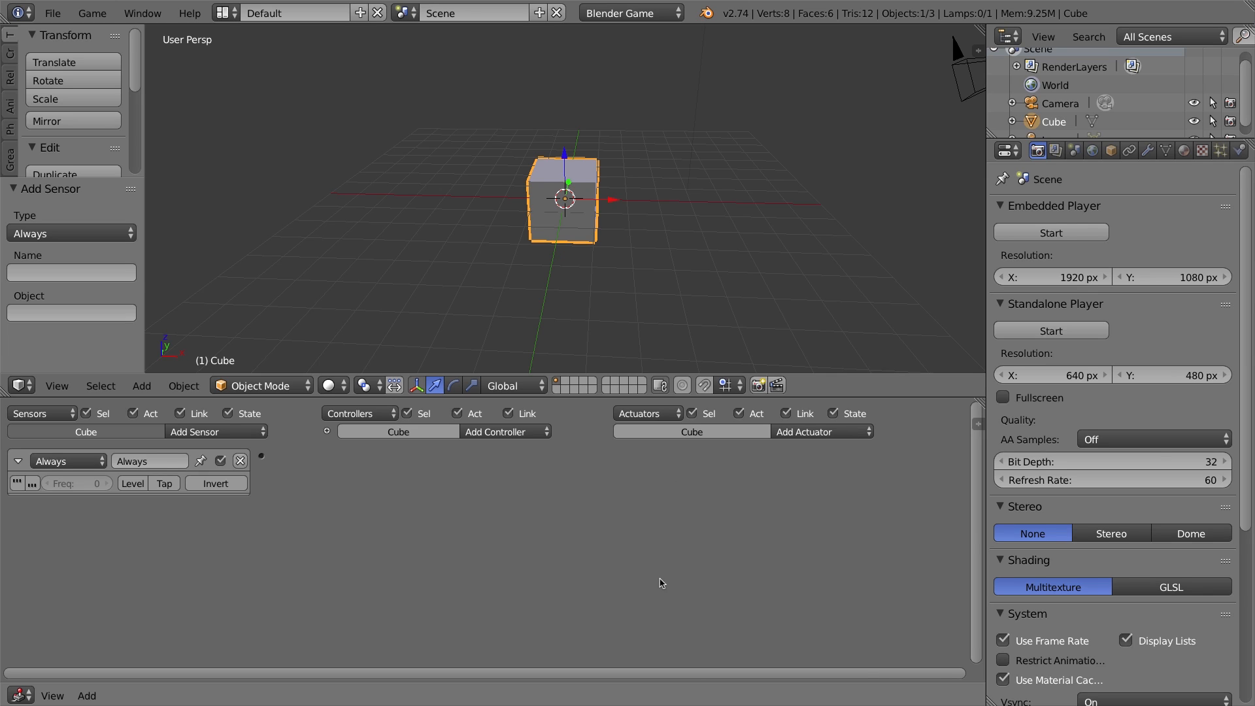
pyautogui.moveTo(808, 414)
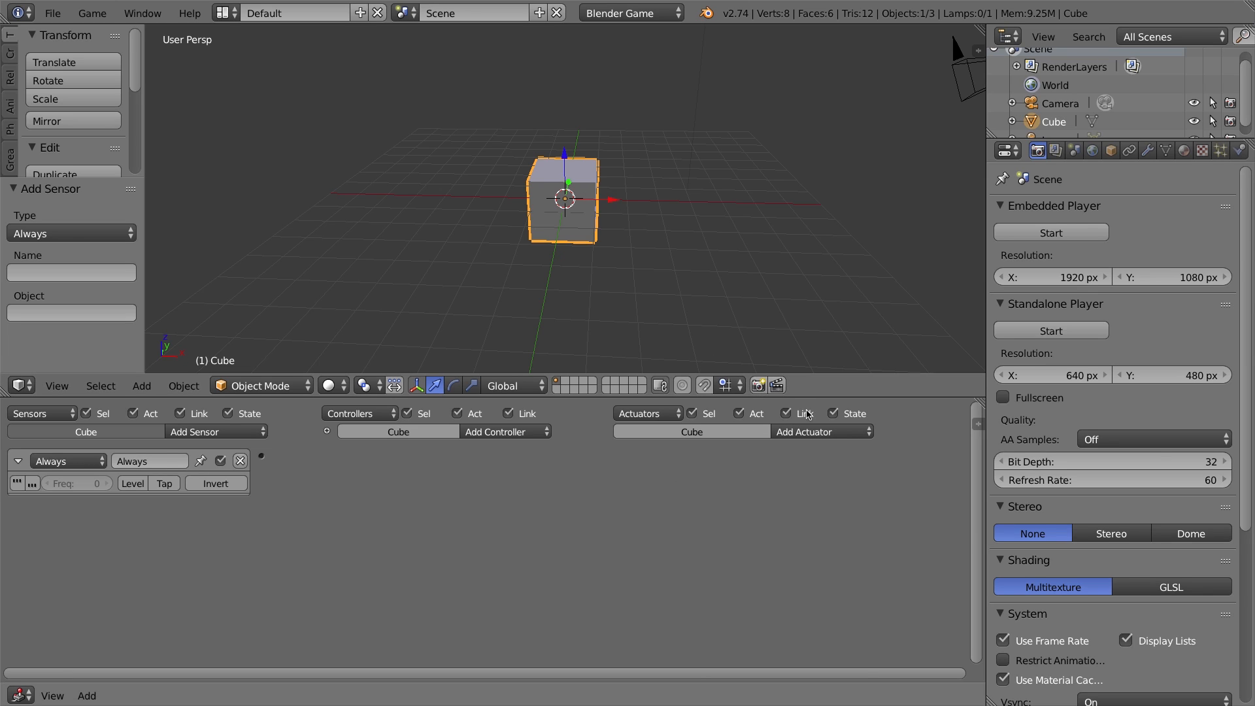
pyautogui.click(822, 431)
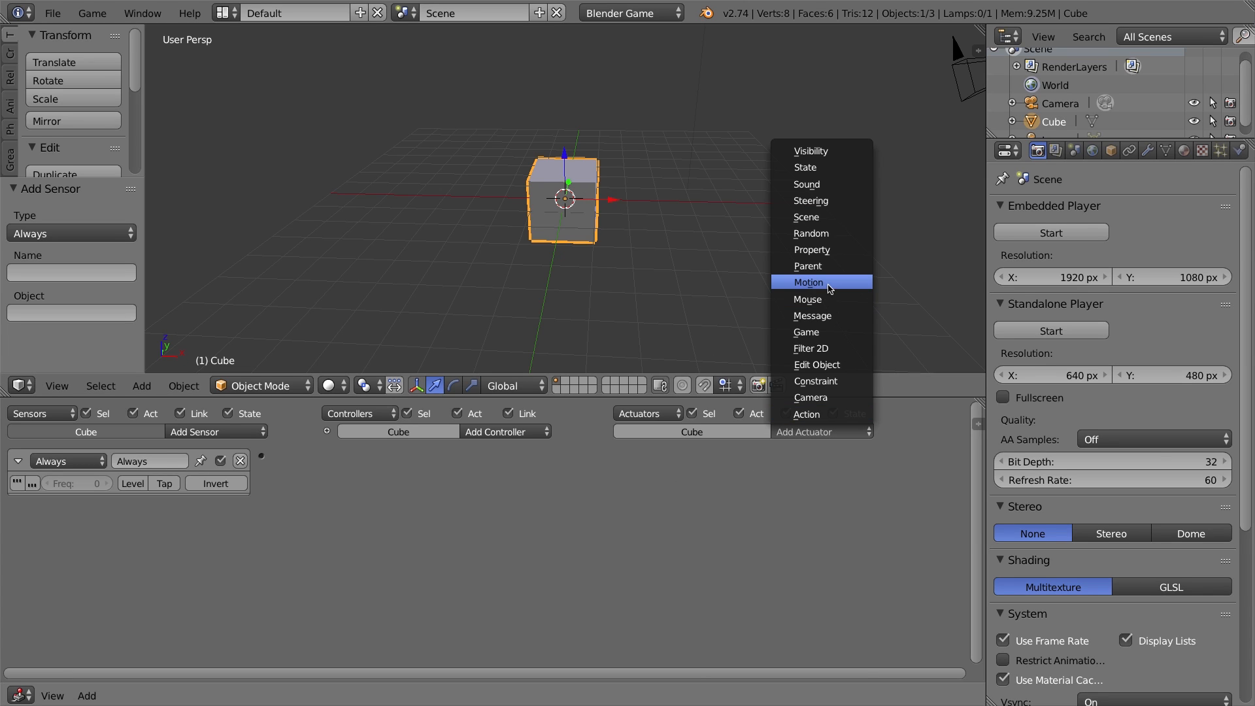
pyautogui.click(808, 281)
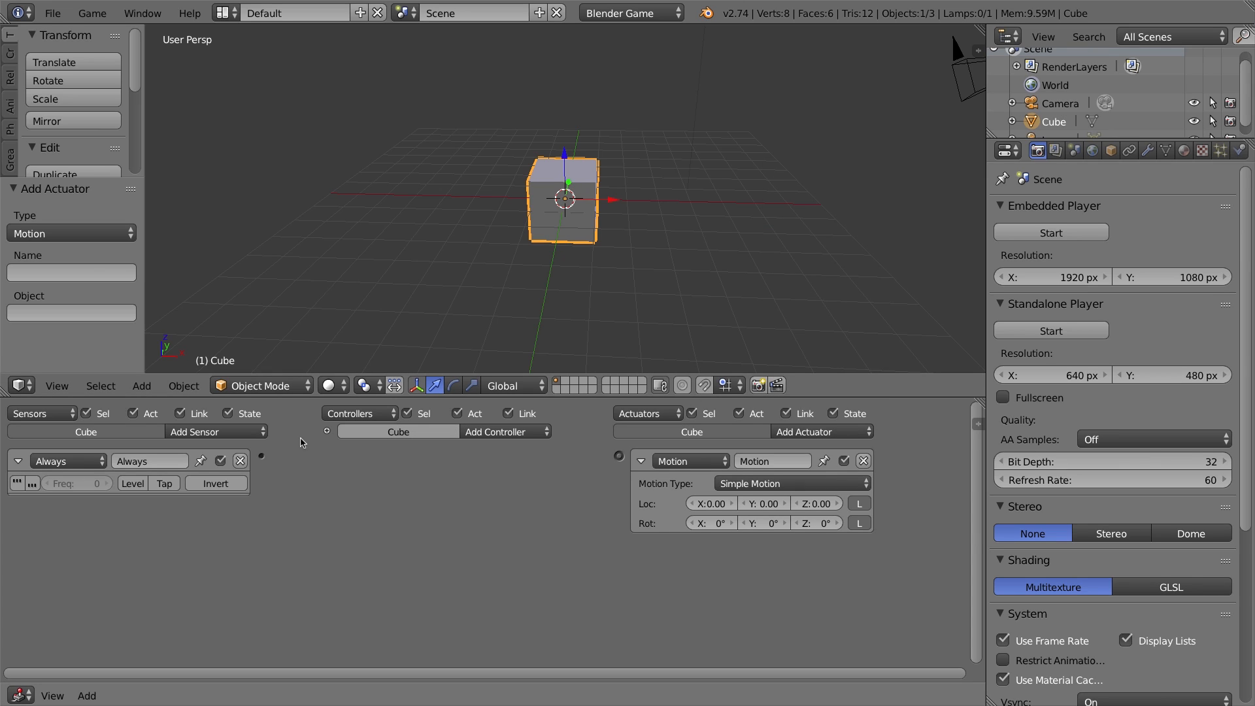
pyautogui.moveTo(260, 456); pyautogui.dragTo(616, 456)
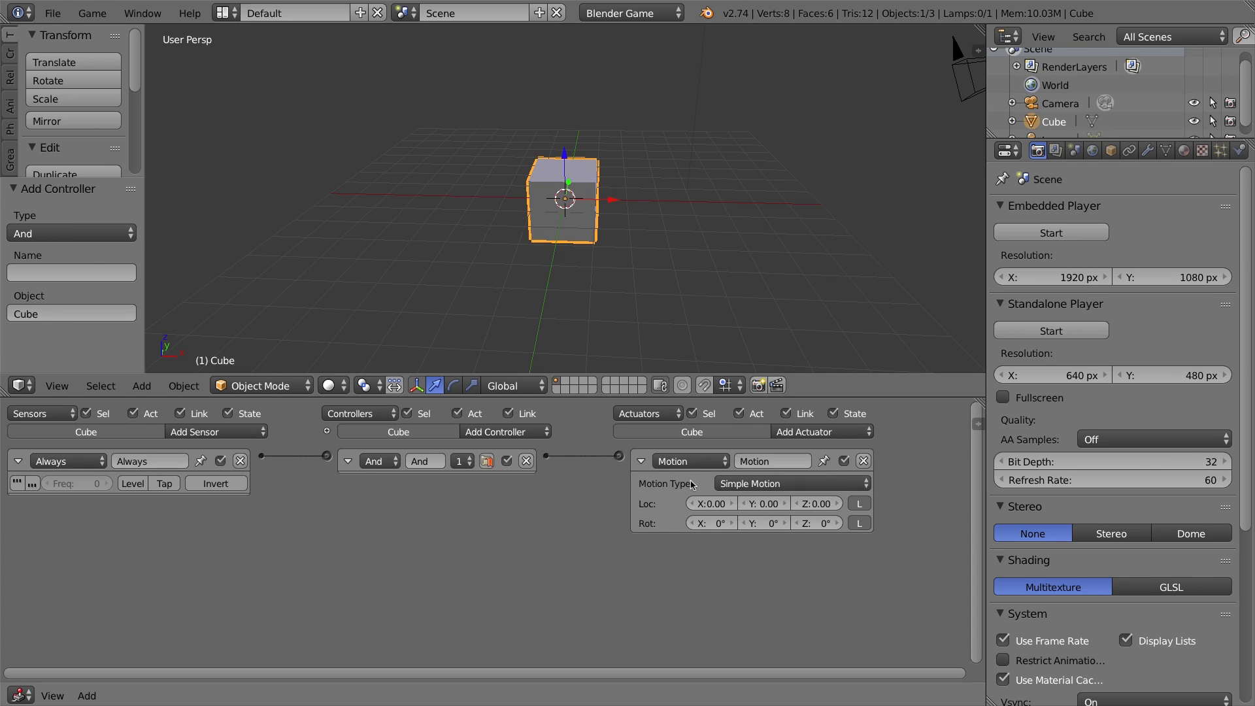
pyautogui.moveTo(584, 206)
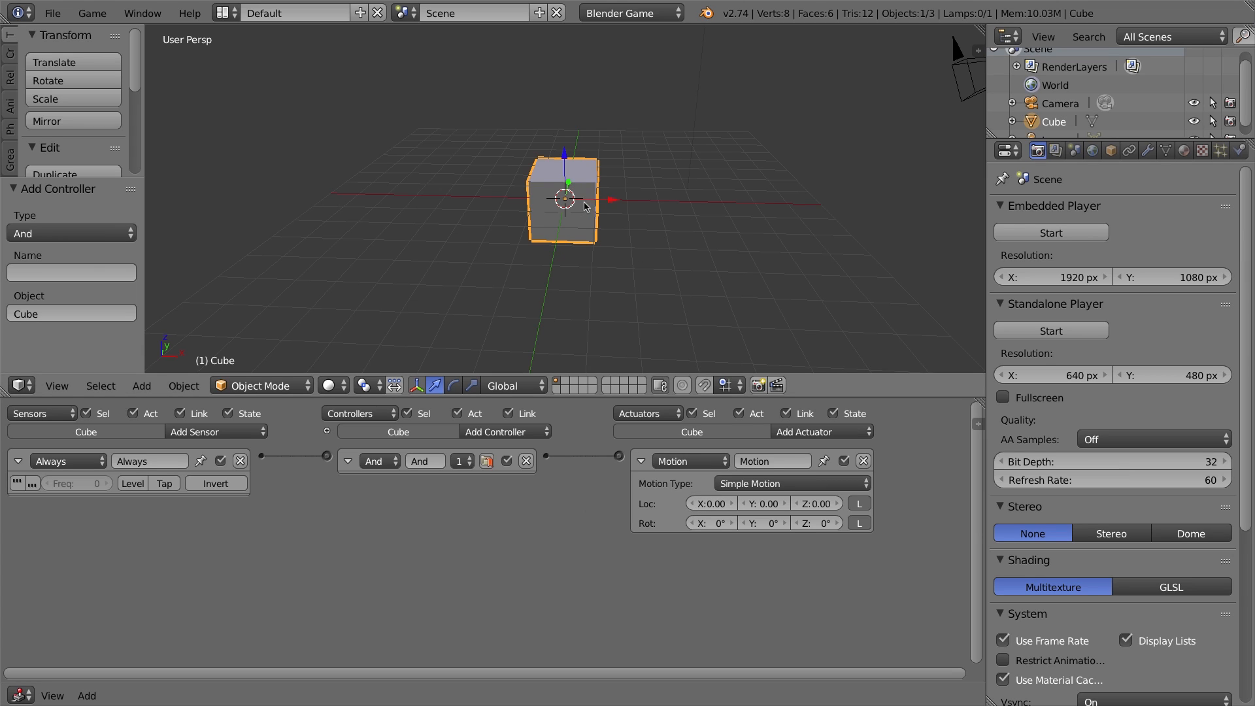
pyautogui.moveTo(656, 368)
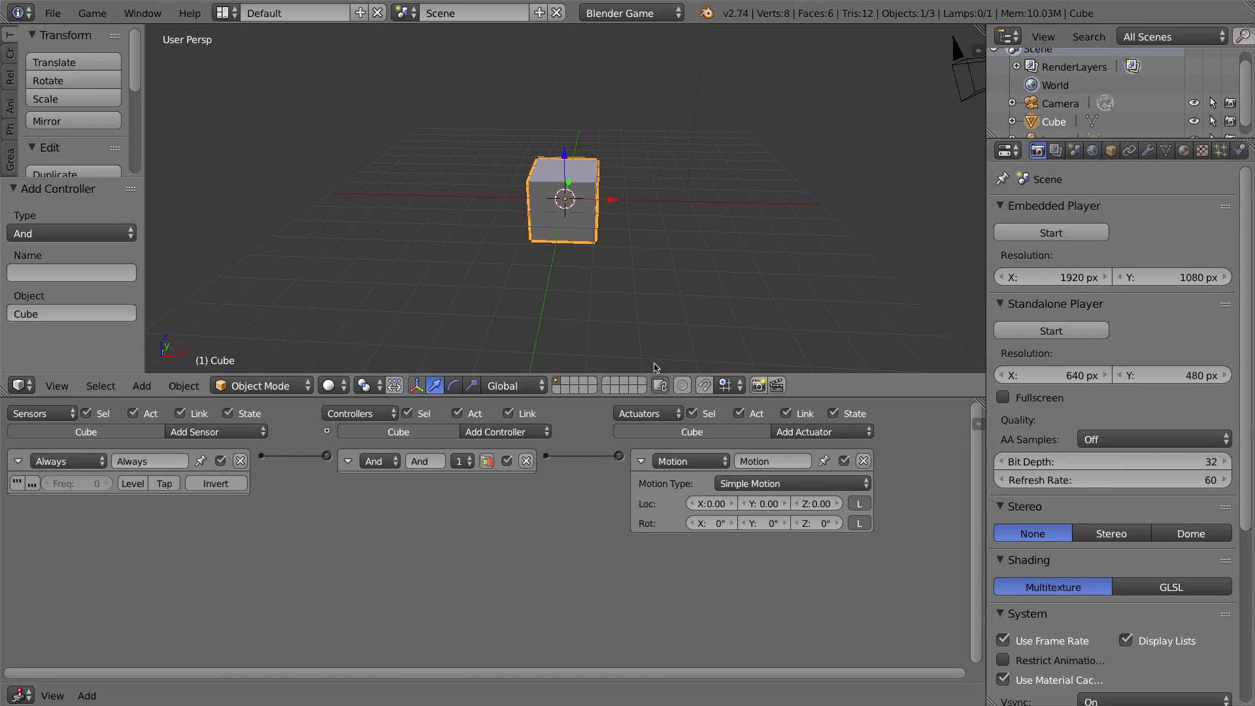
pyautogui.moveTo(570, 199)
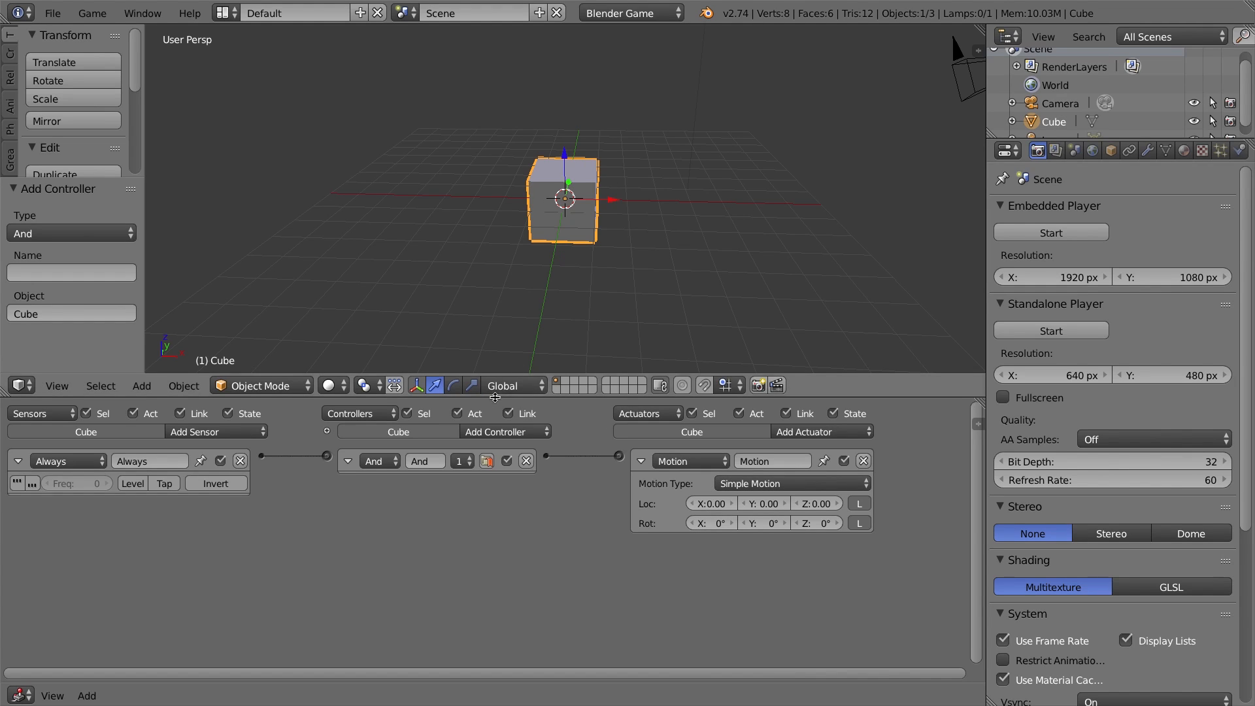
# Set transform orientation to Local and the Motion actuator's Loc X to 0.10
pyautogui.click(512, 385)
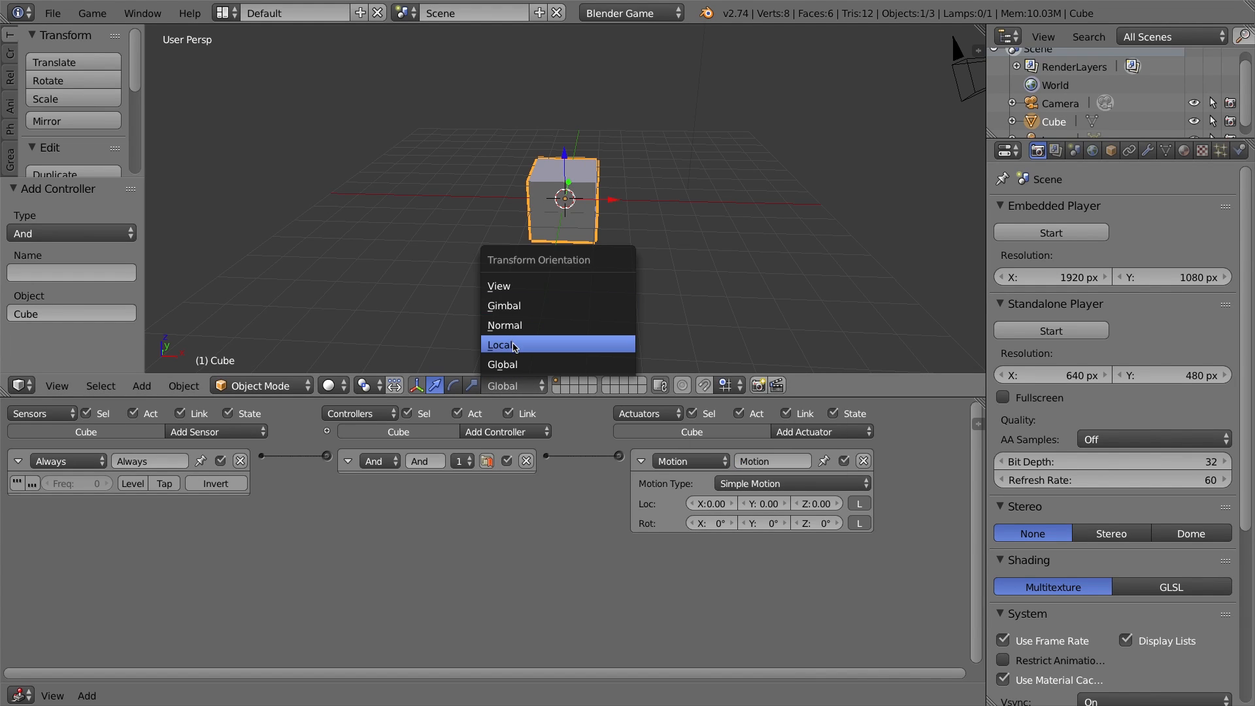
pyautogui.click(499, 345)
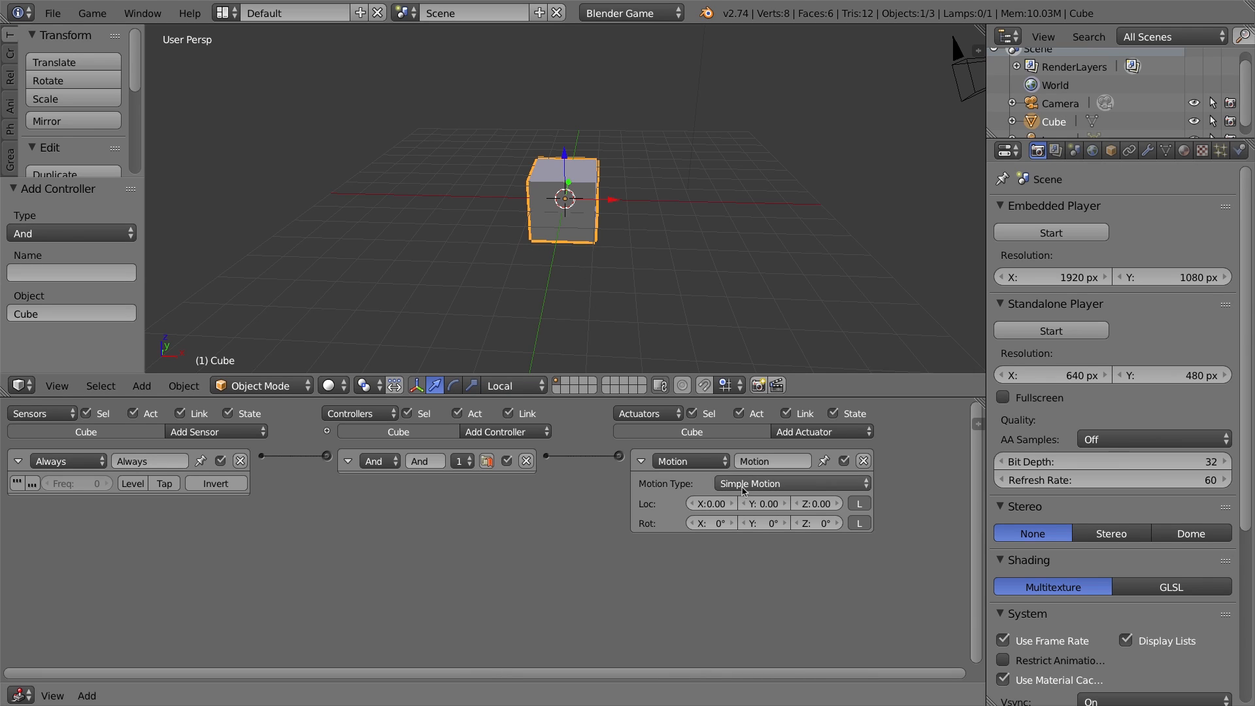
pyautogui.click(711, 503)
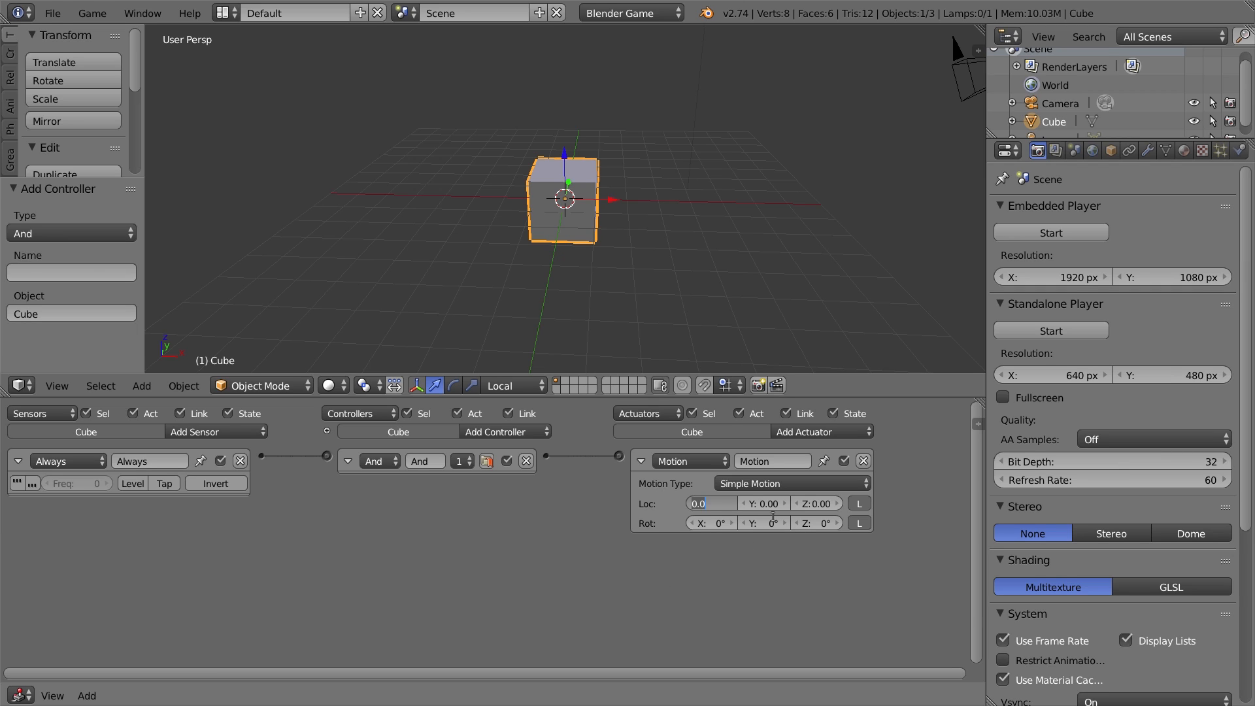
pyautogui.write('0.10')
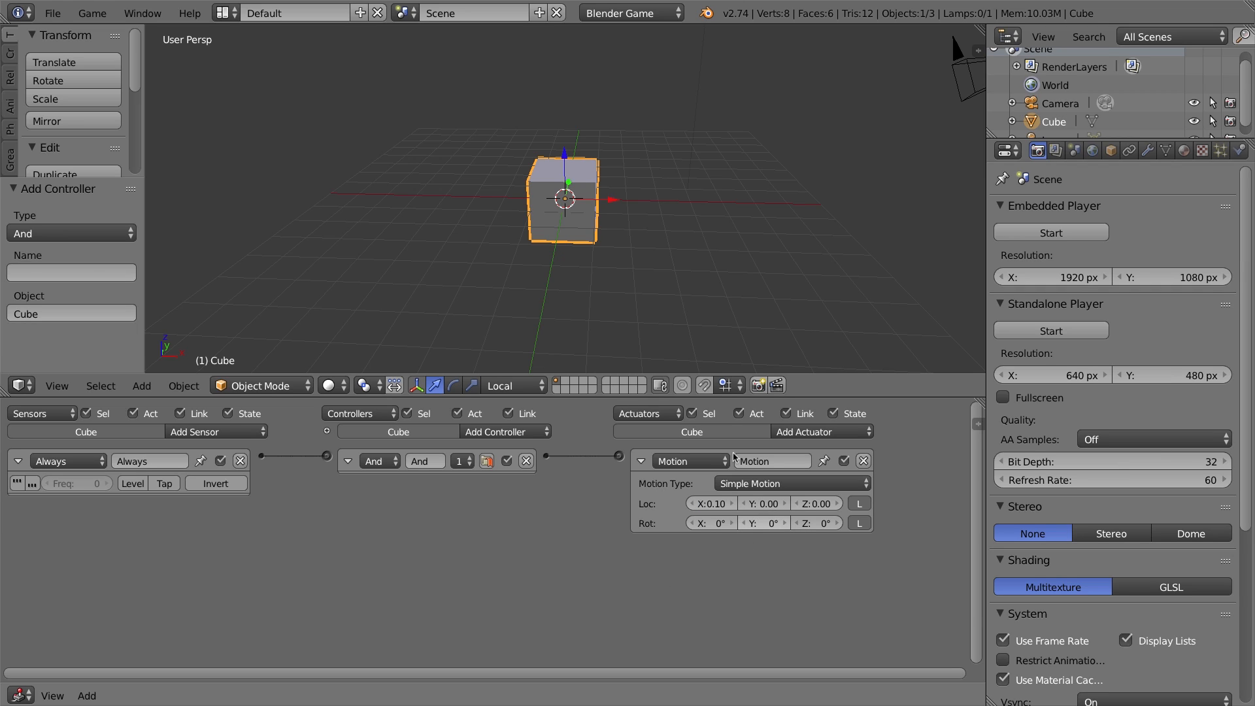
pyautogui.moveTo(494, 474)
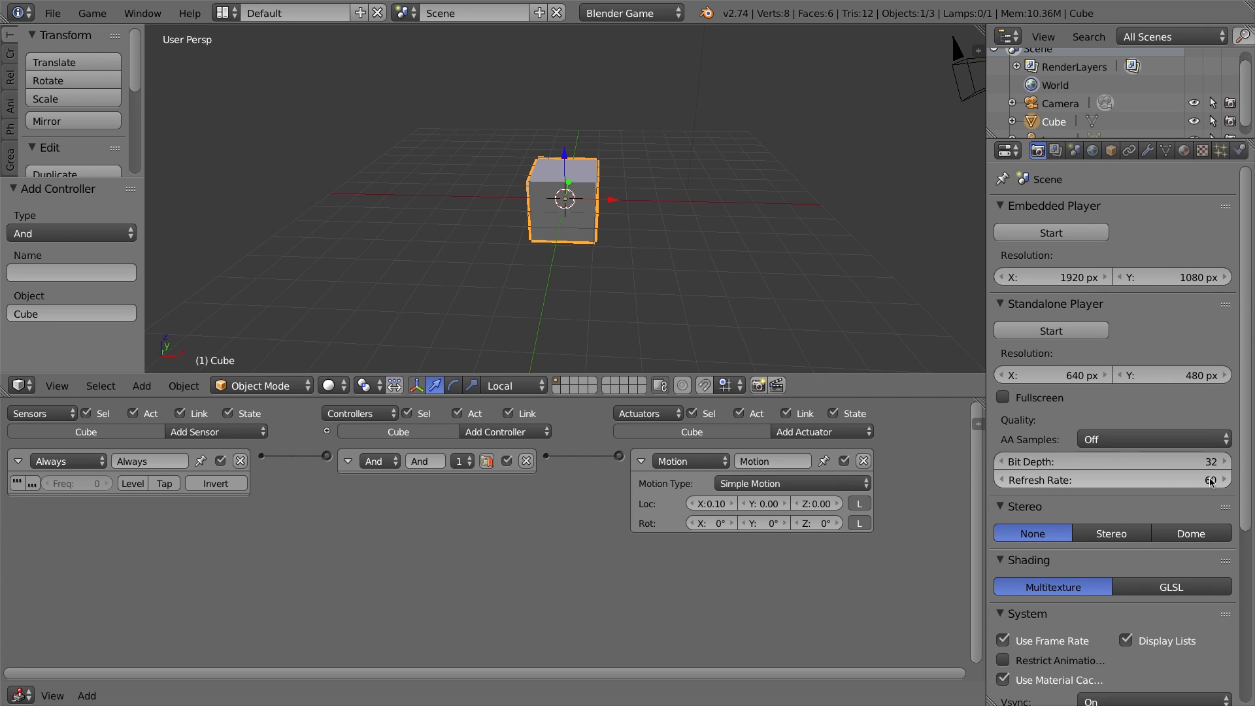
pyautogui.moveTo(1207, 481)
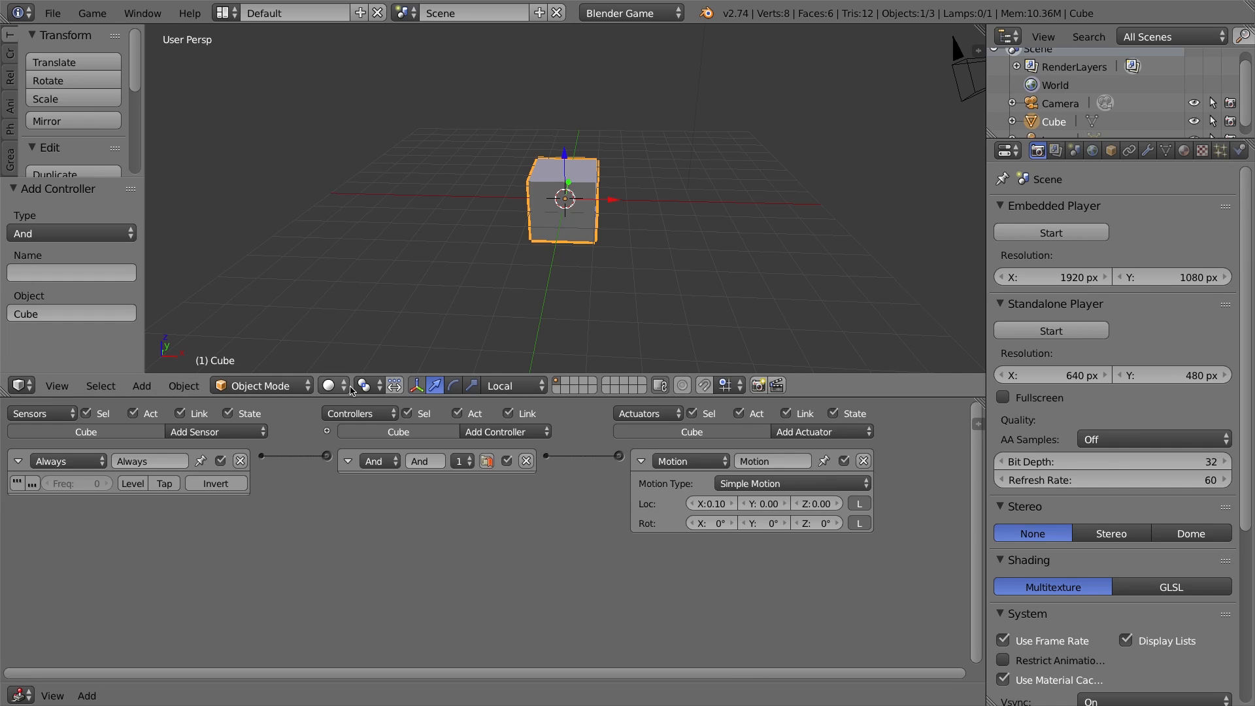
pyautogui.moveTo(356, 385)
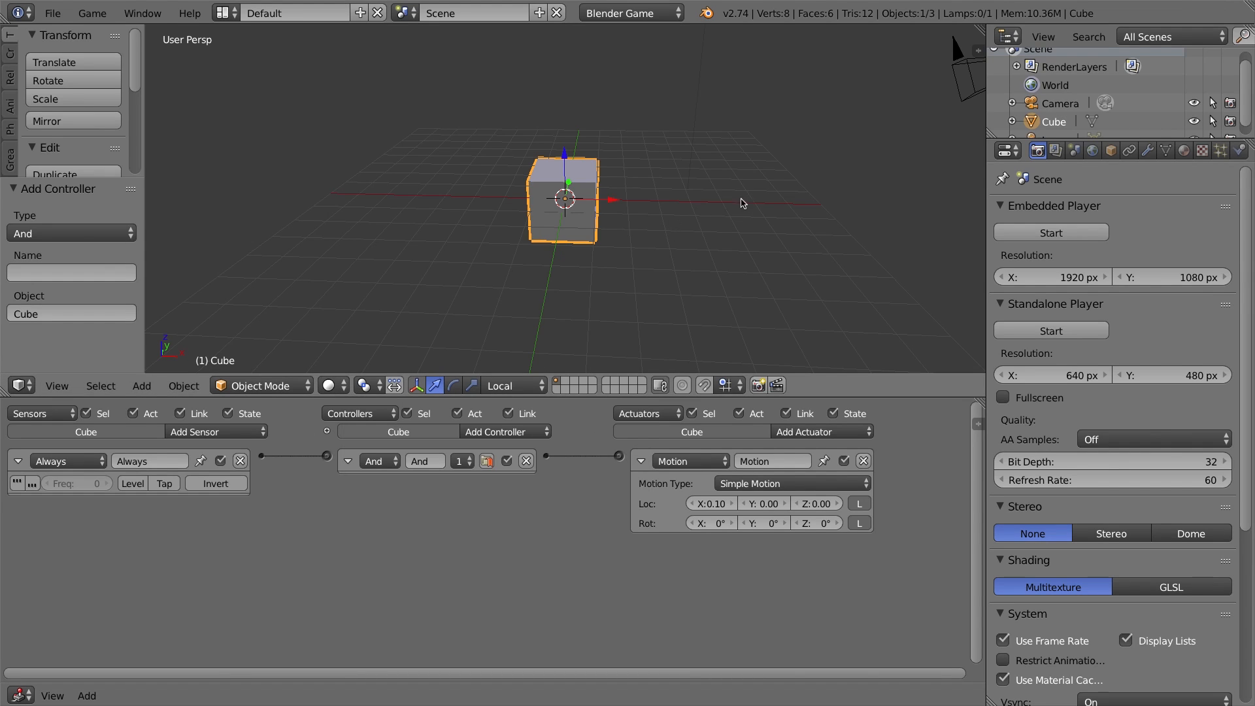
pyautogui.moveTo(366, 341)
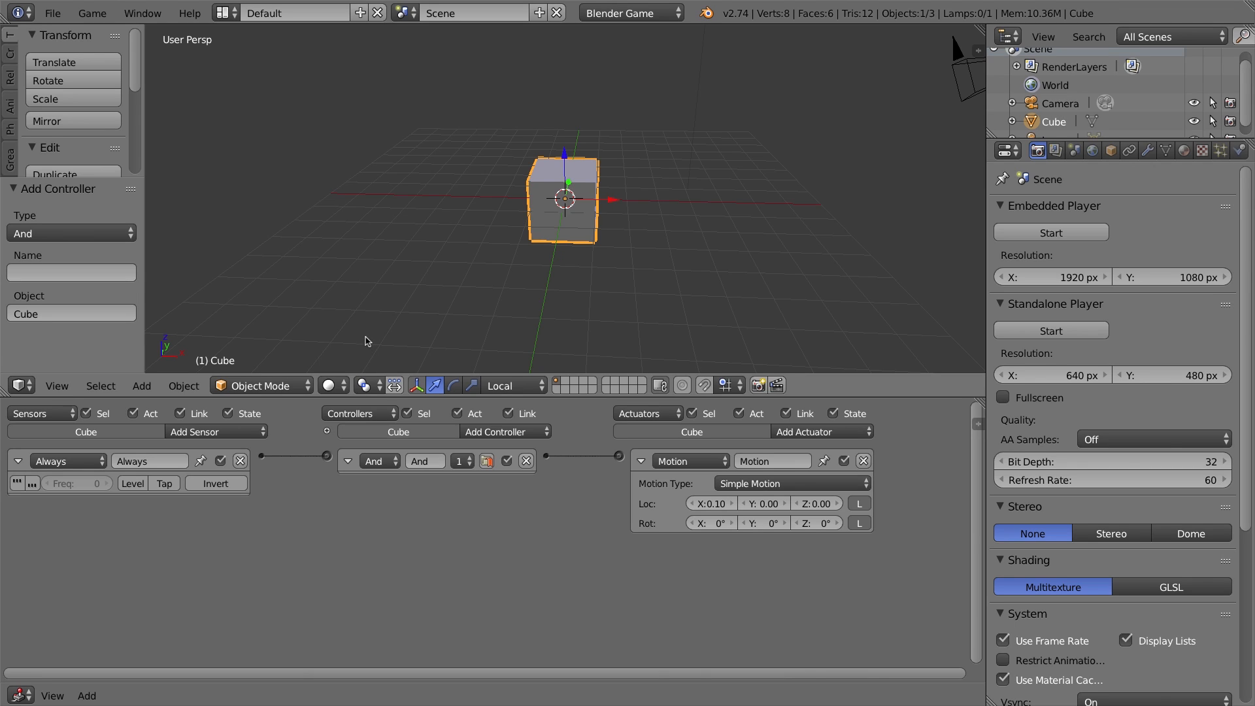
pyautogui.moveTo(336, 428)
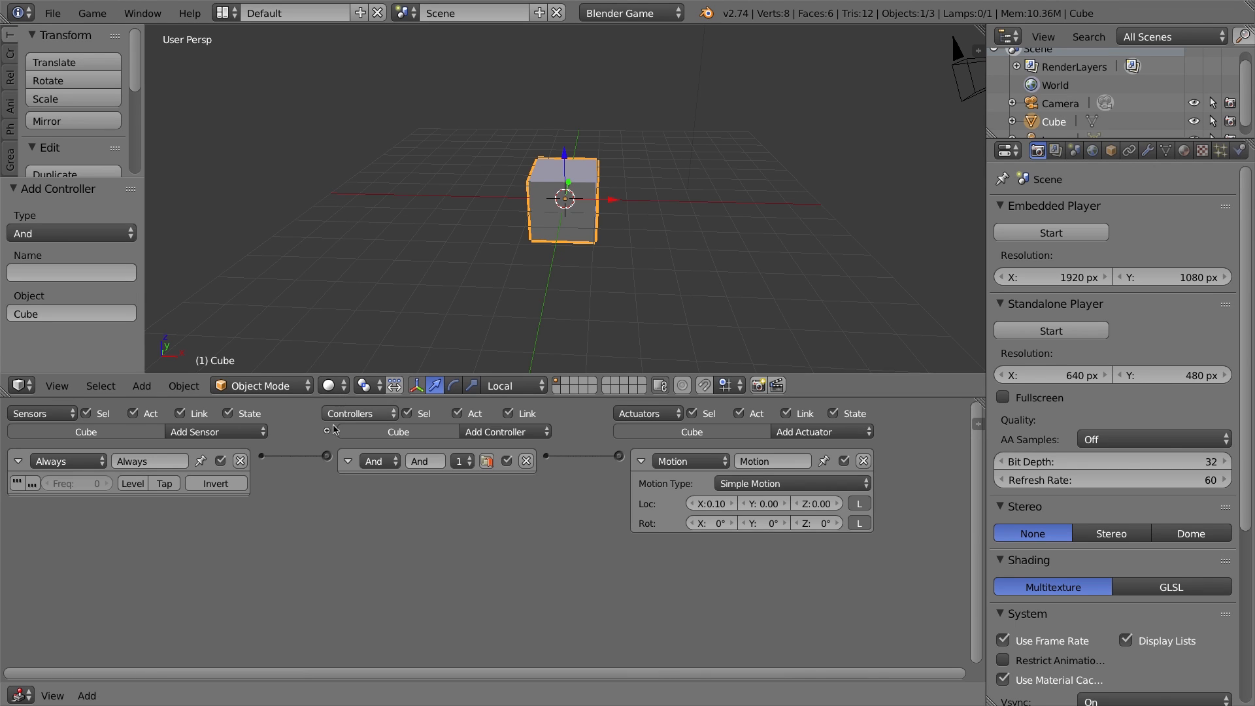
pyautogui.moveTo(331, 501)
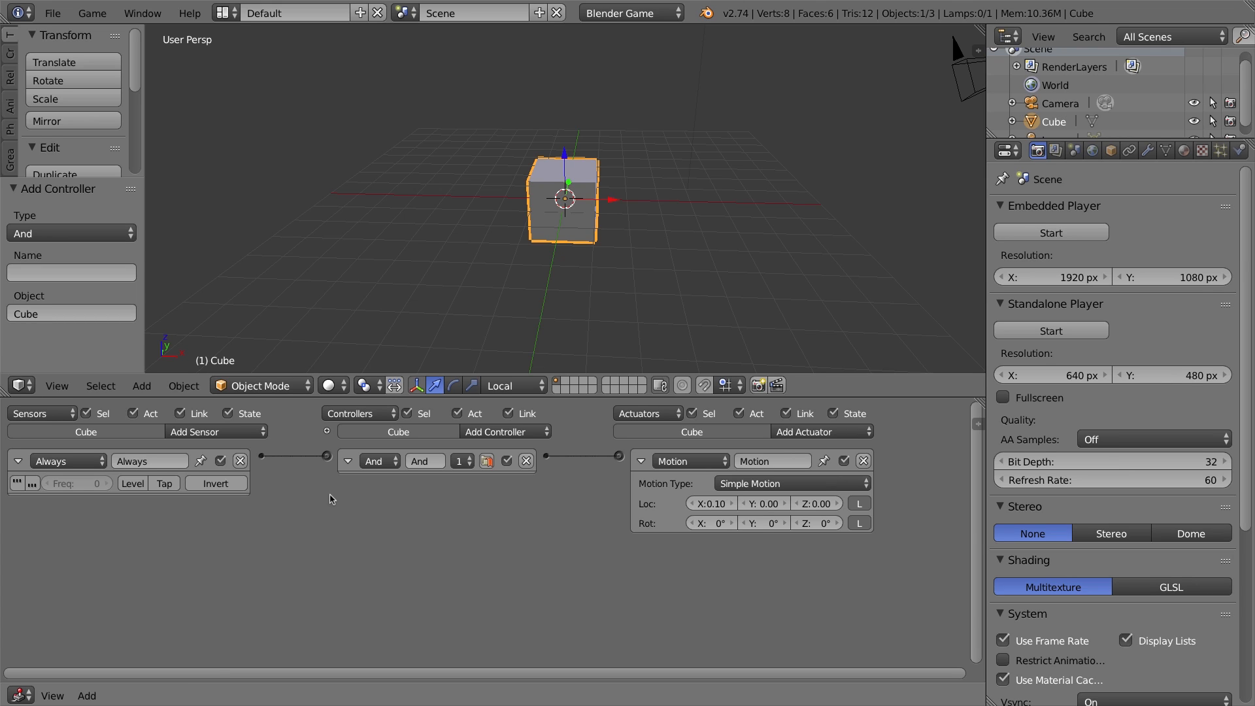
pyautogui.moveTo(336, 420)
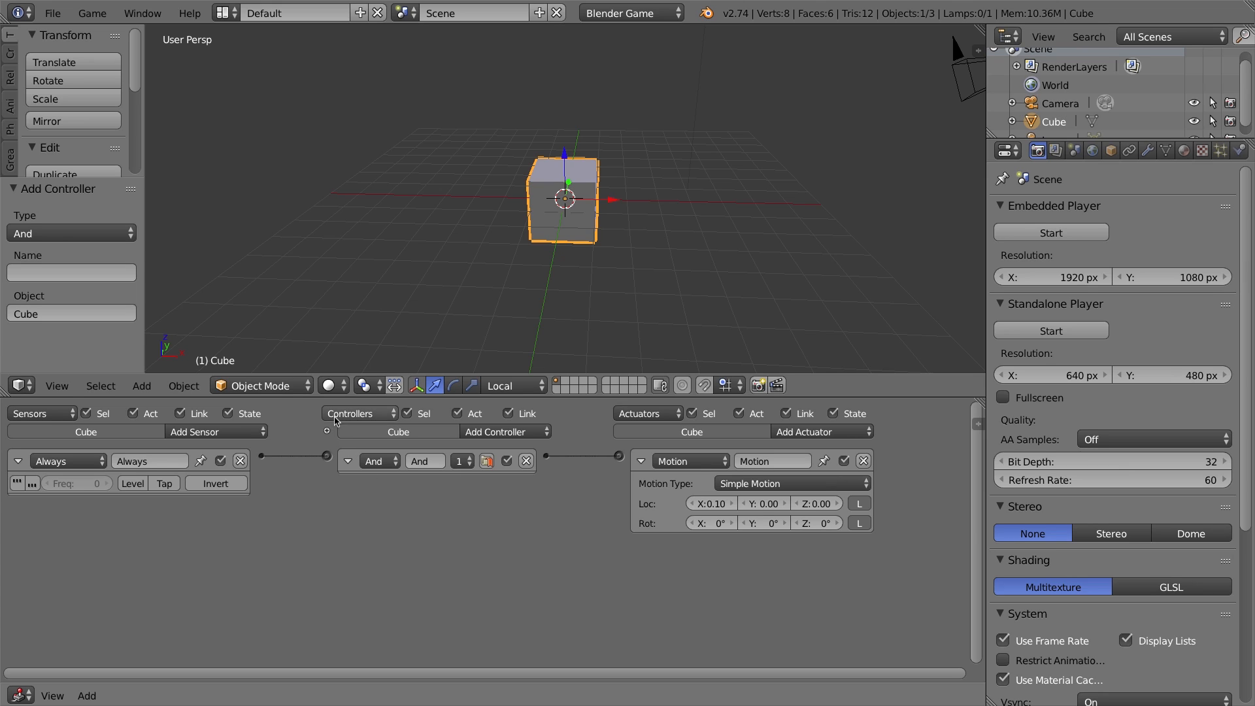
pyautogui.moveTo(337, 438)
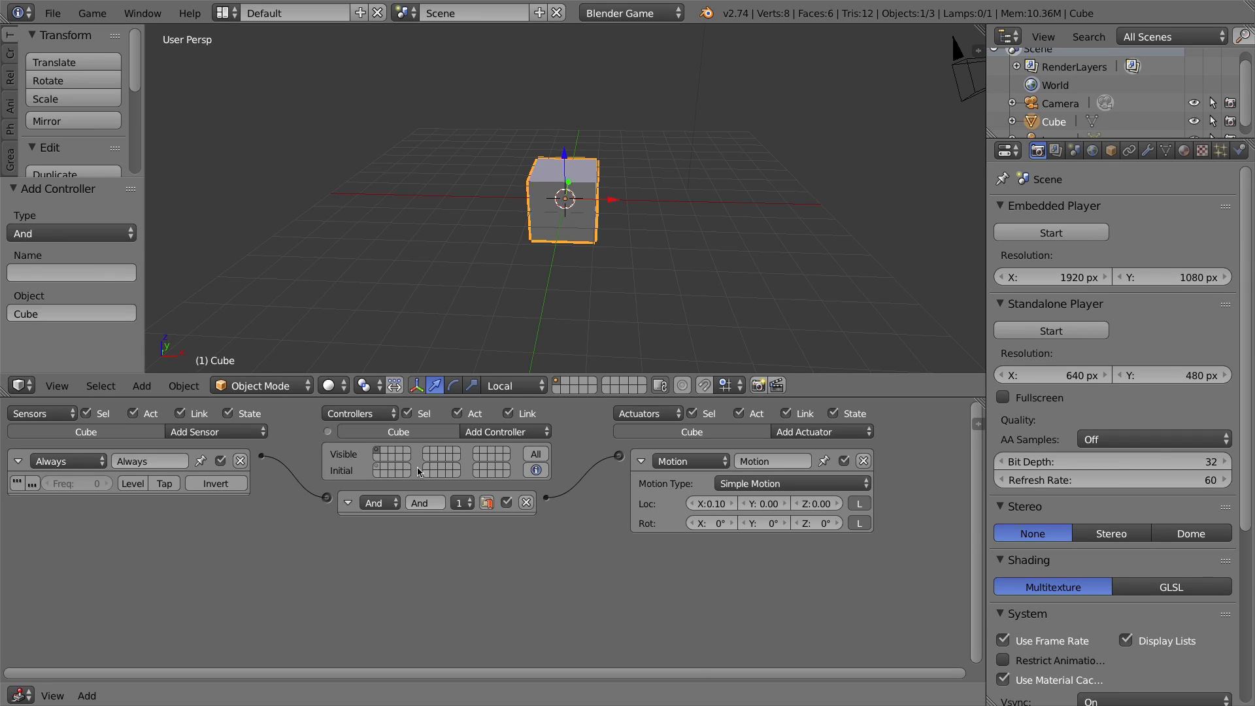
pyautogui.moveTo(513, 451)
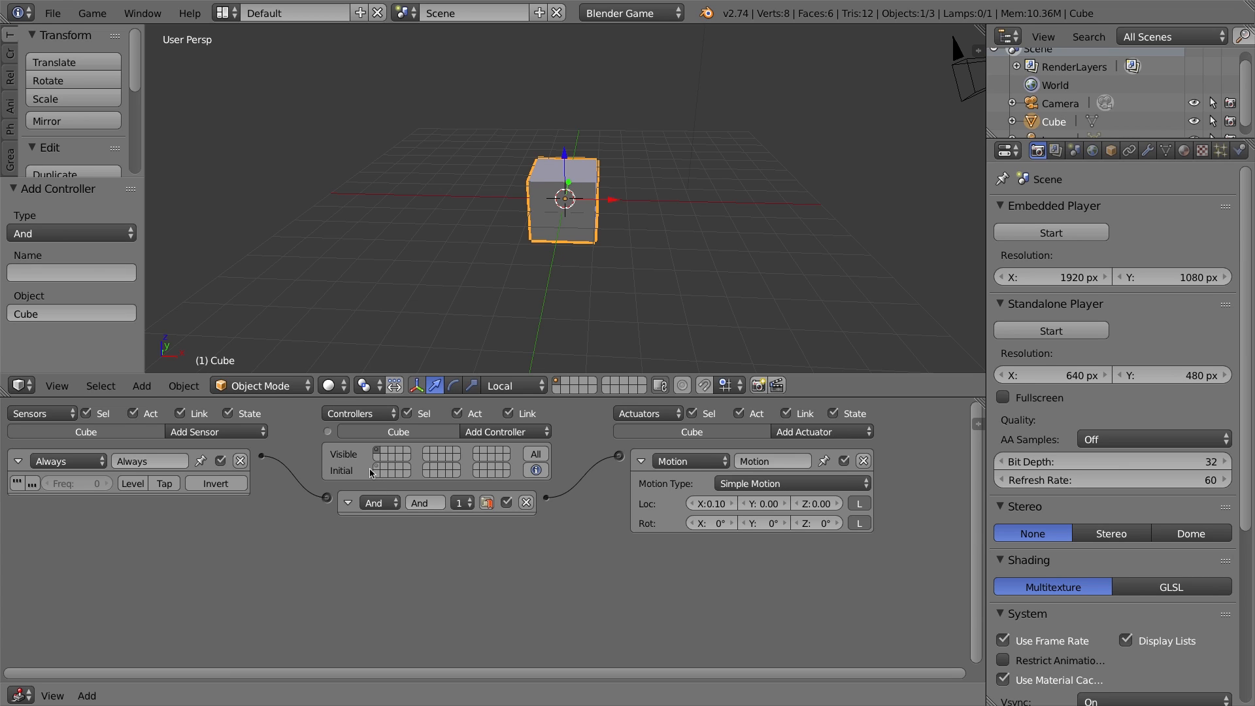
pyautogui.moveTo(377, 463)
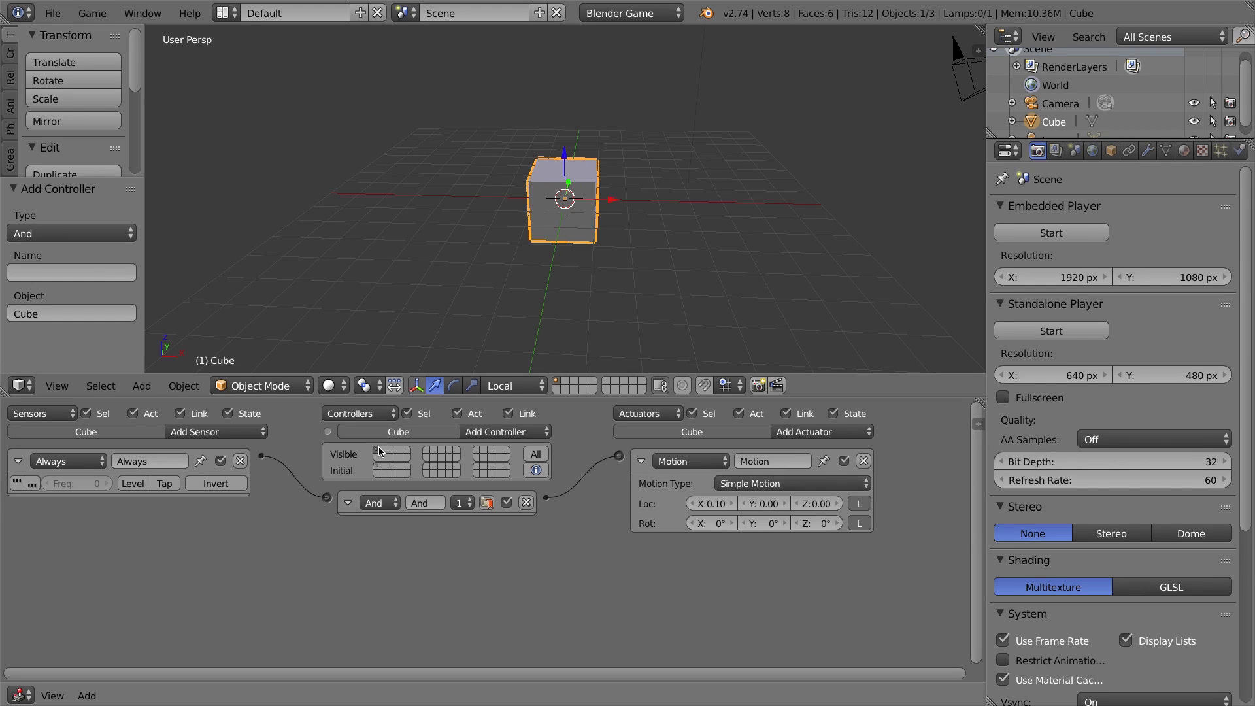
pyautogui.moveTo(380, 452)
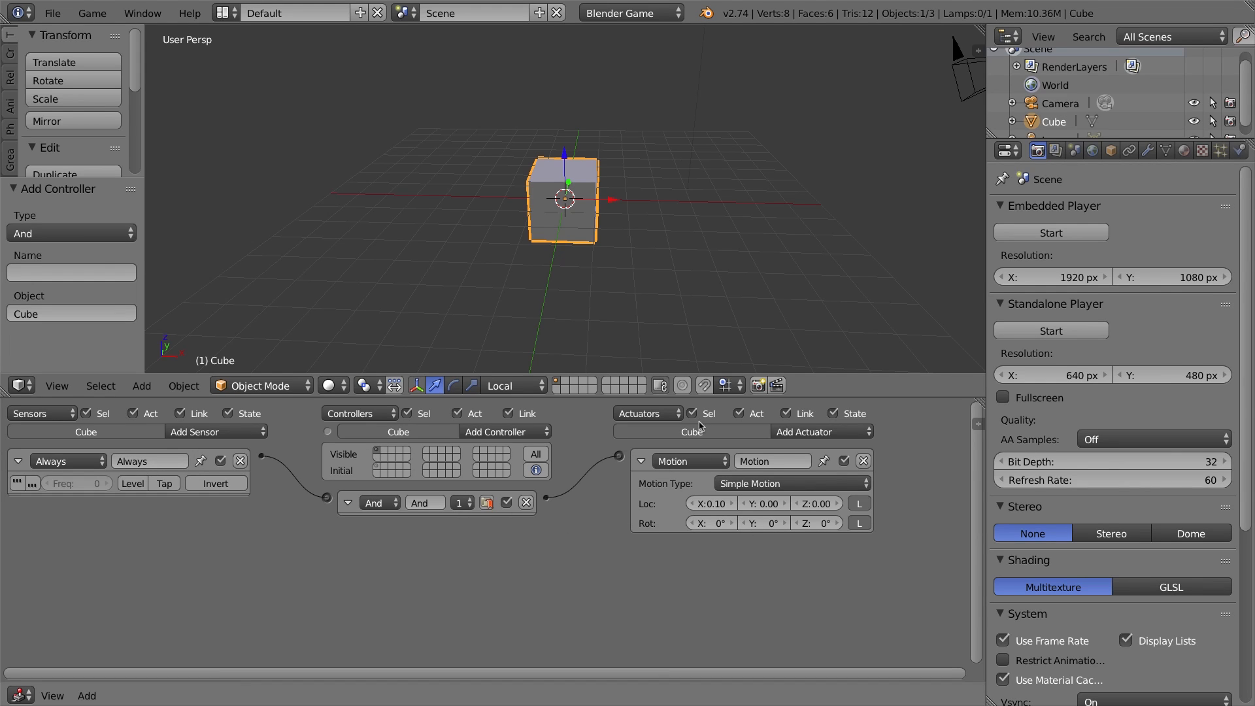
pyautogui.moveTo(374, 453)
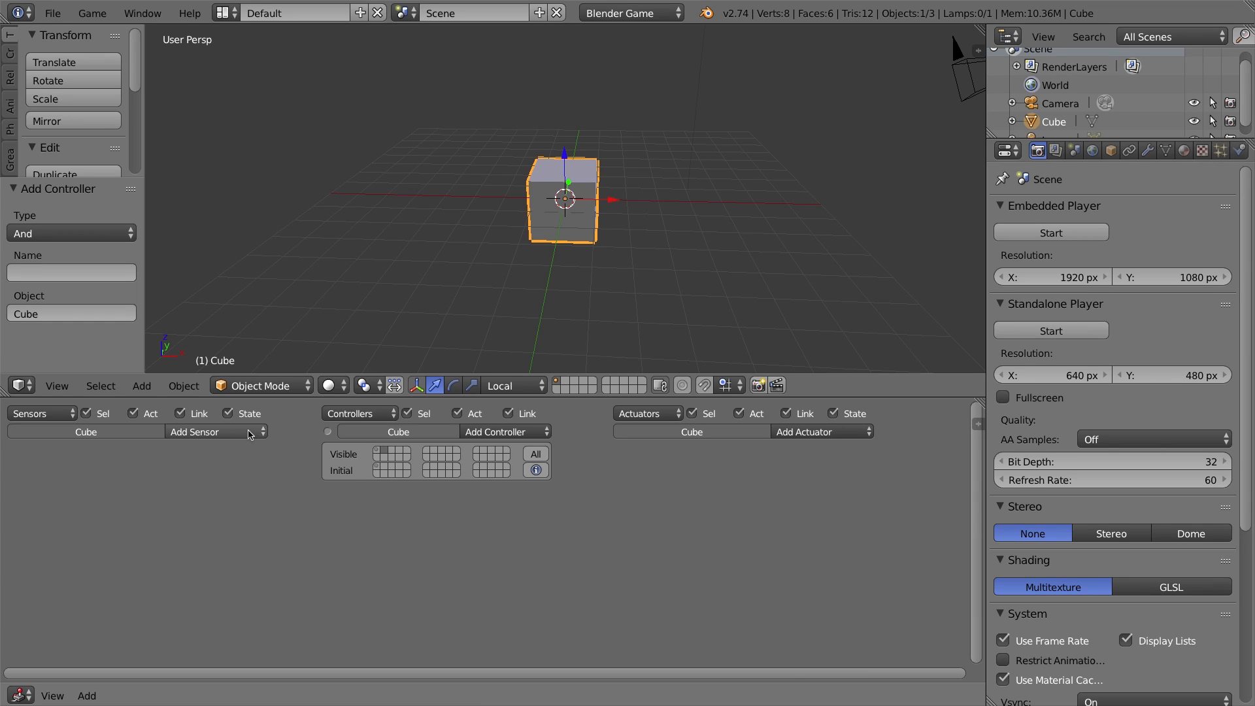
pyautogui.moveTo(720, 461)
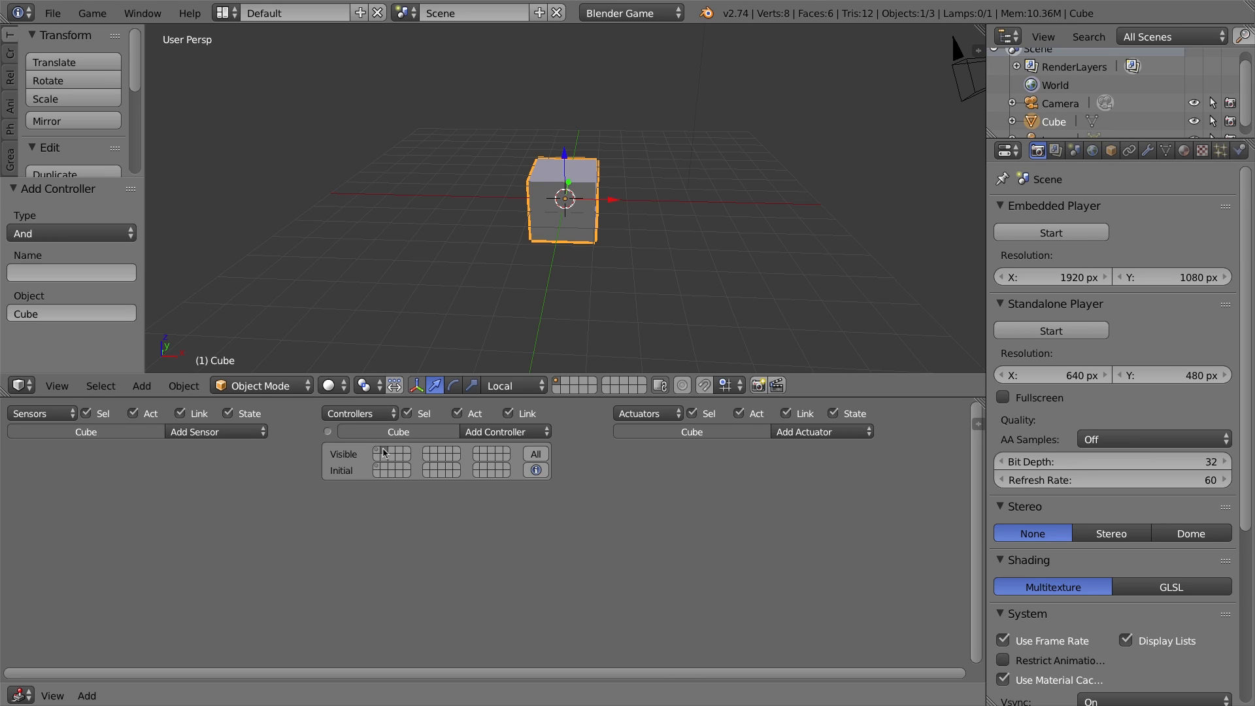
pyautogui.moveTo(238, 435)
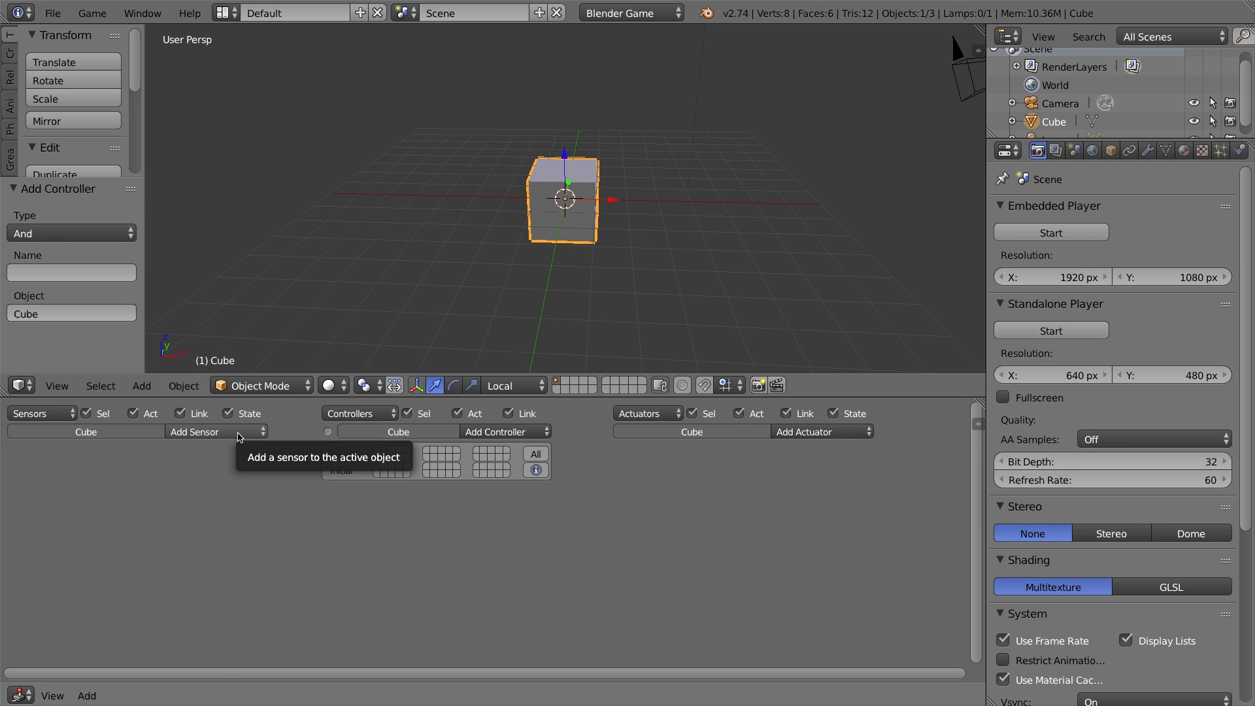
# Add a state-2 Always sensor and Motion actuator with Loc X set to -0.10
pyautogui.click(212, 431)
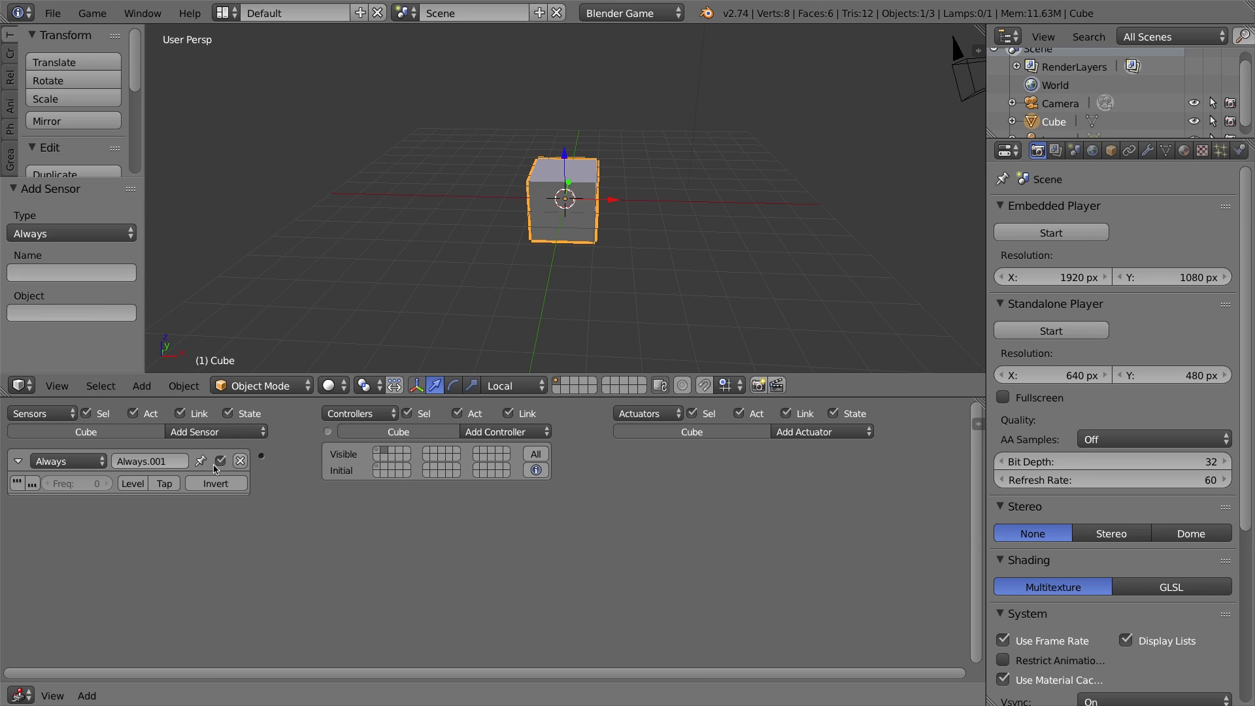
pyautogui.moveTo(505, 494)
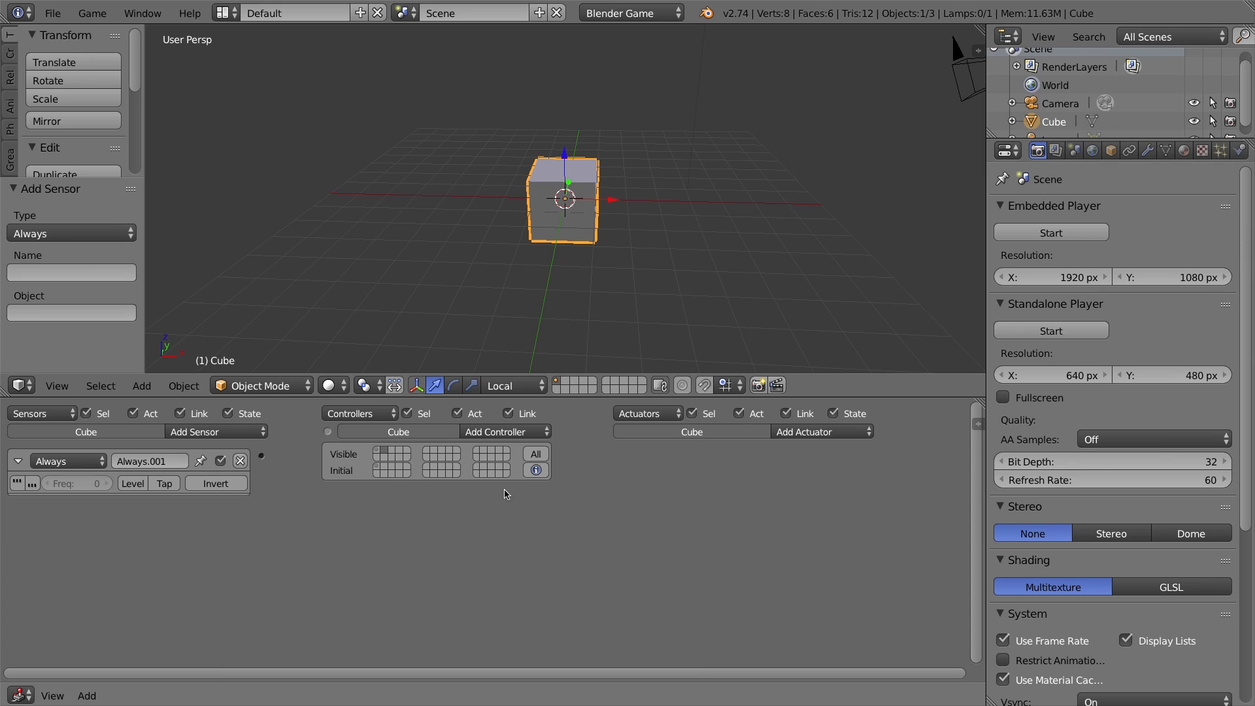
pyautogui.click(823, 431)
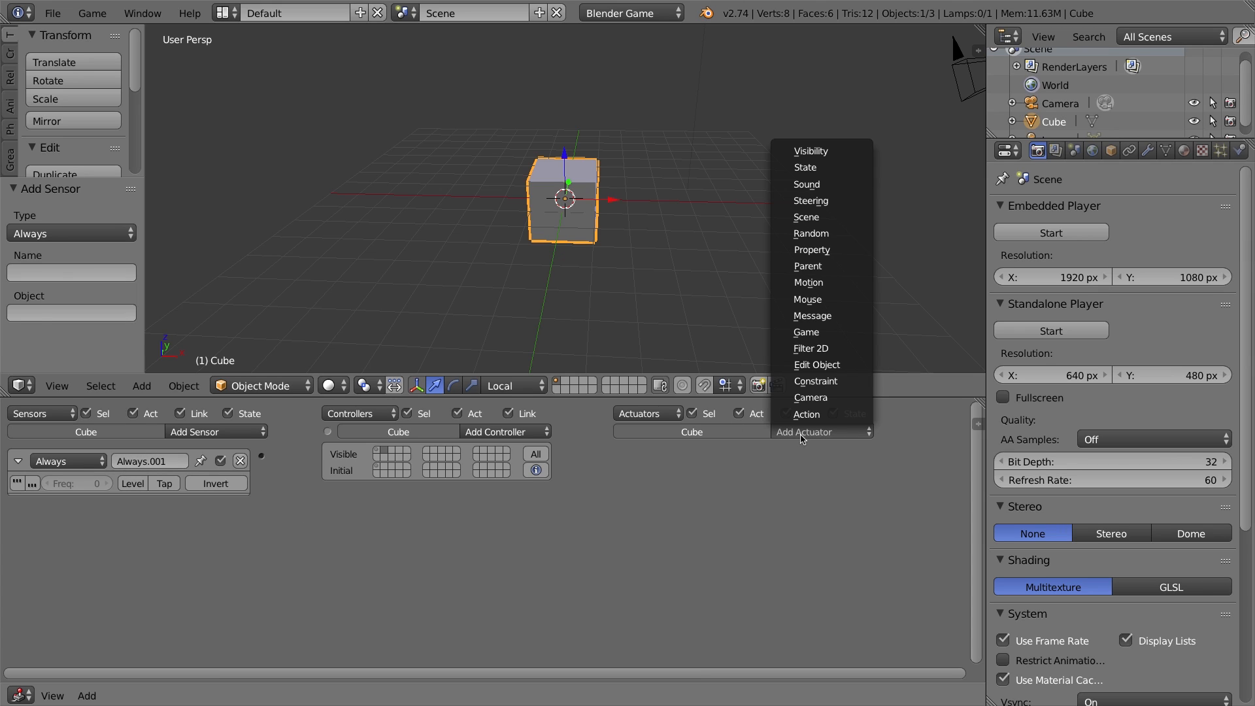
pyautogui.moveTo(809, 283)
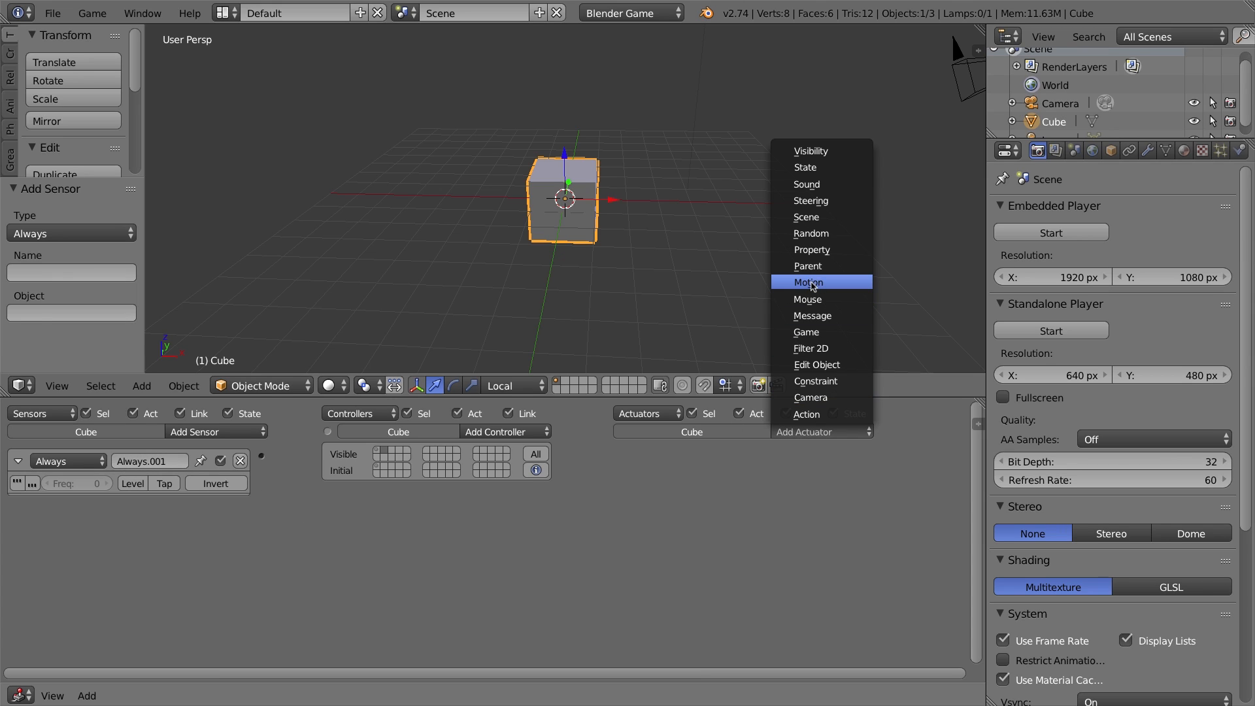
pyautogui.click(808, 282)
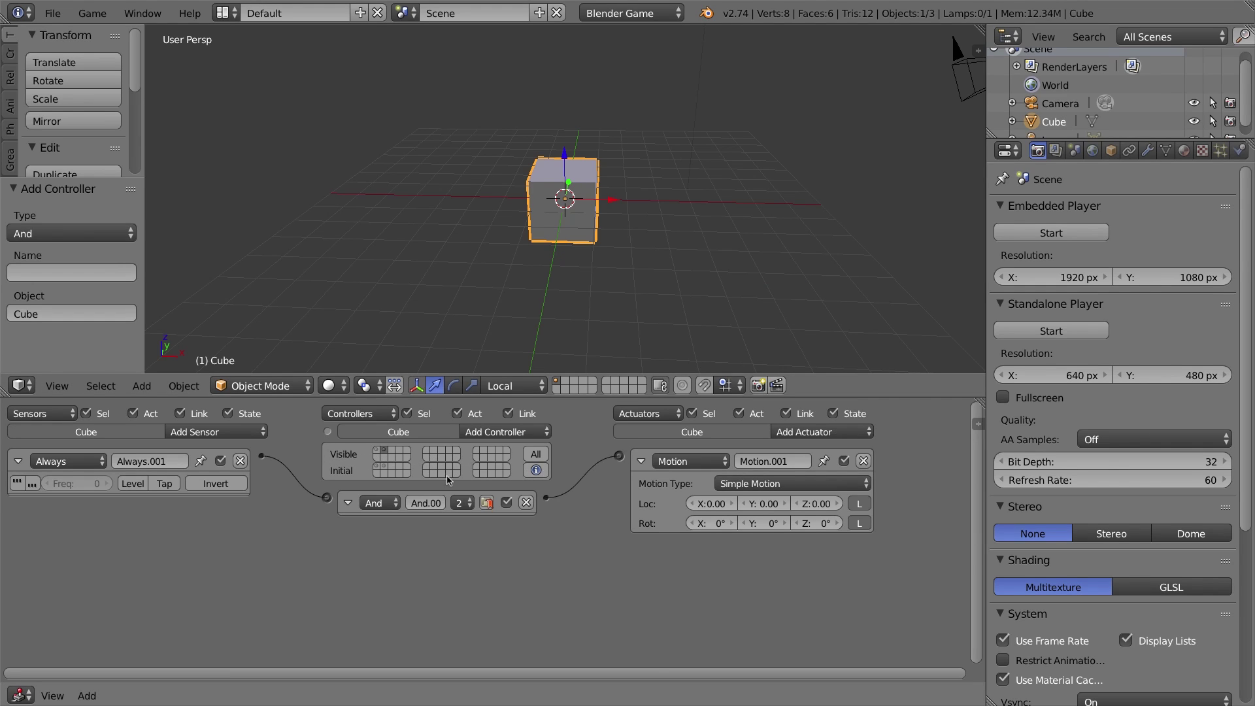
pyautogui.moveTo(787, 233)
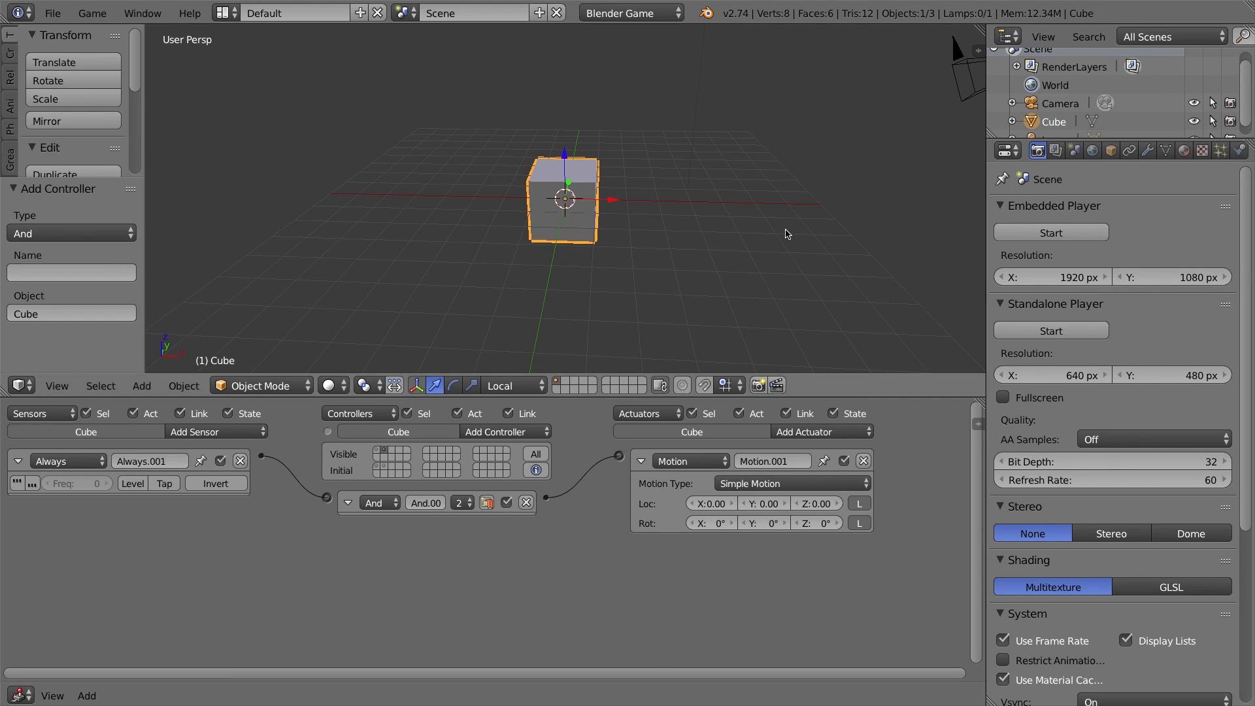
pyautogui.moveTo(712, 508)
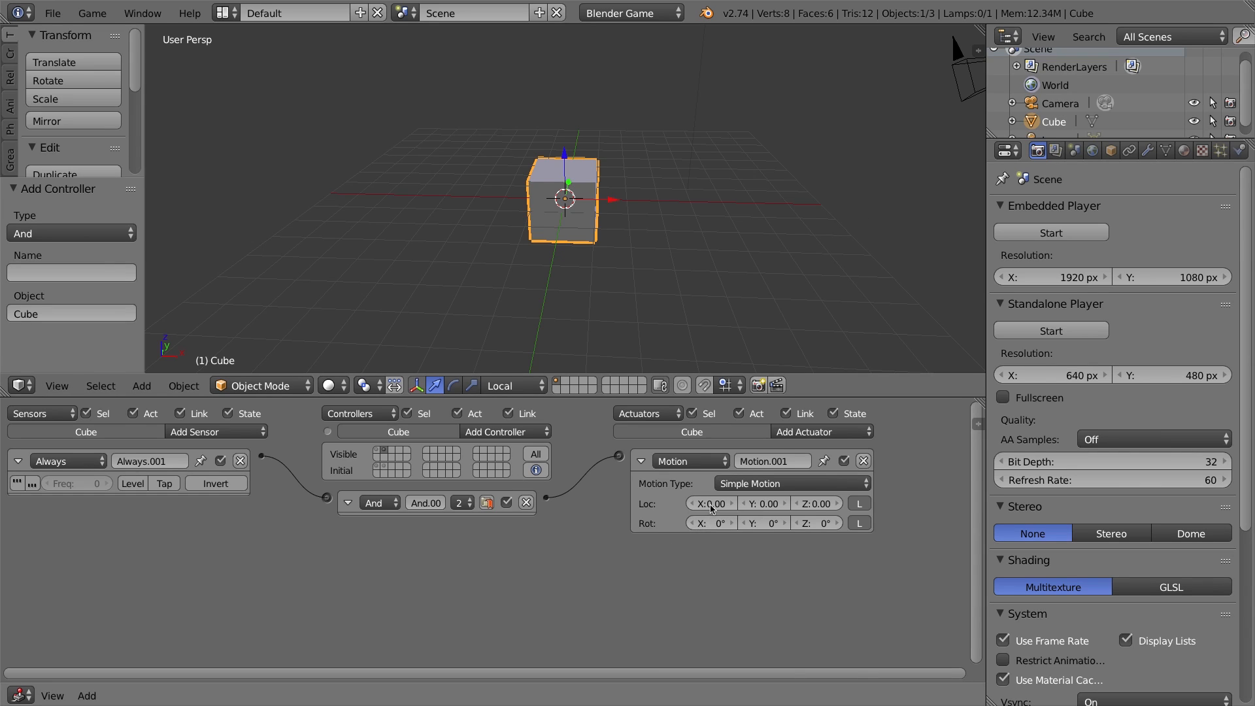
pyautogui.moveTo(676, 519)
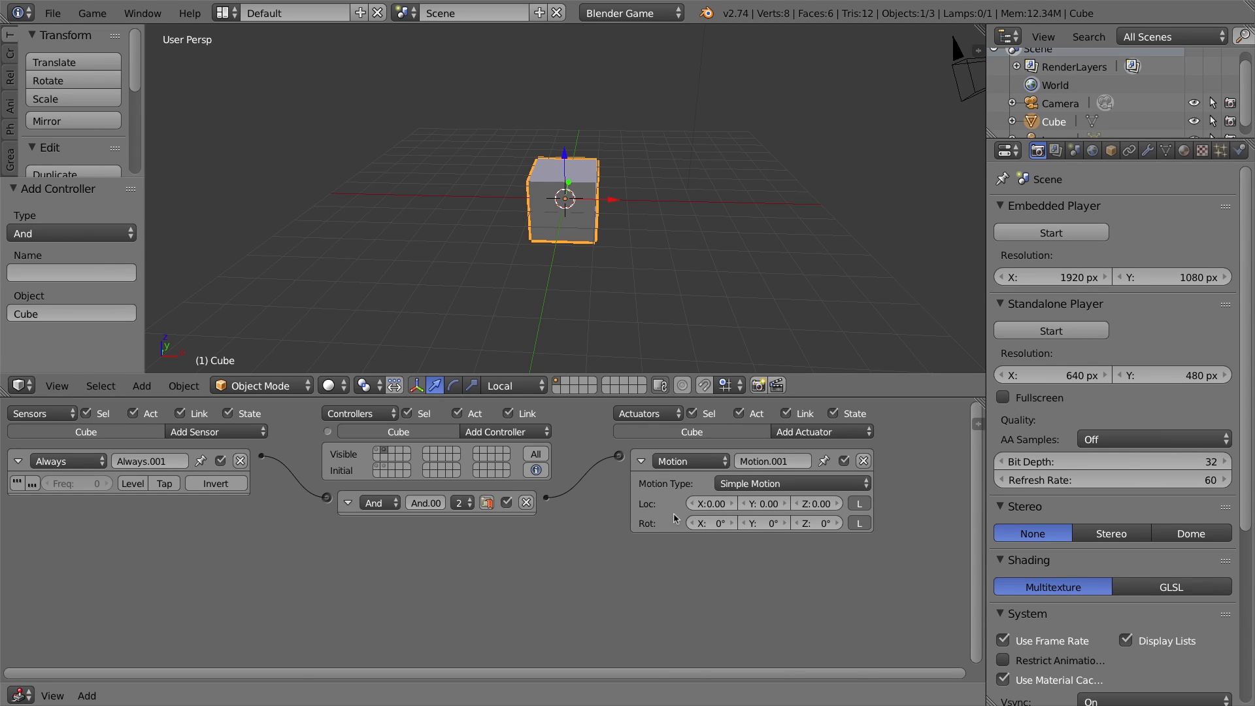
pyautogui.click(710, 504)
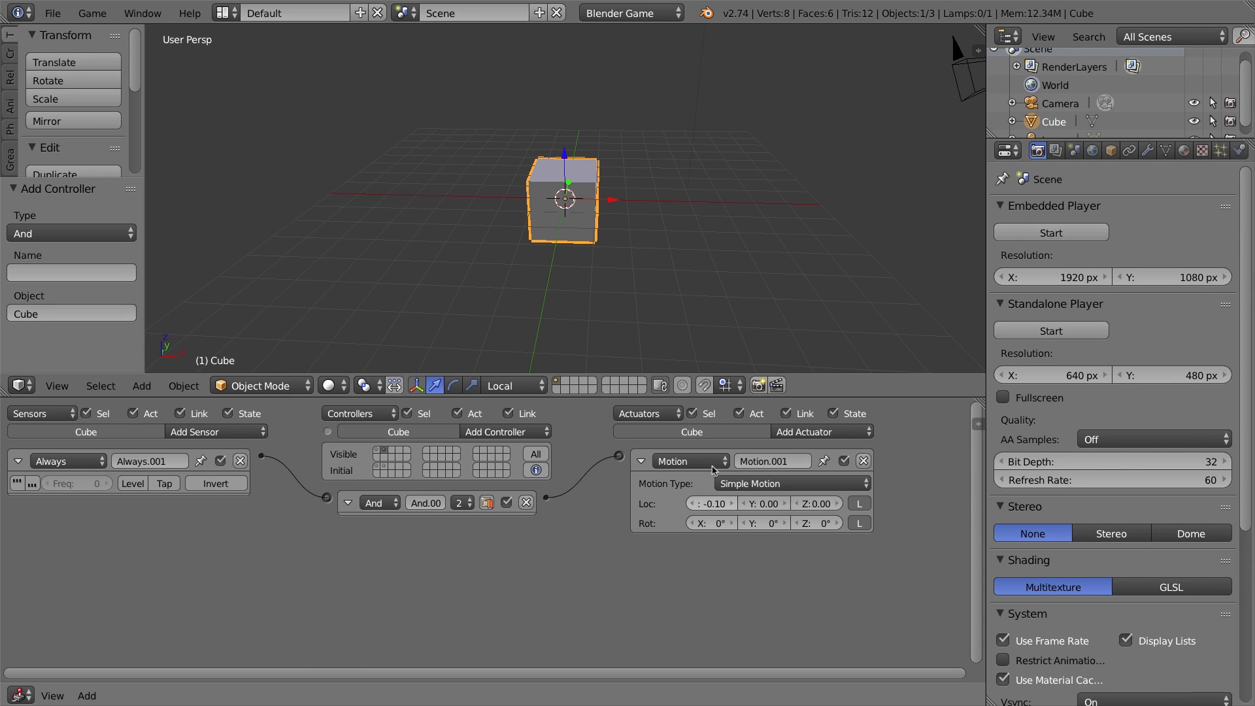
pyautogui.moveTo(186, 489)
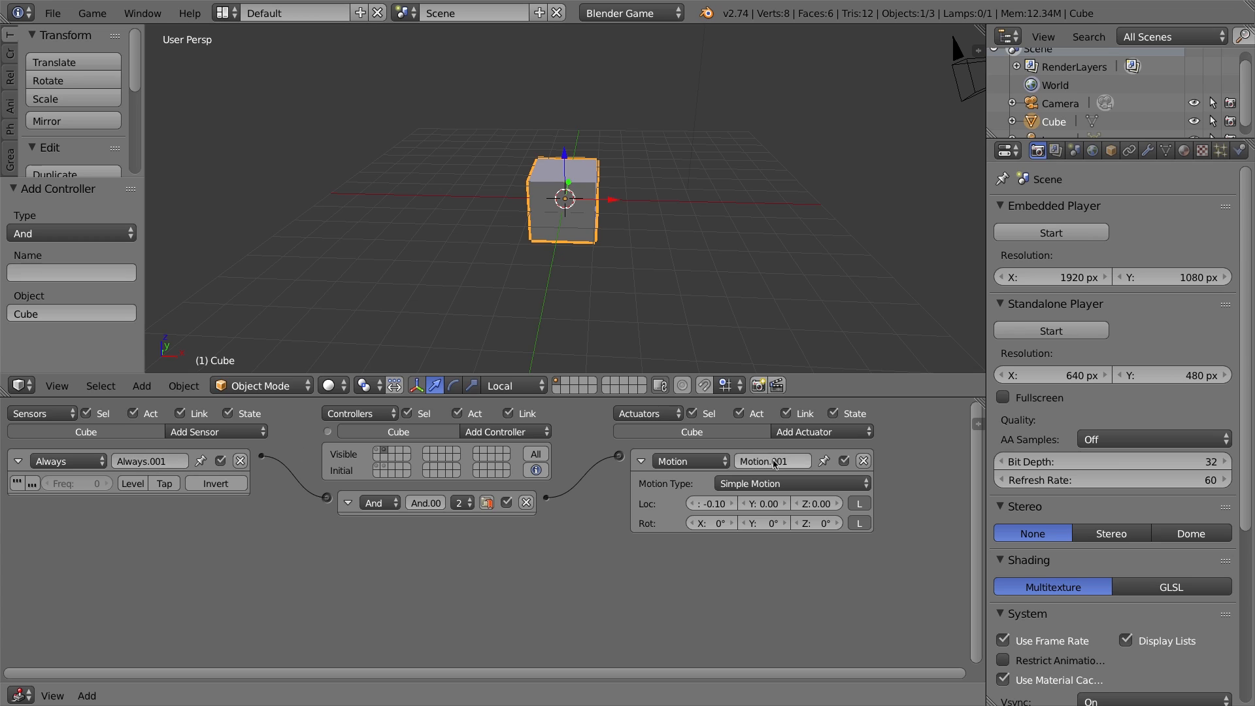
pyautogui.moveTo(193, 549)
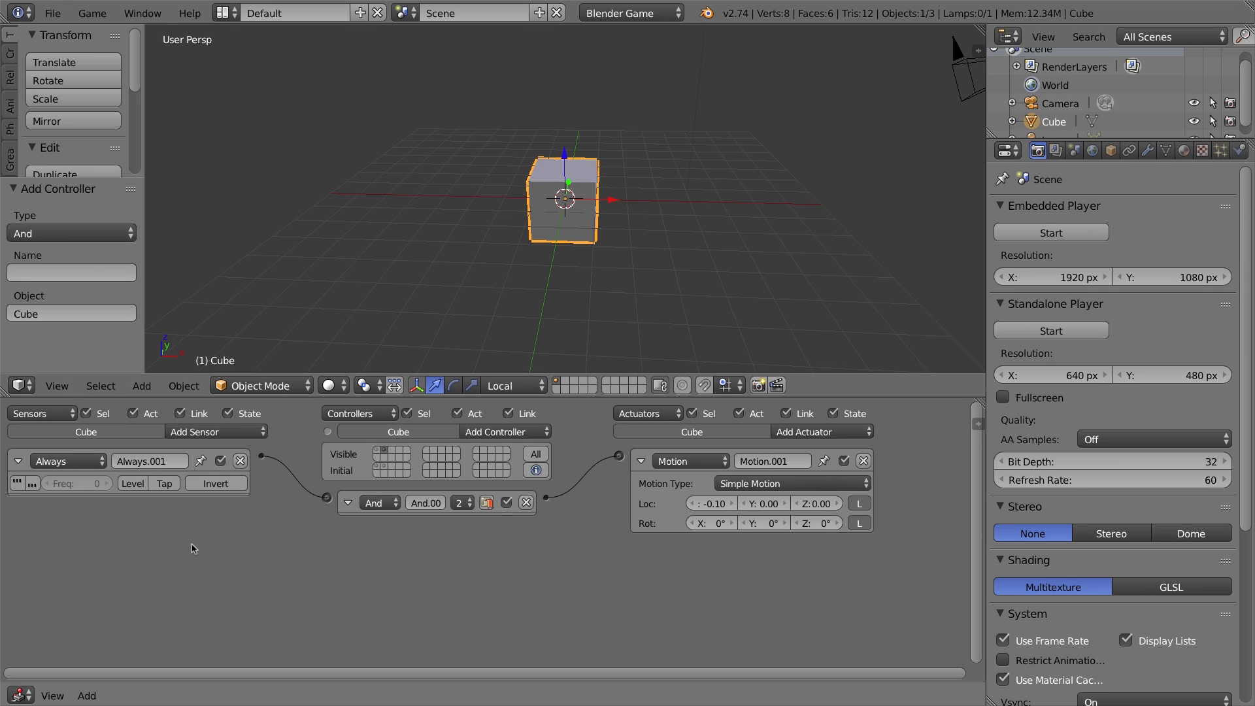
pyautogui.moveTo(892, 516)
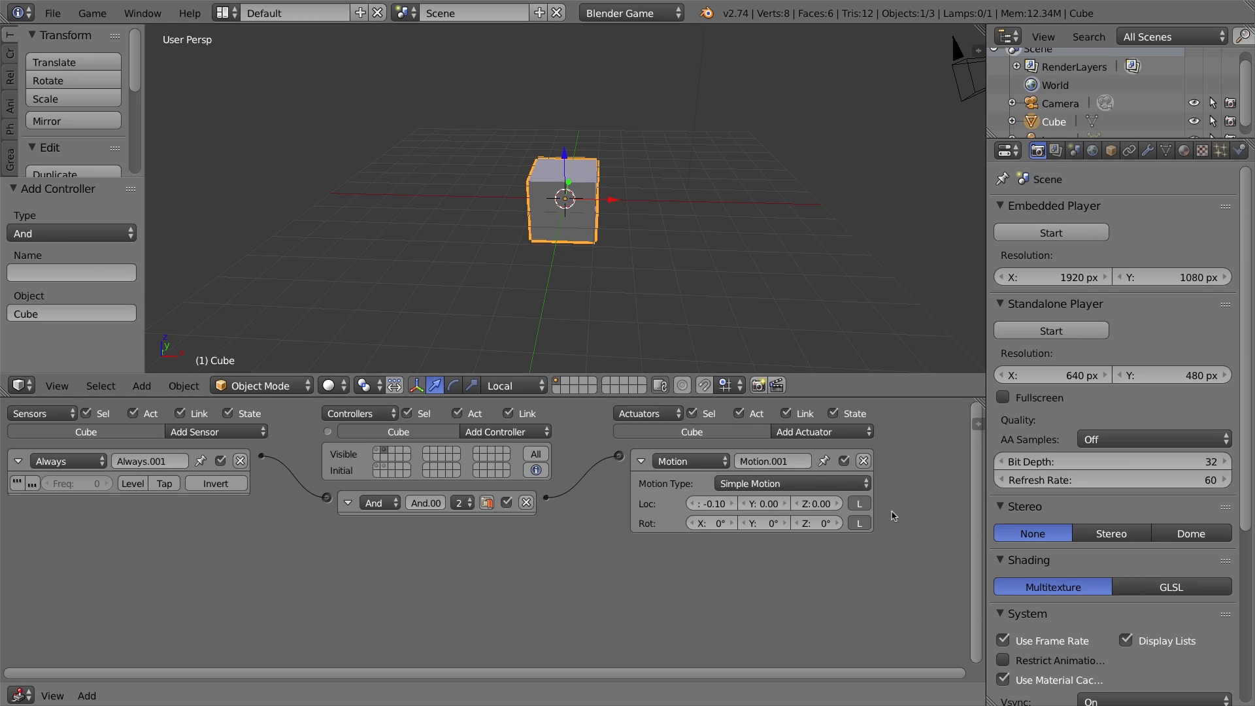
pyautogui.moveTo(614, 263)
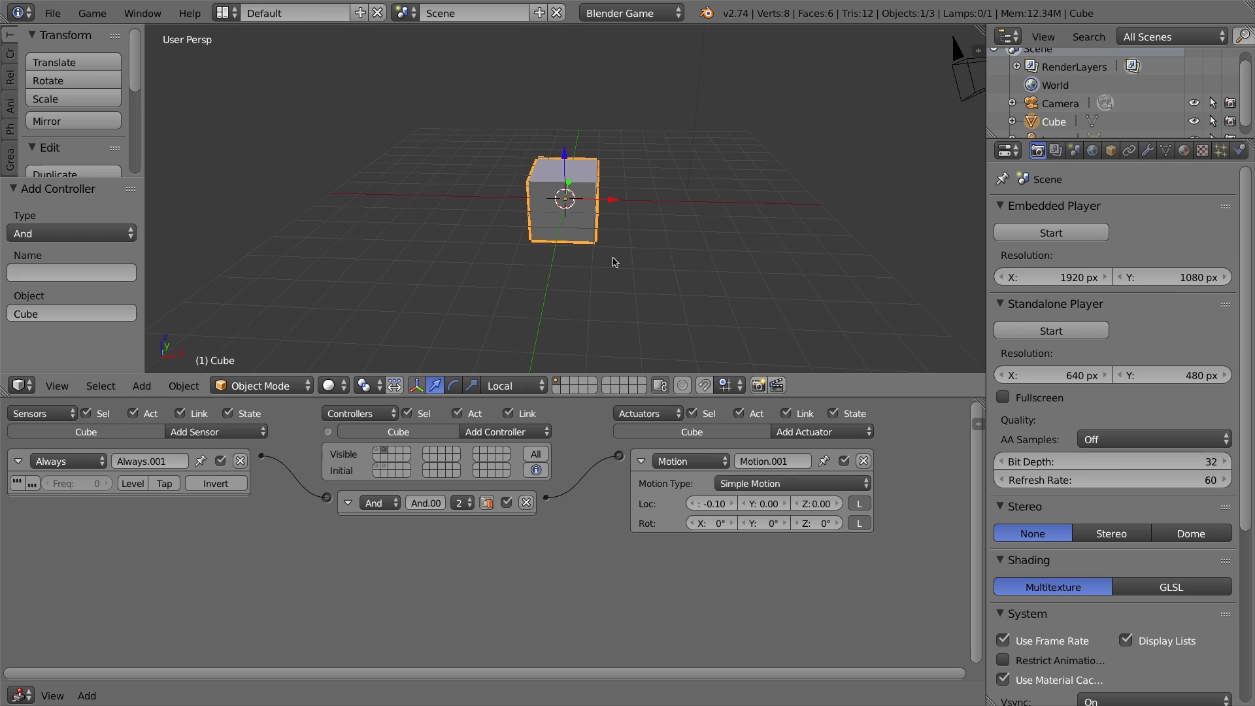
pyautogui.moveTo(553, 210)
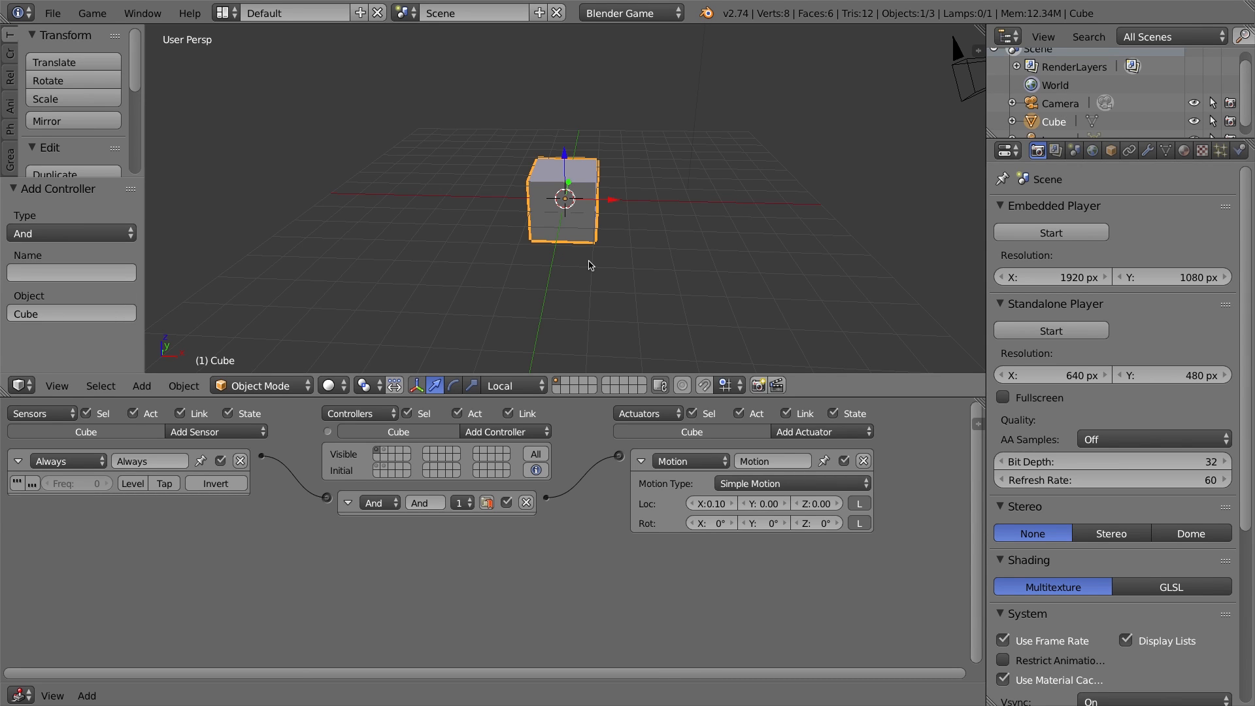
pyautogui.moveTo(605, 287)
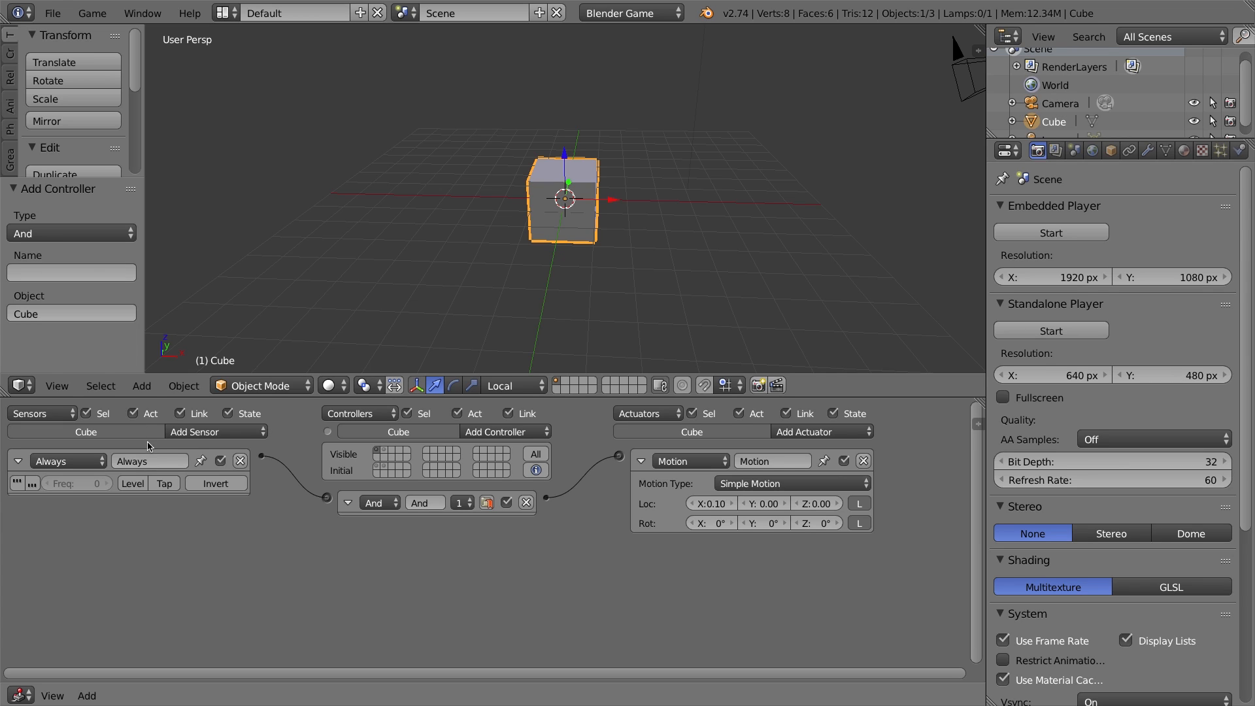
pyautogui.moveTo(192, 437)
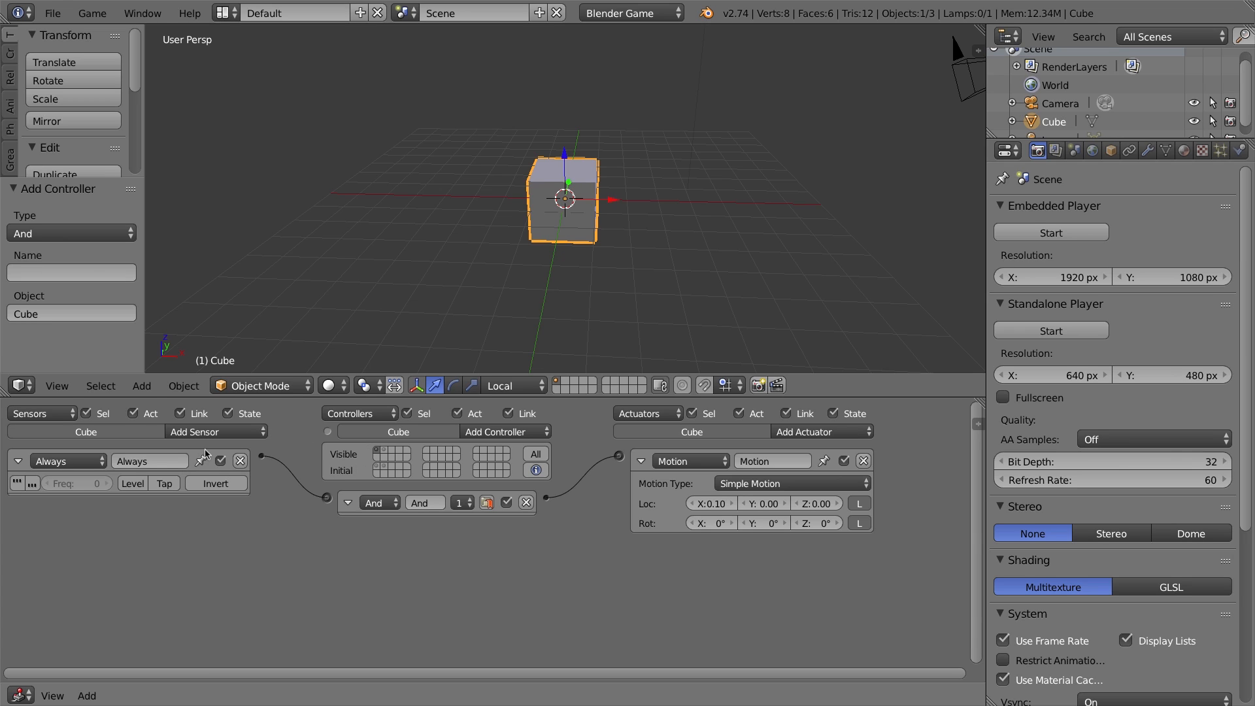
# Add a Delay sensor under the Always sensor with a 120-tick delay
pyautogui.click(211, 431)
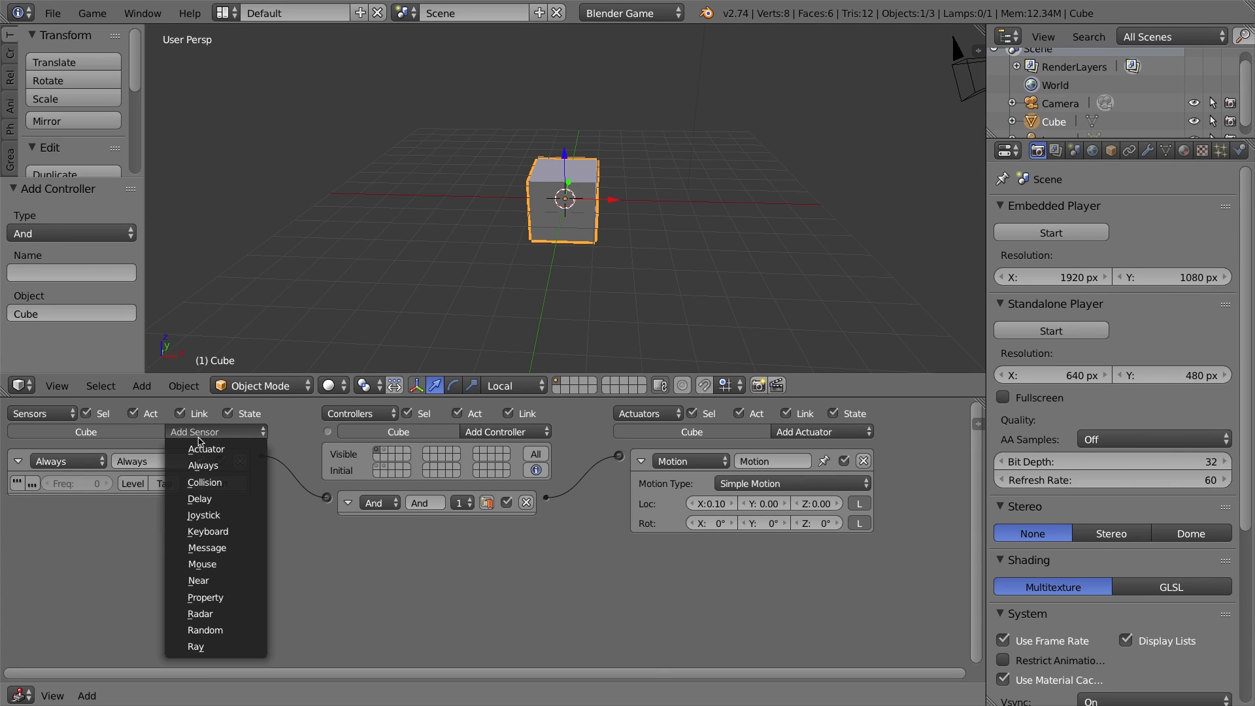
pyautogui.click(198, 499)
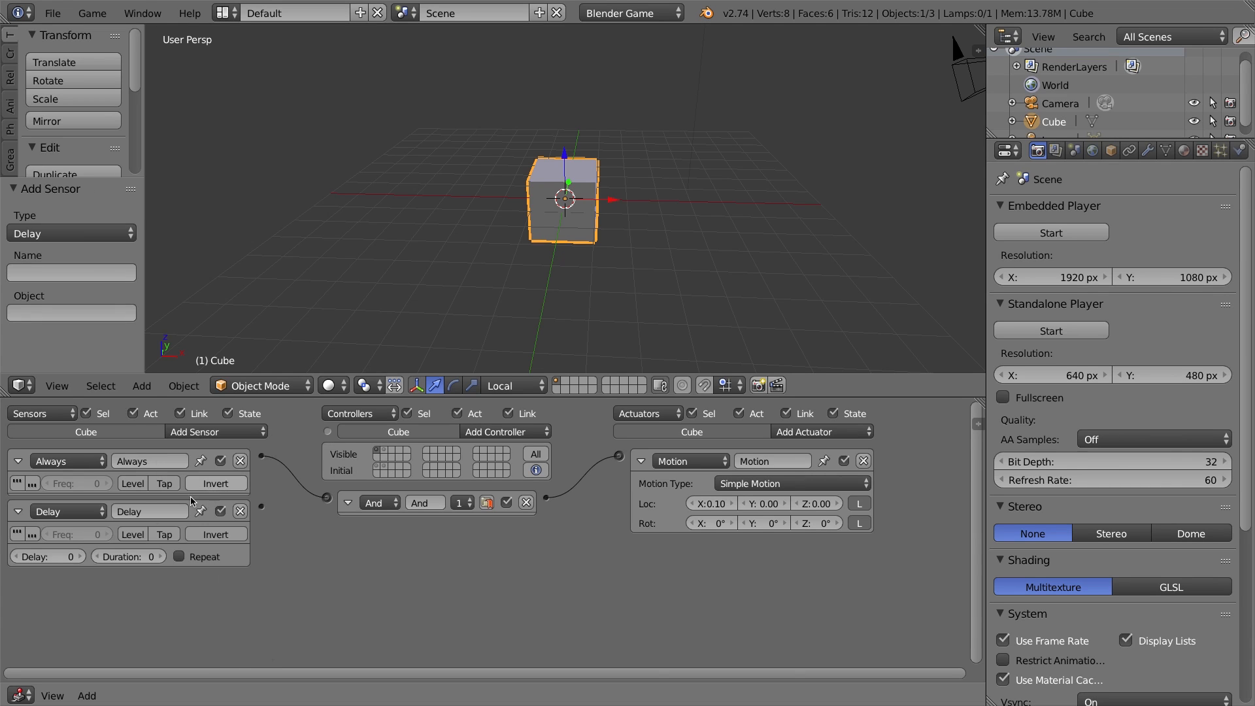
pyautogui.moveTo(163, 534)
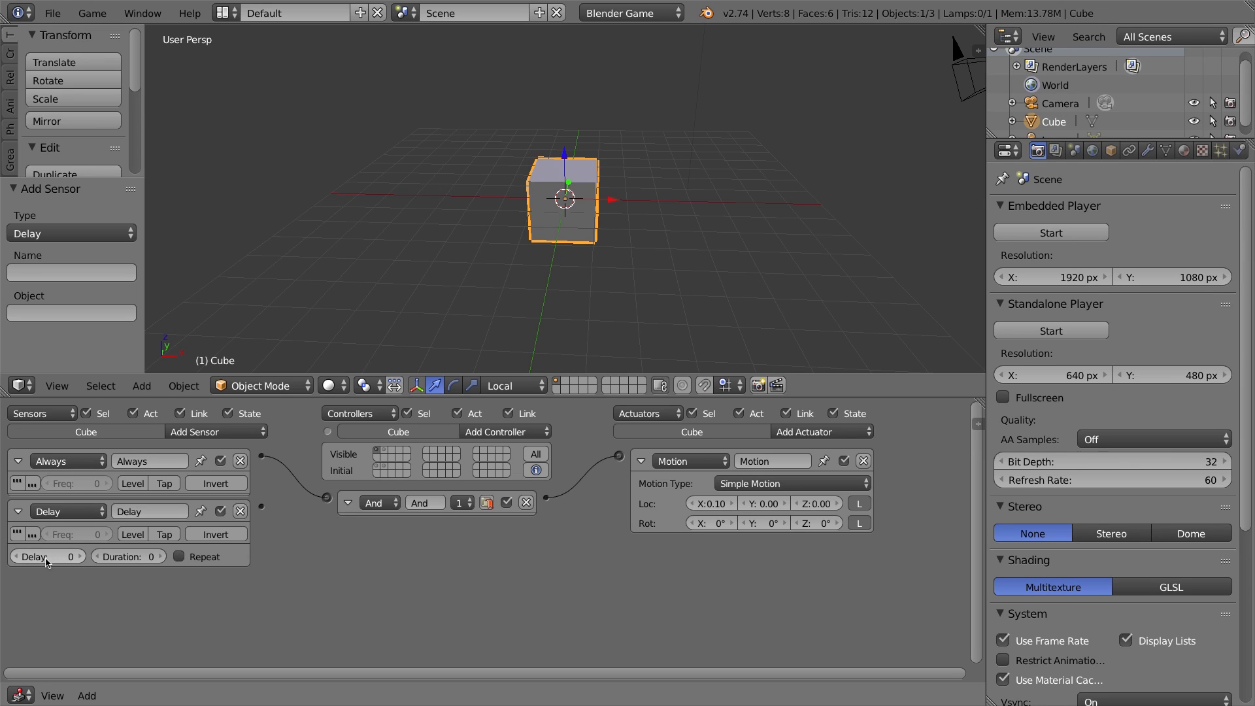
pyautogui.moveTo(45, 561)
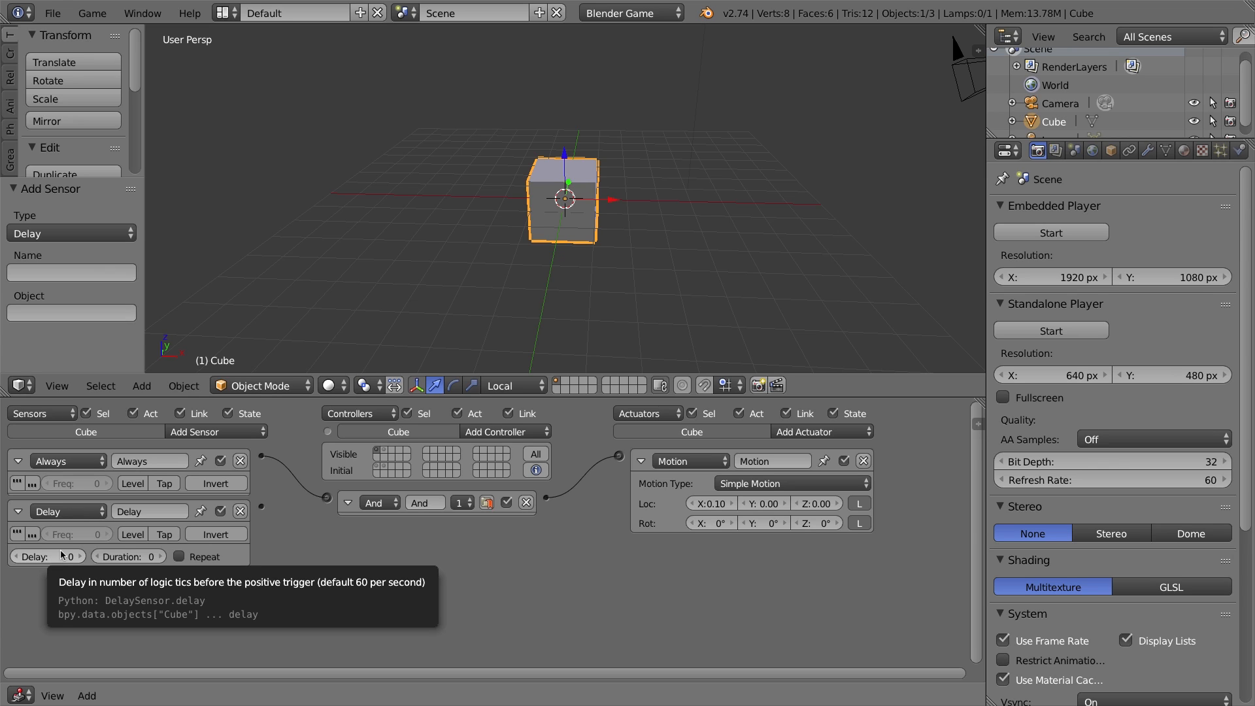
pyautogui.moveTo(126, 570)
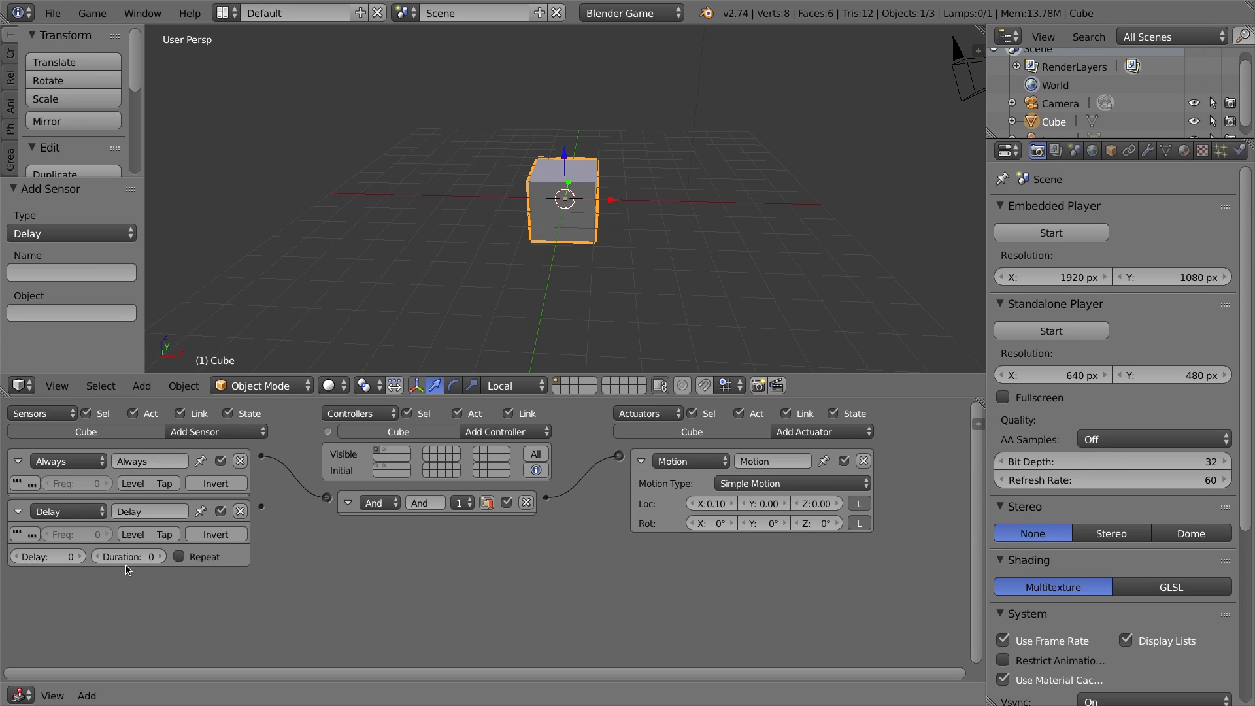
pyautogui.moveTo(59, 556)
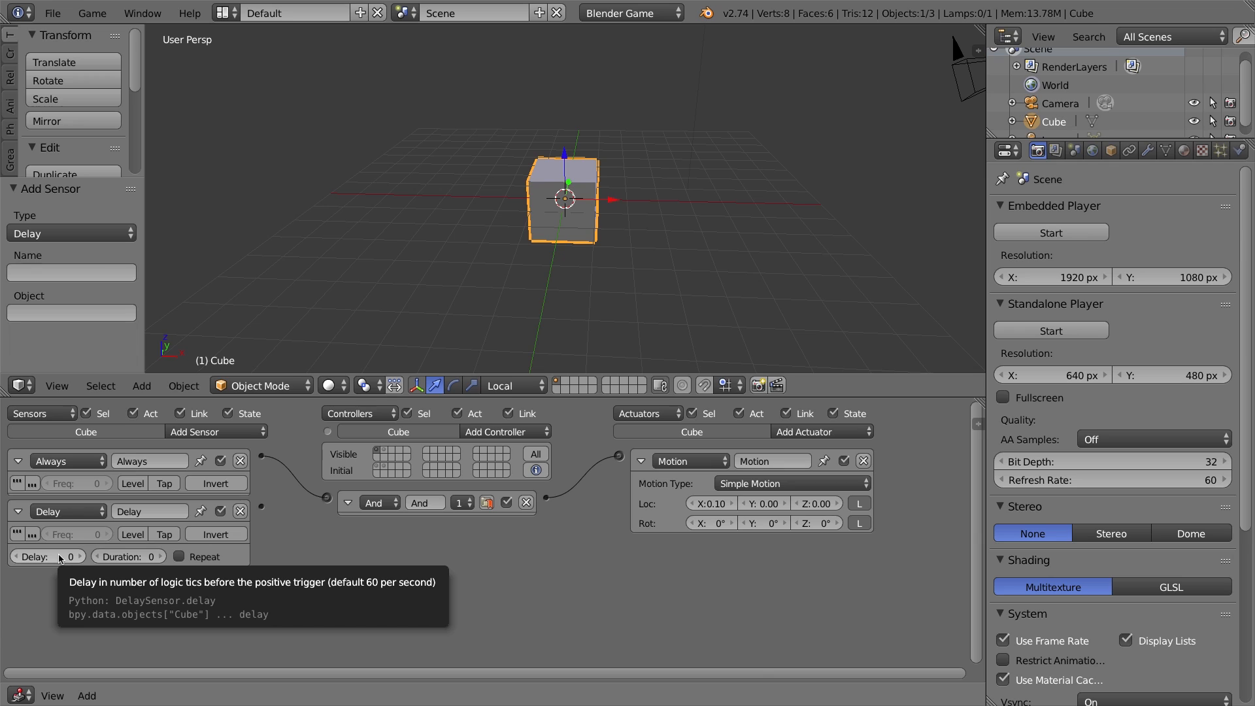
pyautogui.click(39, 556)
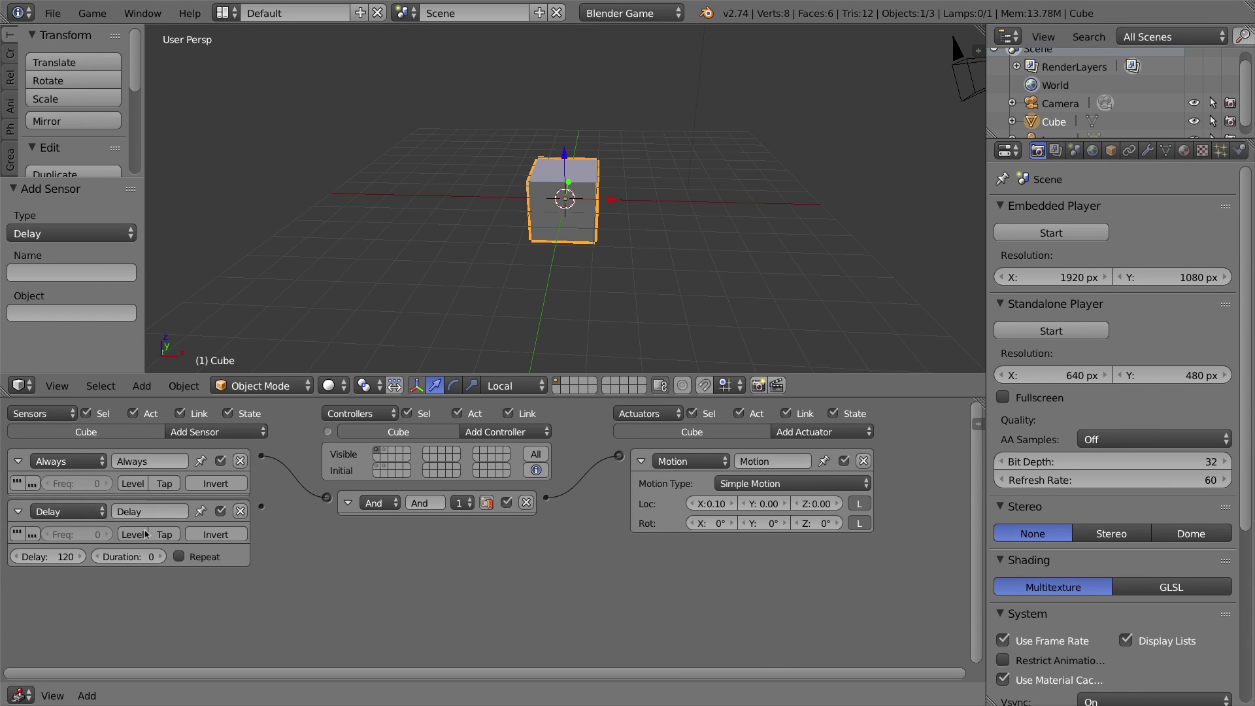
pyautogui.moveTo(743, 625)
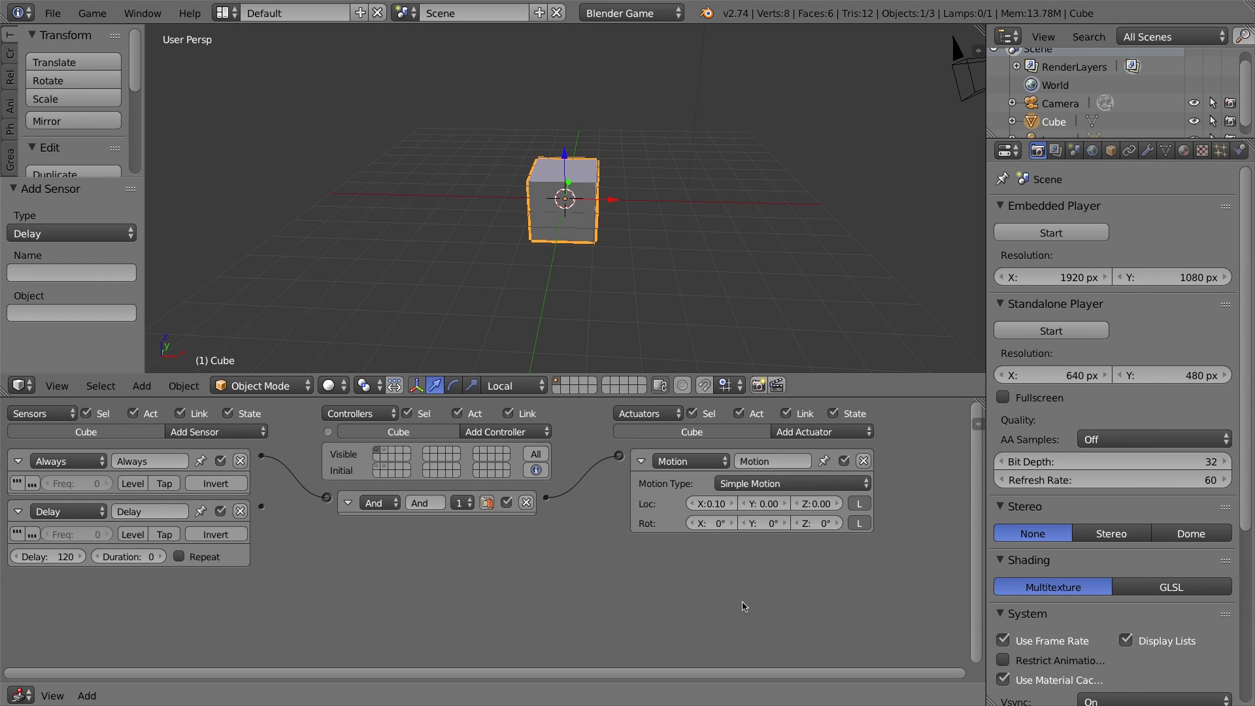
pyautogui.moveTo(822, 433)
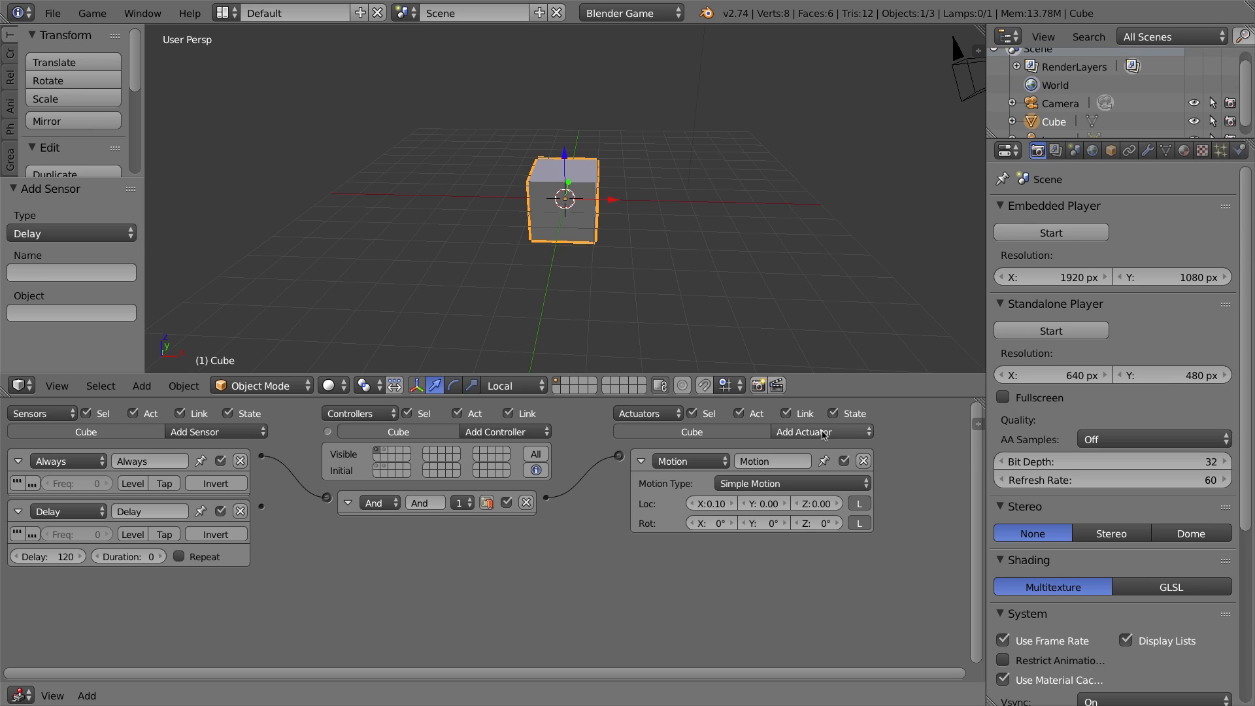
pyautogui.moveTo(619, 517)
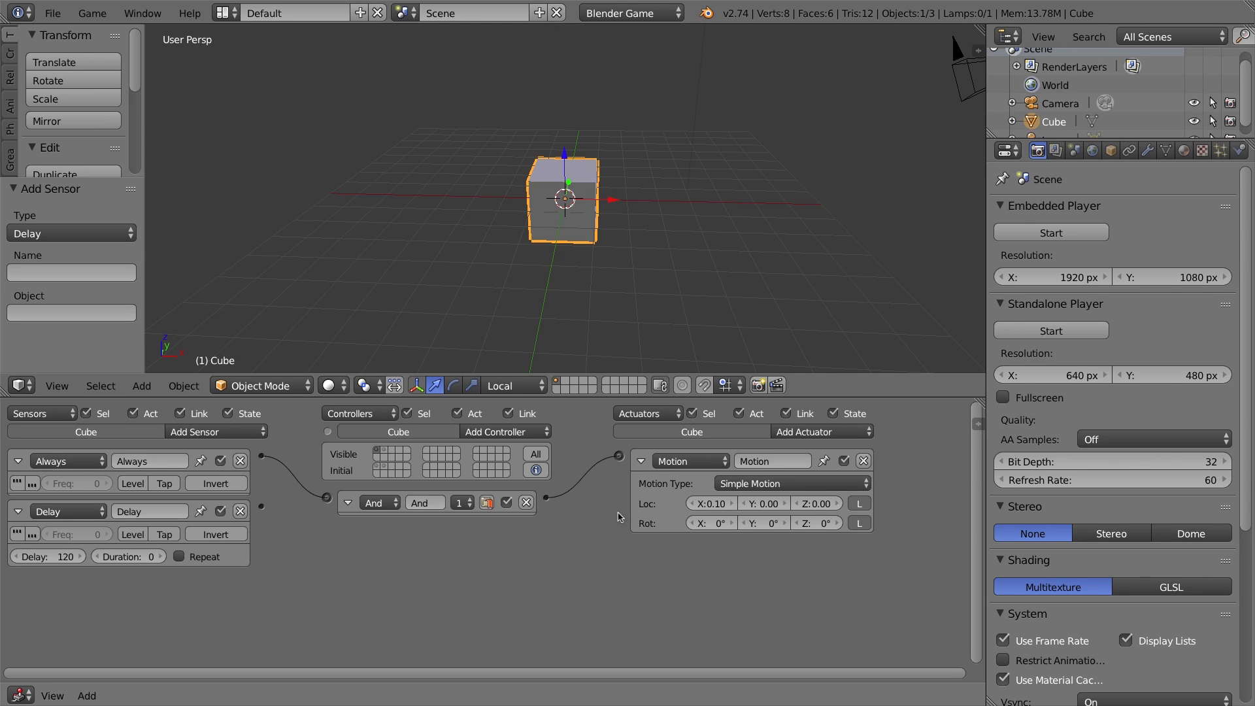
# Add a State actuator fed by the Delay sensor via an And controller, operation Set State
pyautogui.click(818, 431)
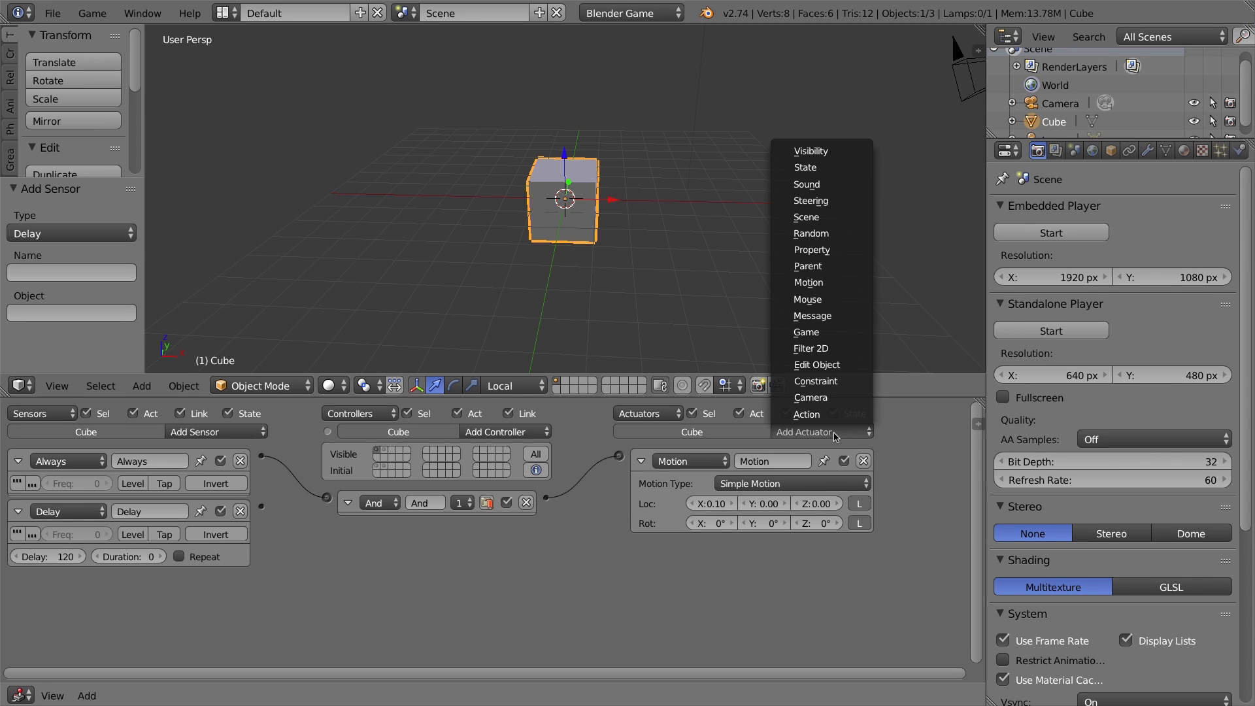
pyautogui.click(805, 167)
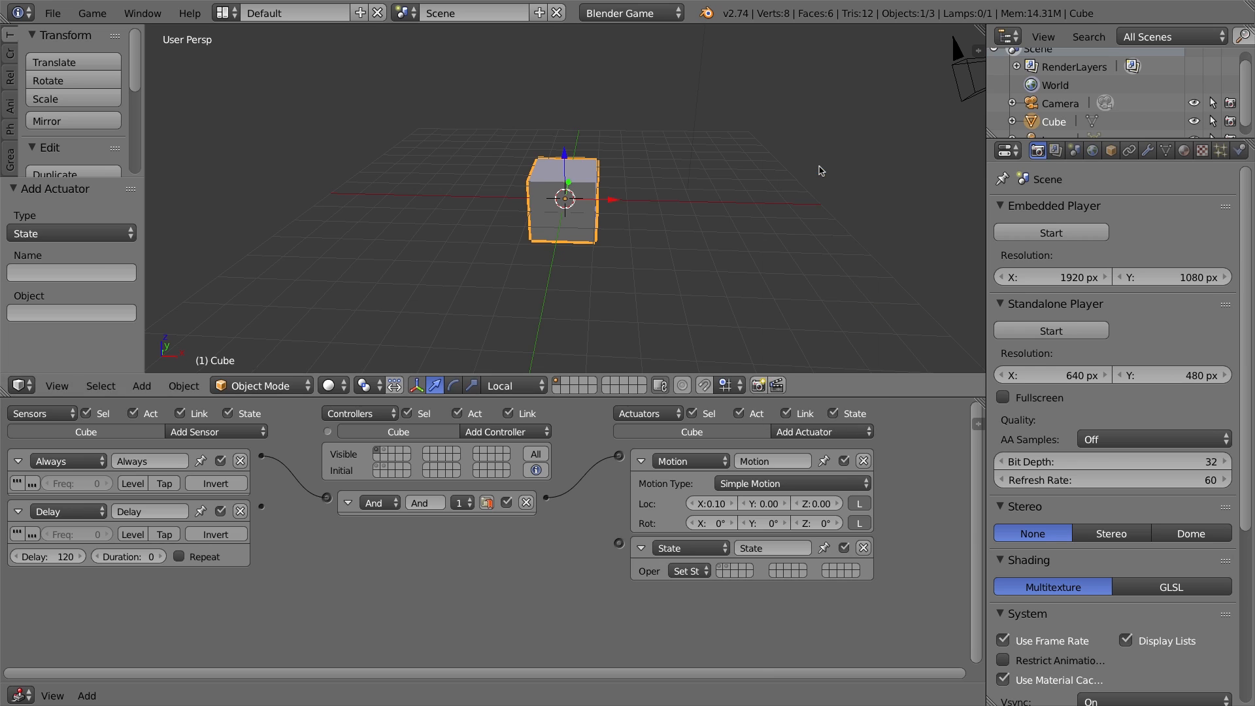
pyautogui.moveTo(257, 512)
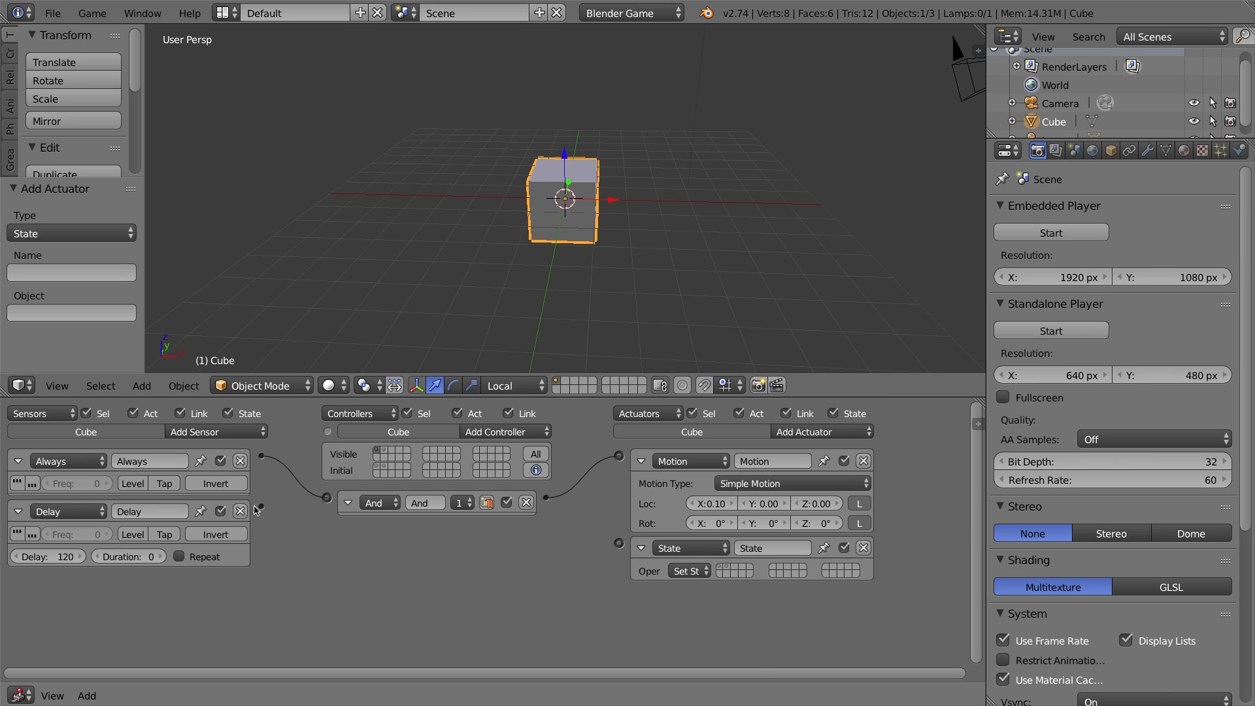
pyautogui.click(506, 431)
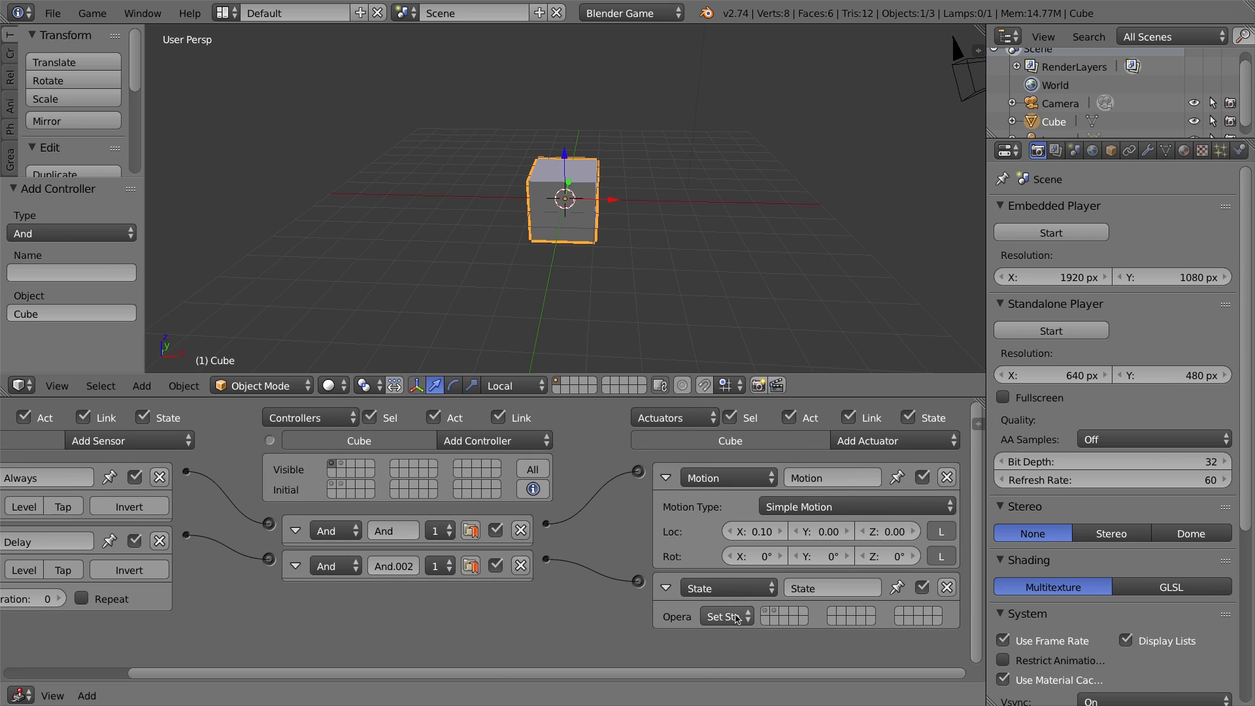
pyautogui.click(726, 617)
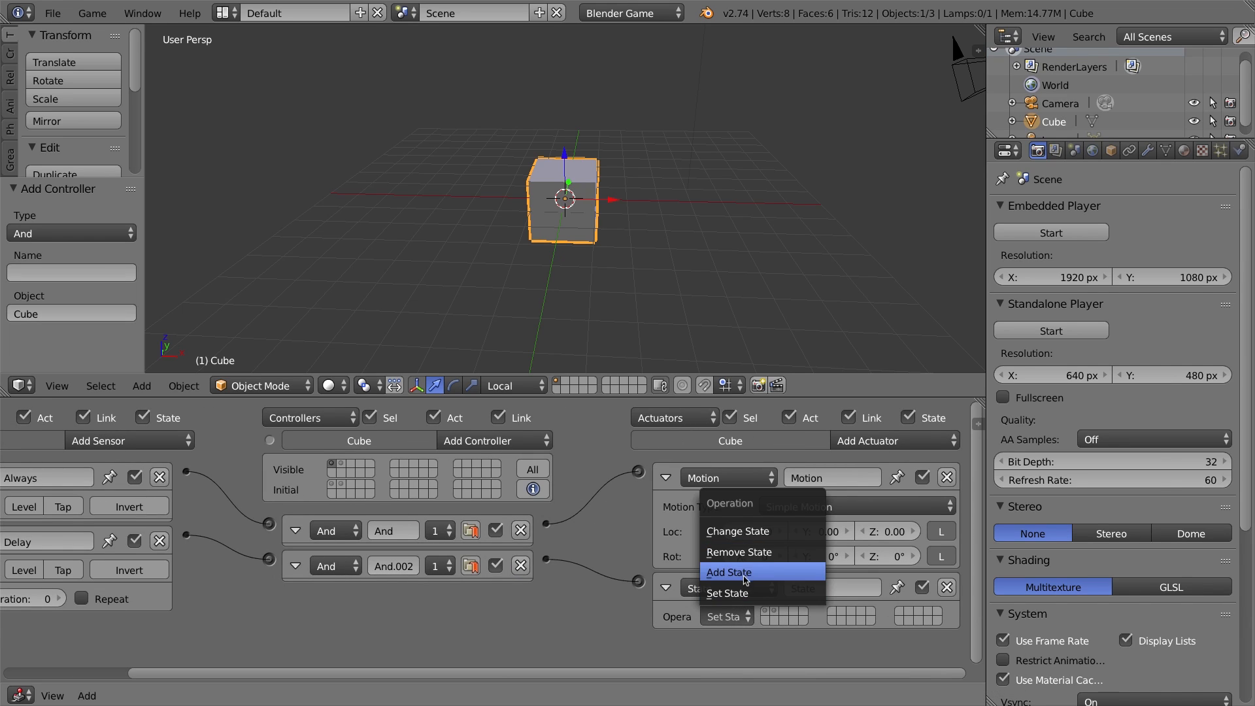
pyautogui.click(728, 572)
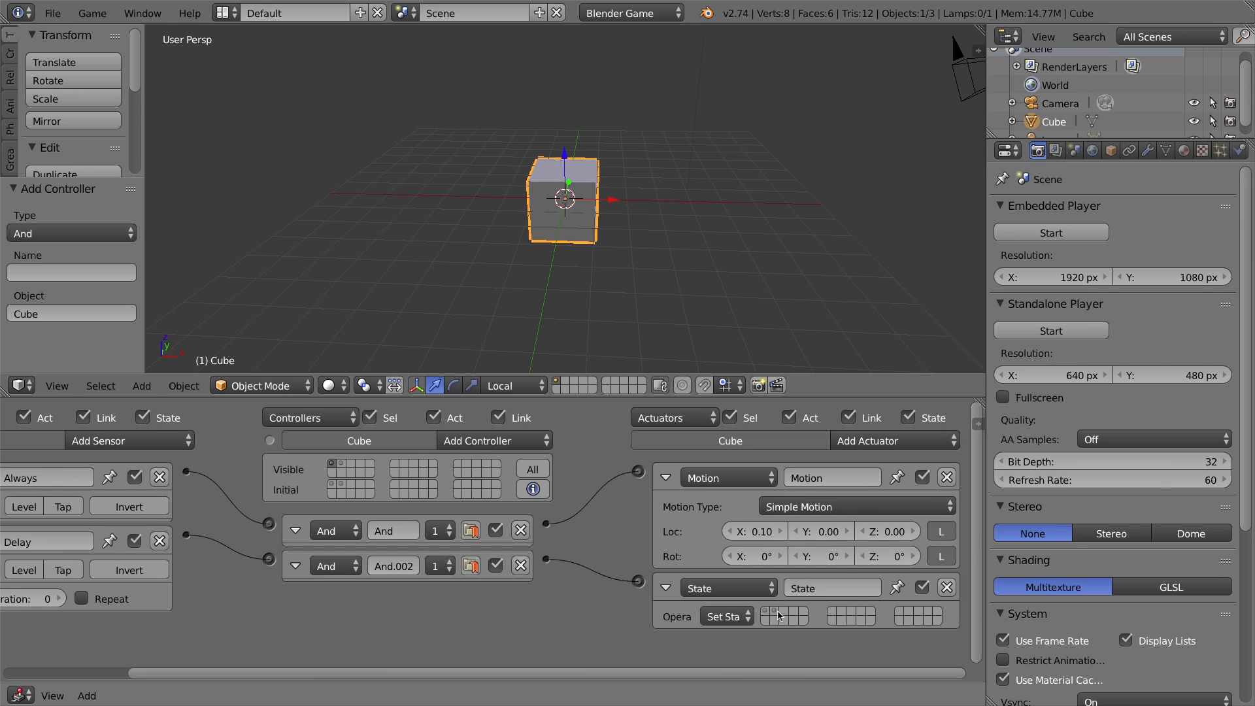
pyautogui.moveTo(768, 603)
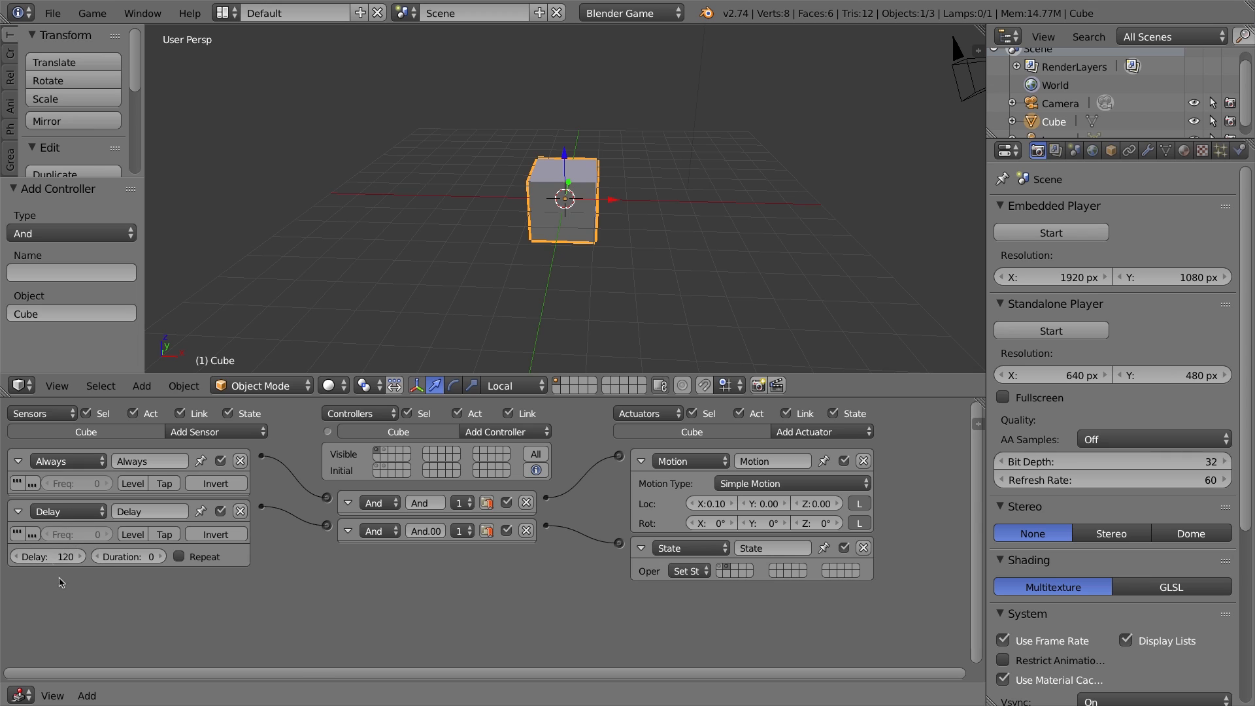
pyautogui.moveTo(429, 440)
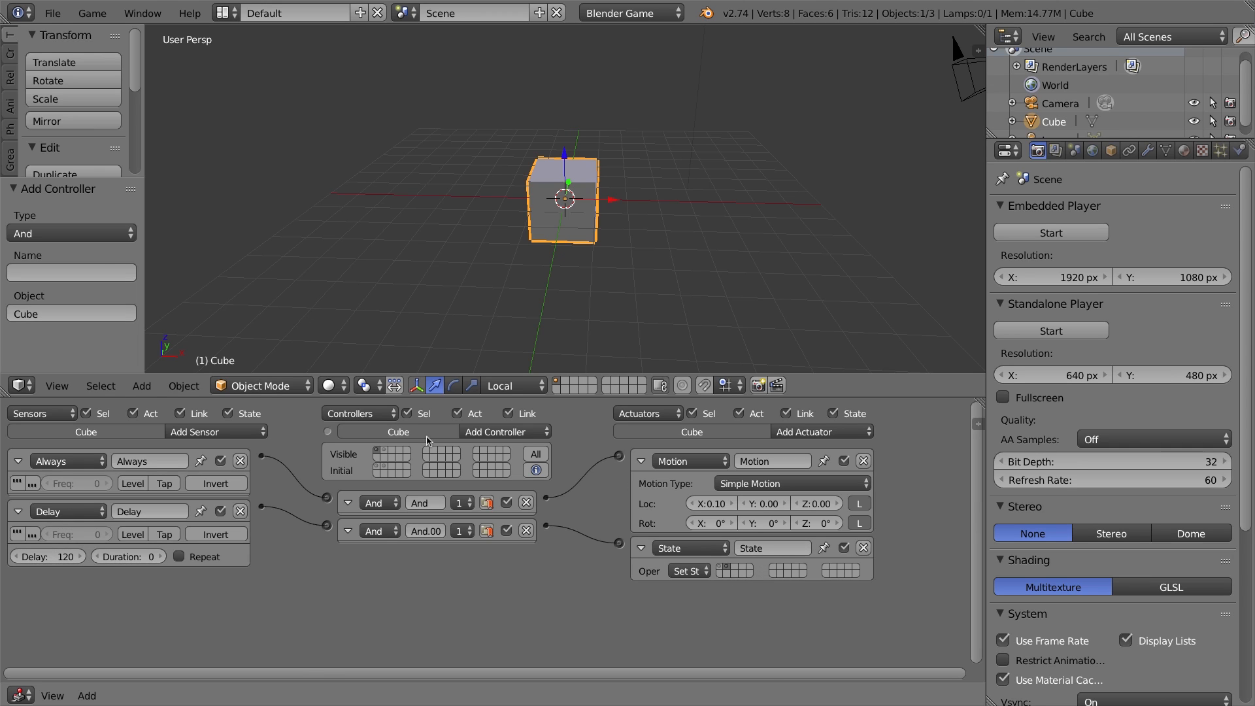
pyautogui.moveTo(389, 466)
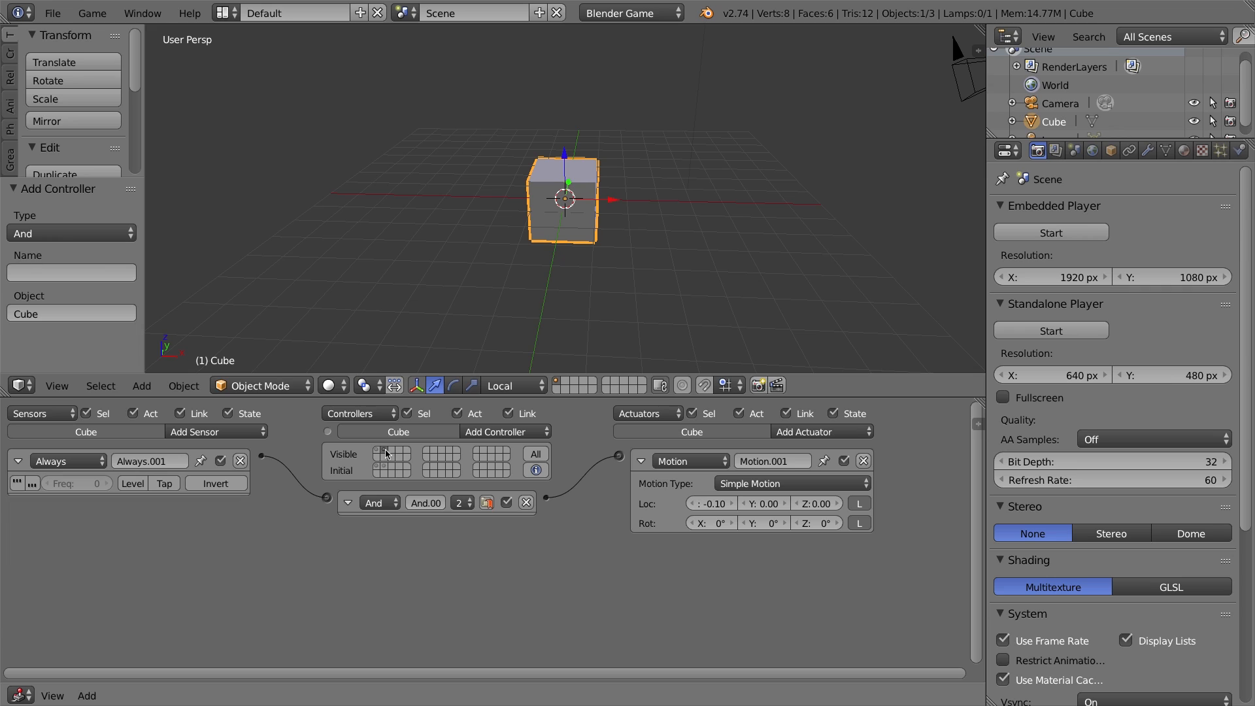
pyautogui.moveTo(726, 510)
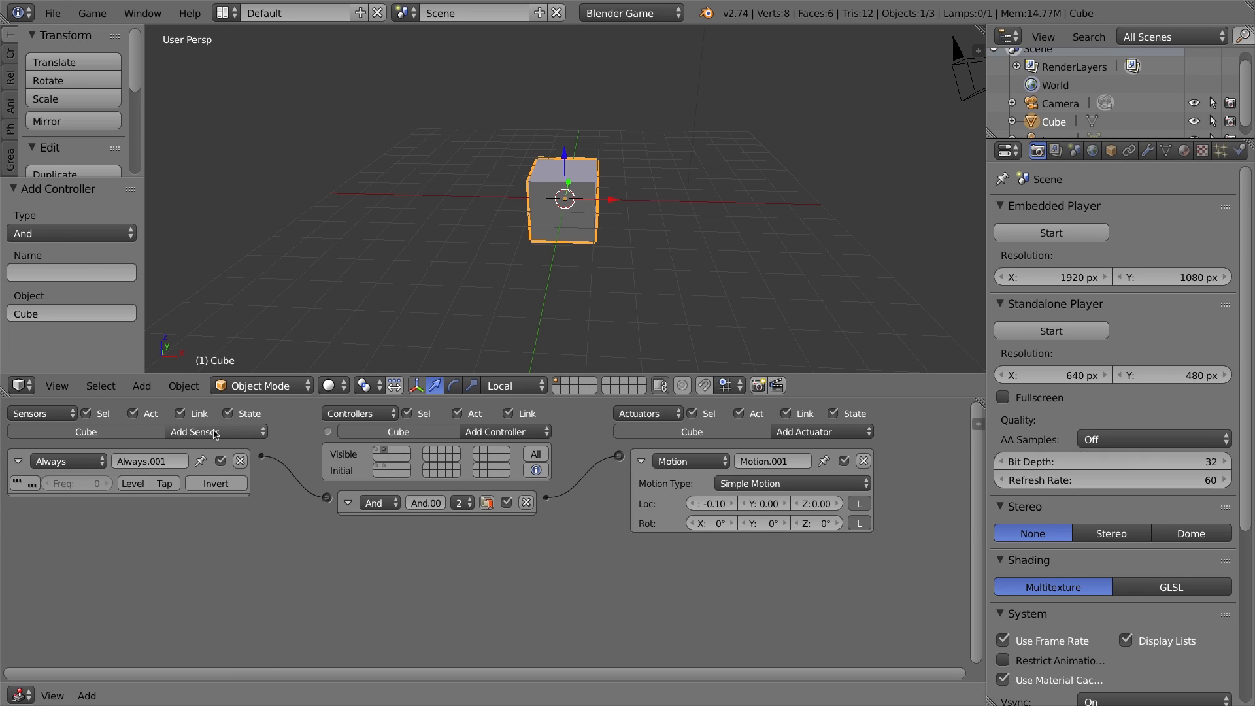
# Add a Delay sensor to state 2 with its delay set to 120
pyautogui.click(216, 431)
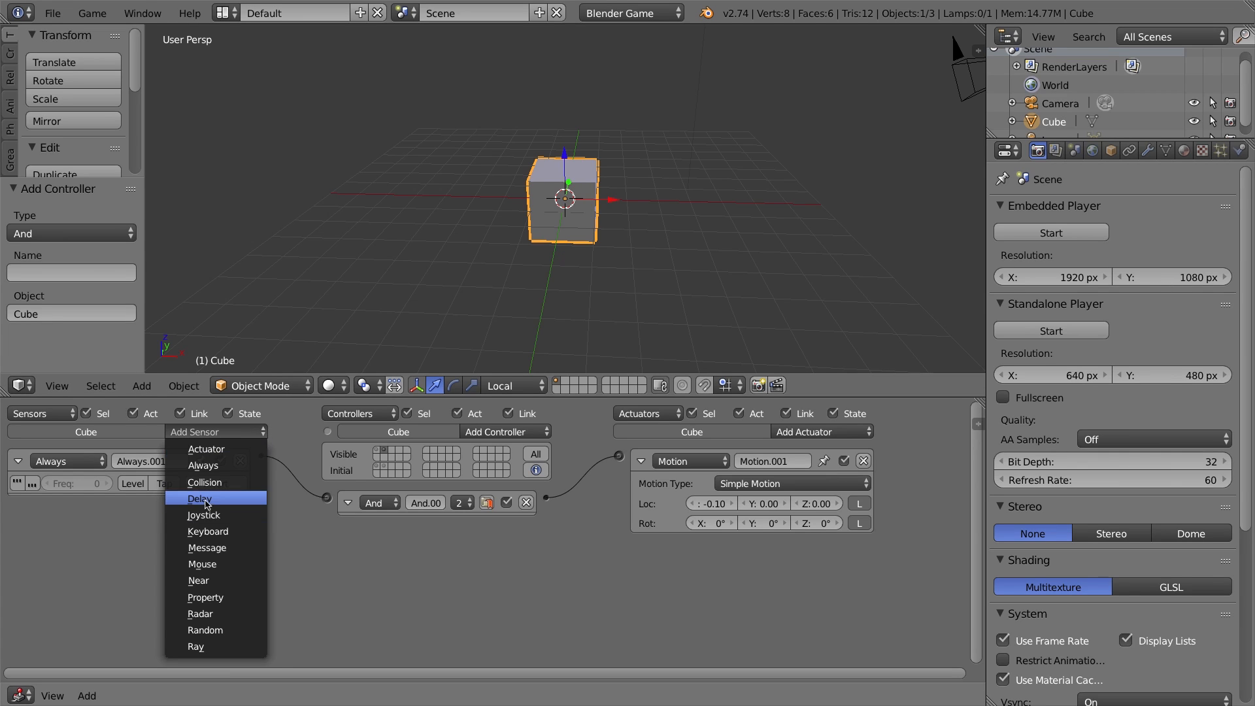
pyautogui.click(201, 498)
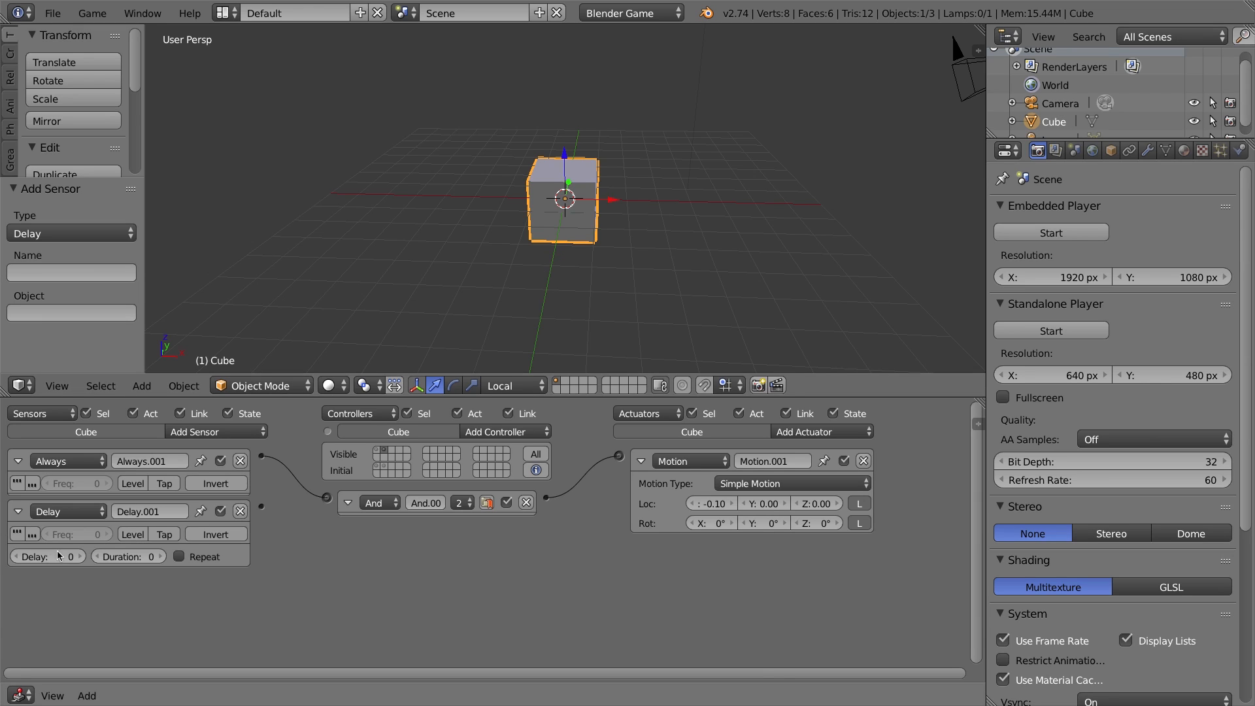
pyautogui.write('12')
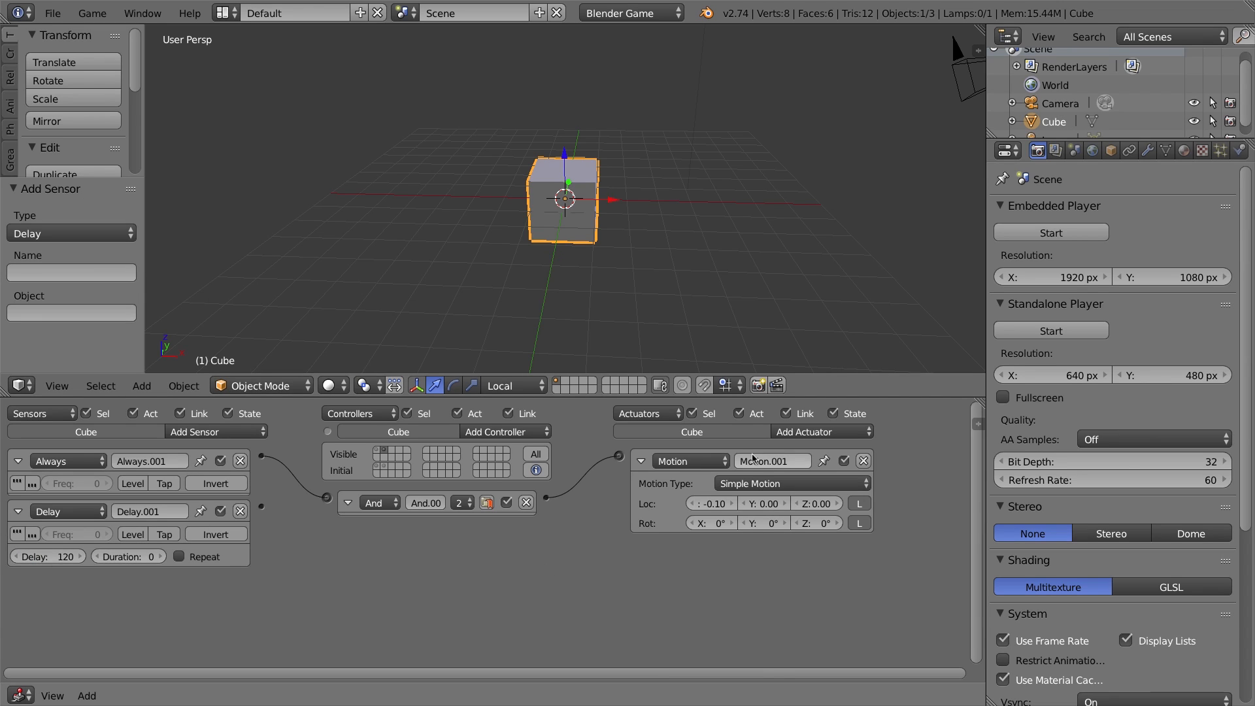
# Add State actuator State.001 and link Delay.001 to it through a new And controller
pyautogui.click(817, 431)
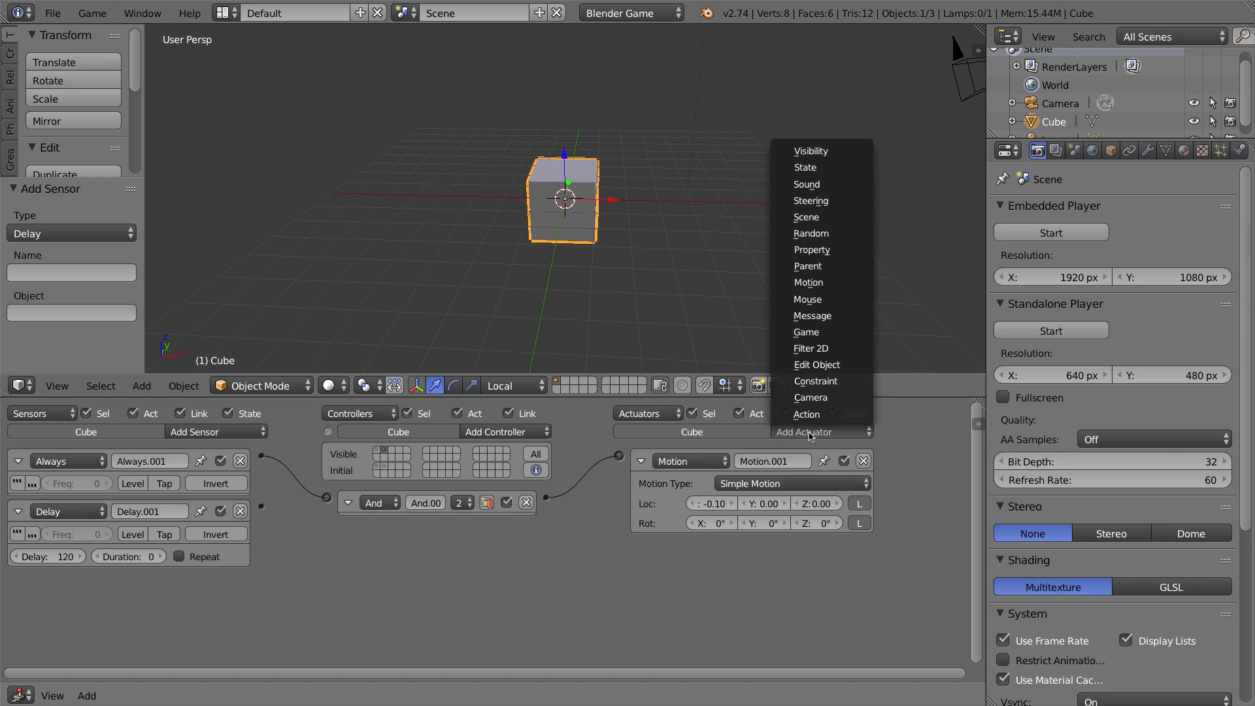
pyautogui.click(804, 167)
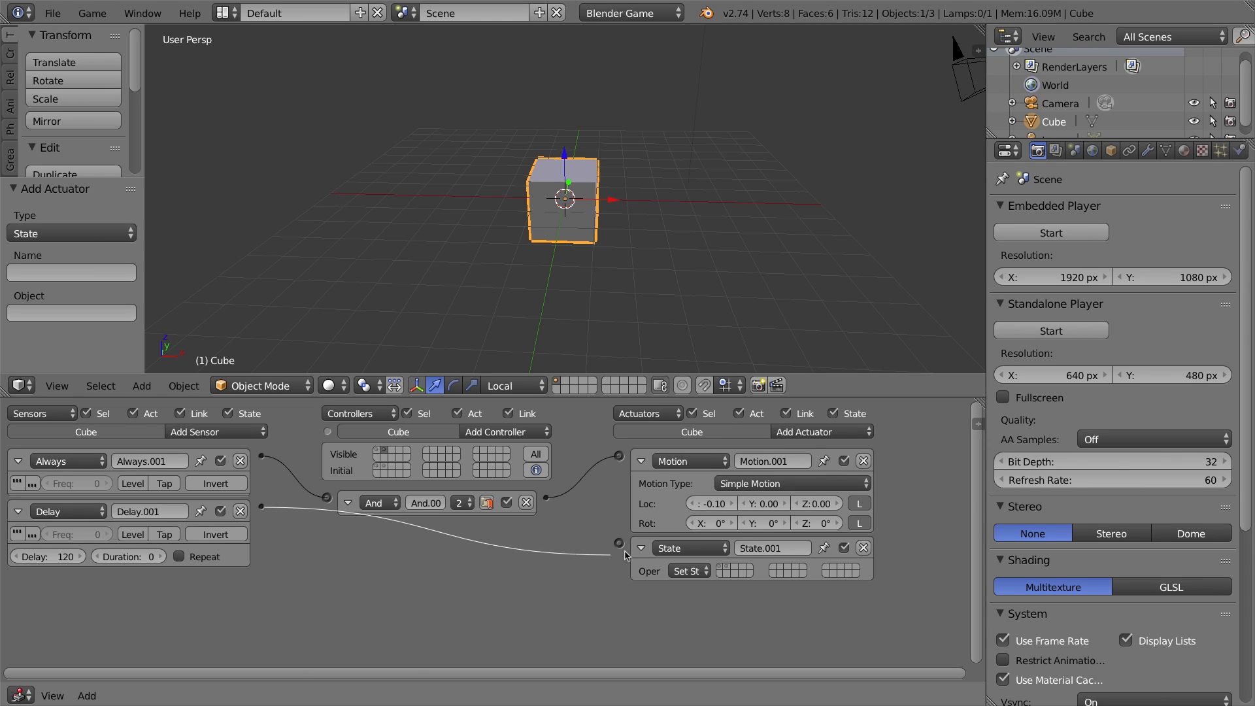
pyautogui.click(505, 432)
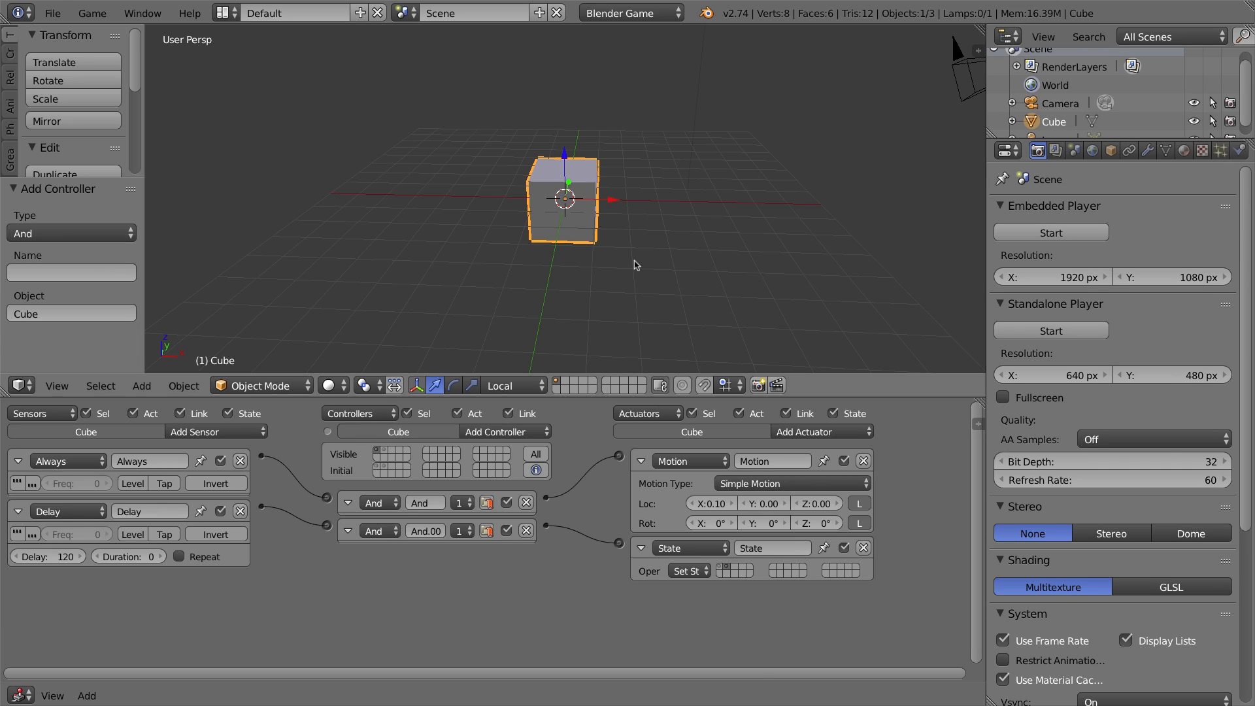
pyautogui.moveTo(685, 286)
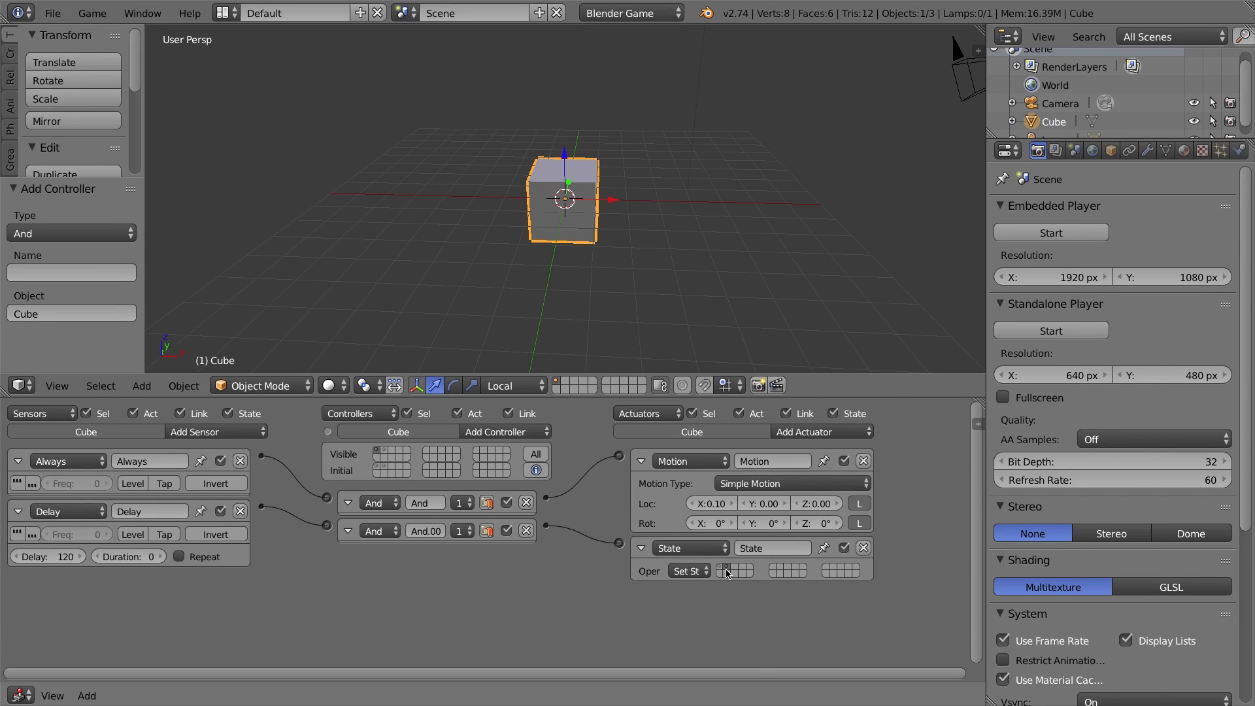
pyautogui.moveTo(727, 570)
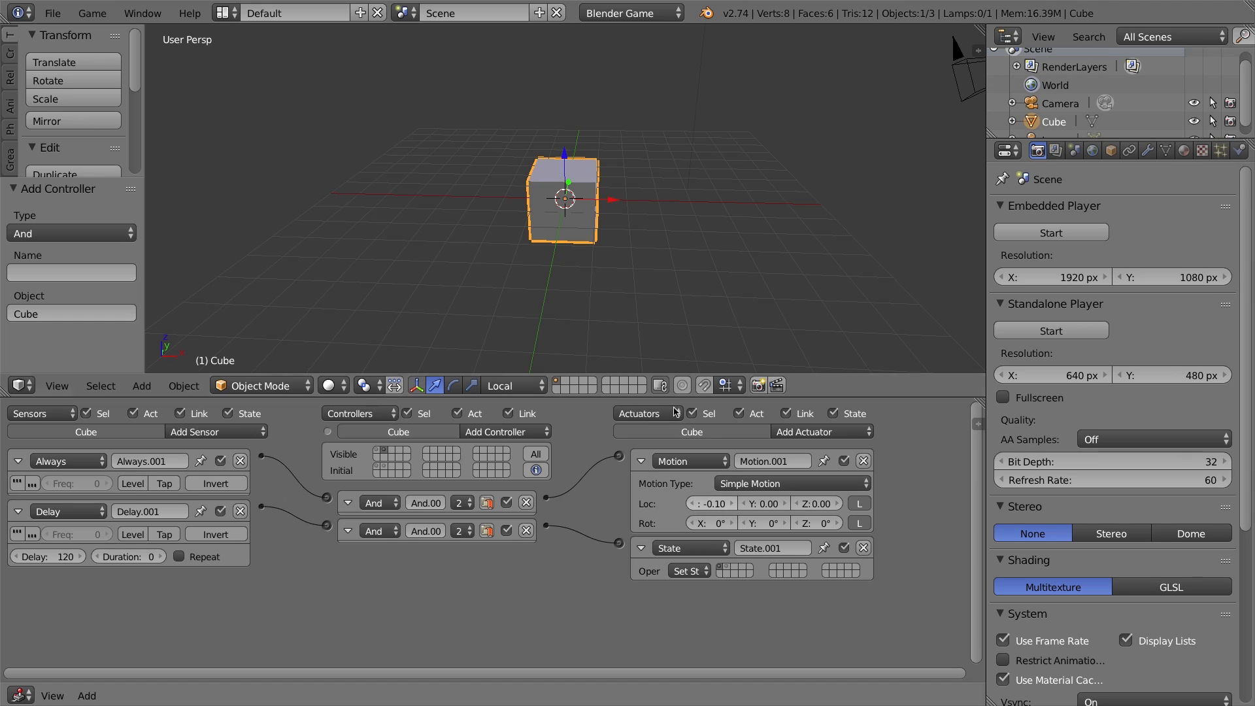
pyautogui.moveTo(83, 545)
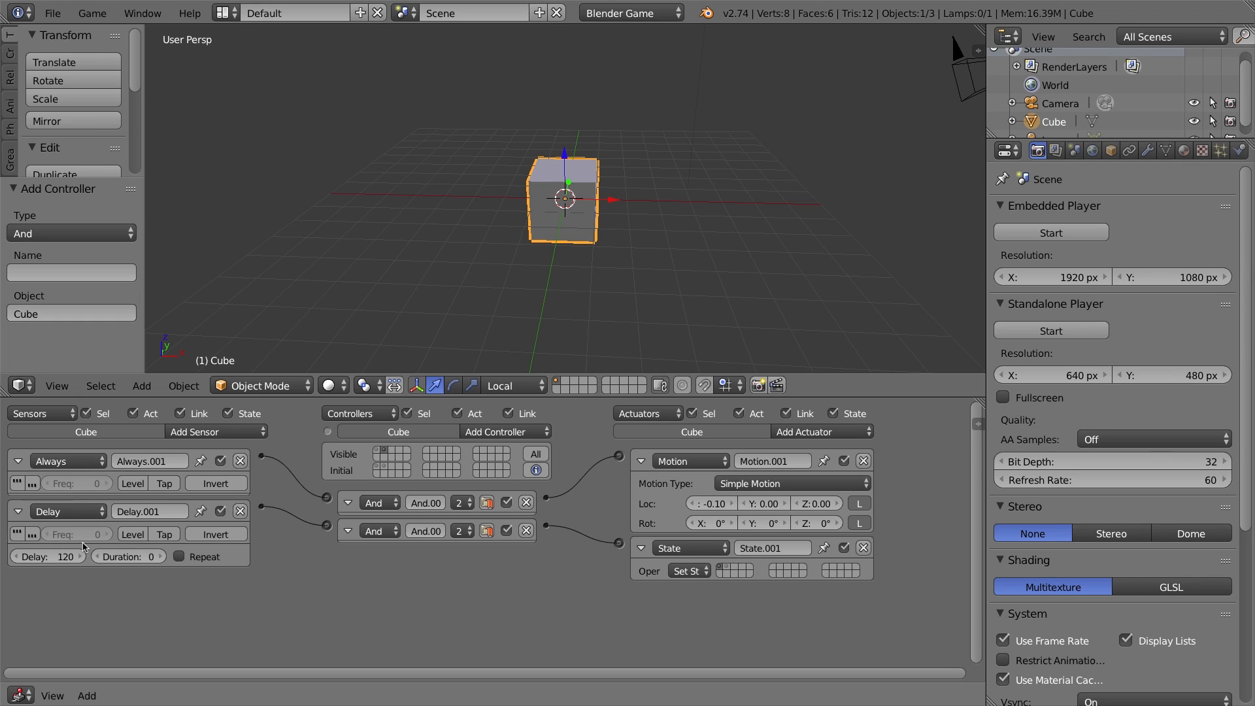
pyautogui.moveTo(622, 373)
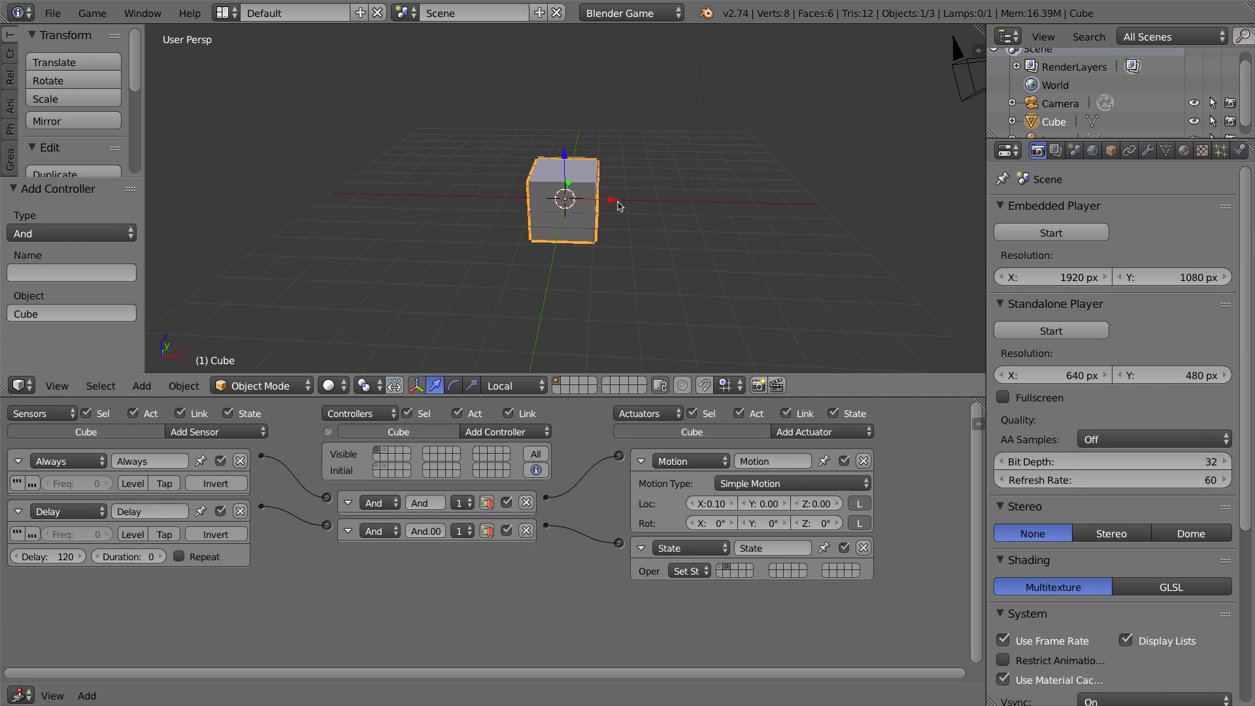
# Drag the cube left along the X axis to about -6.69
pyautogui.moveTo(563, 199); pyautogui.dragTo(366, 193)
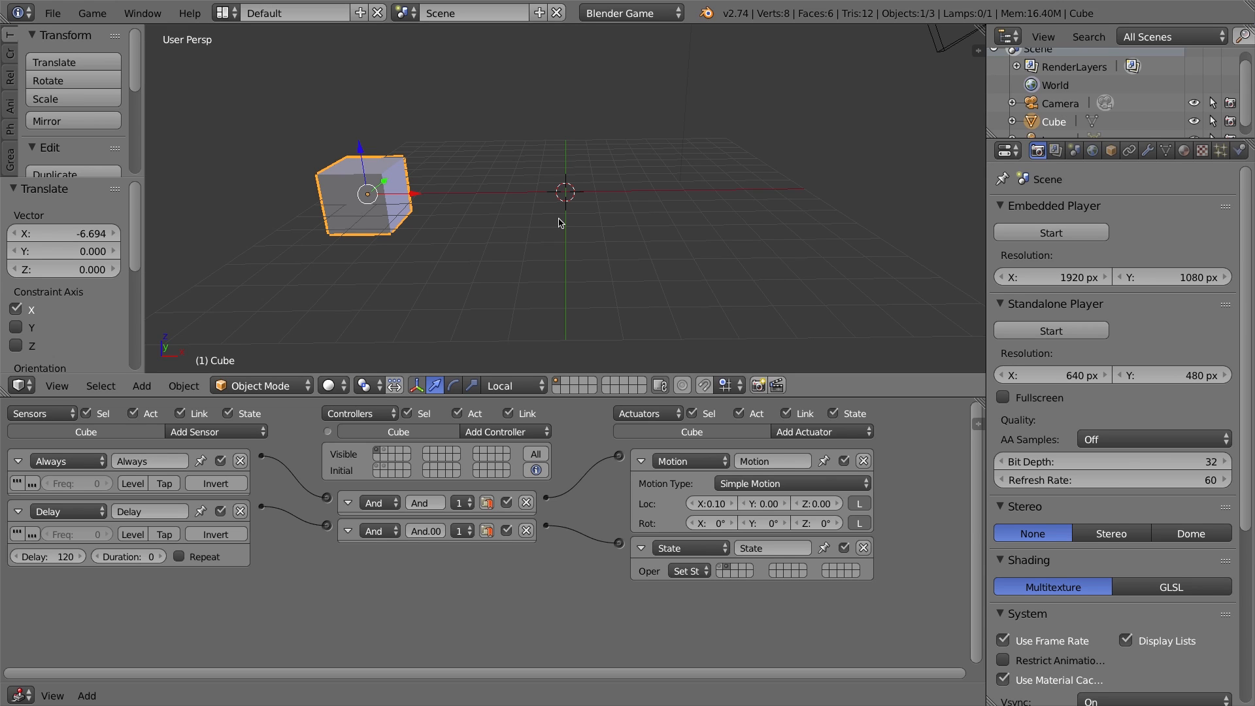
pyautogui.moveTo(543, 229)
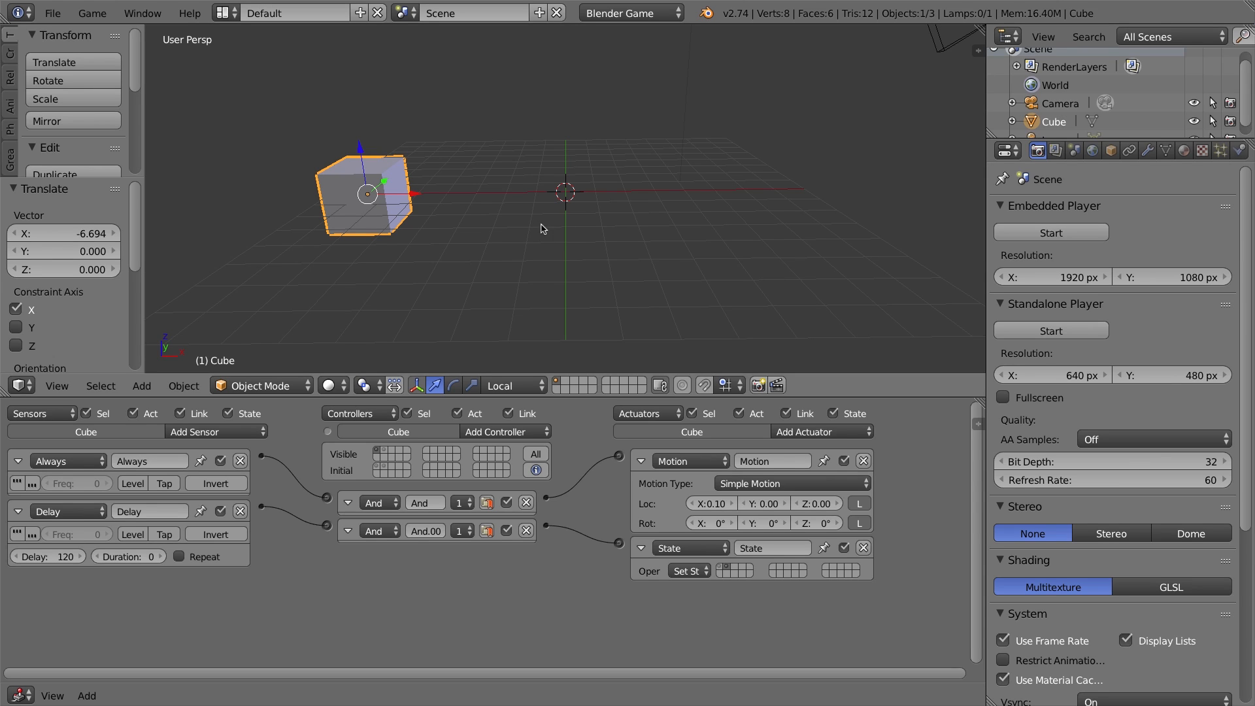
pyautogui.moveTo(384, 461)
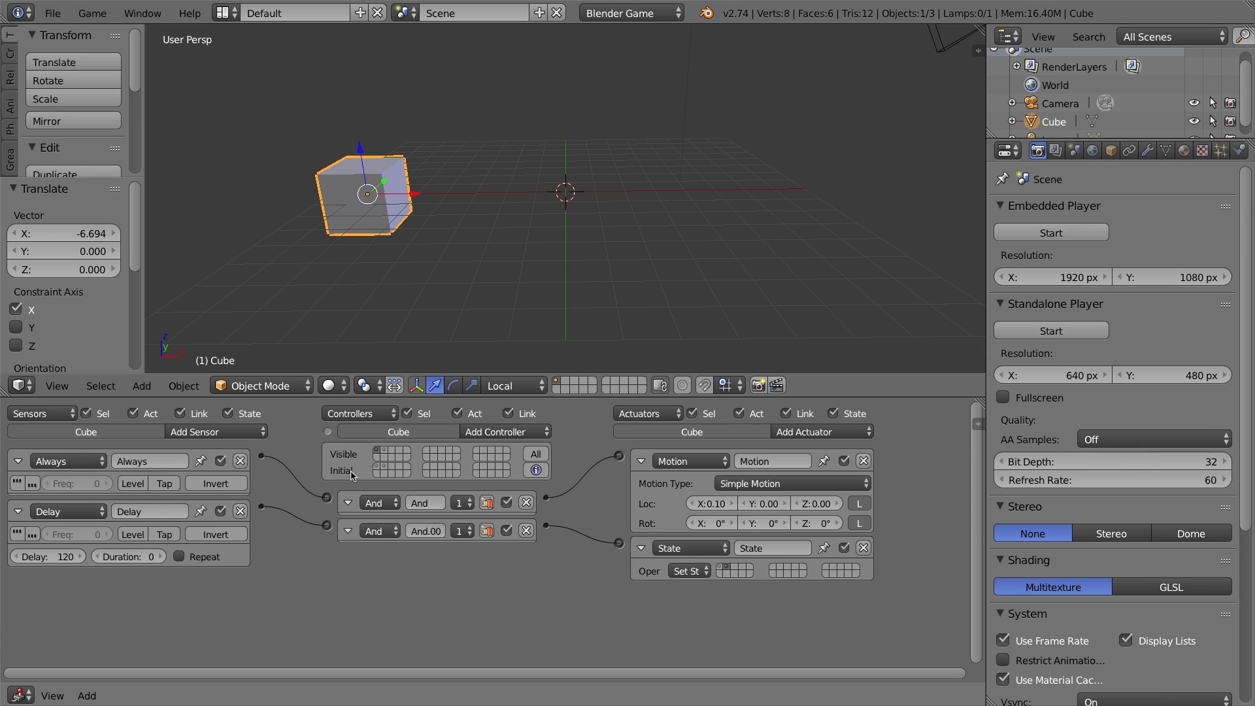
pyautogui.moveTo(382, 466)
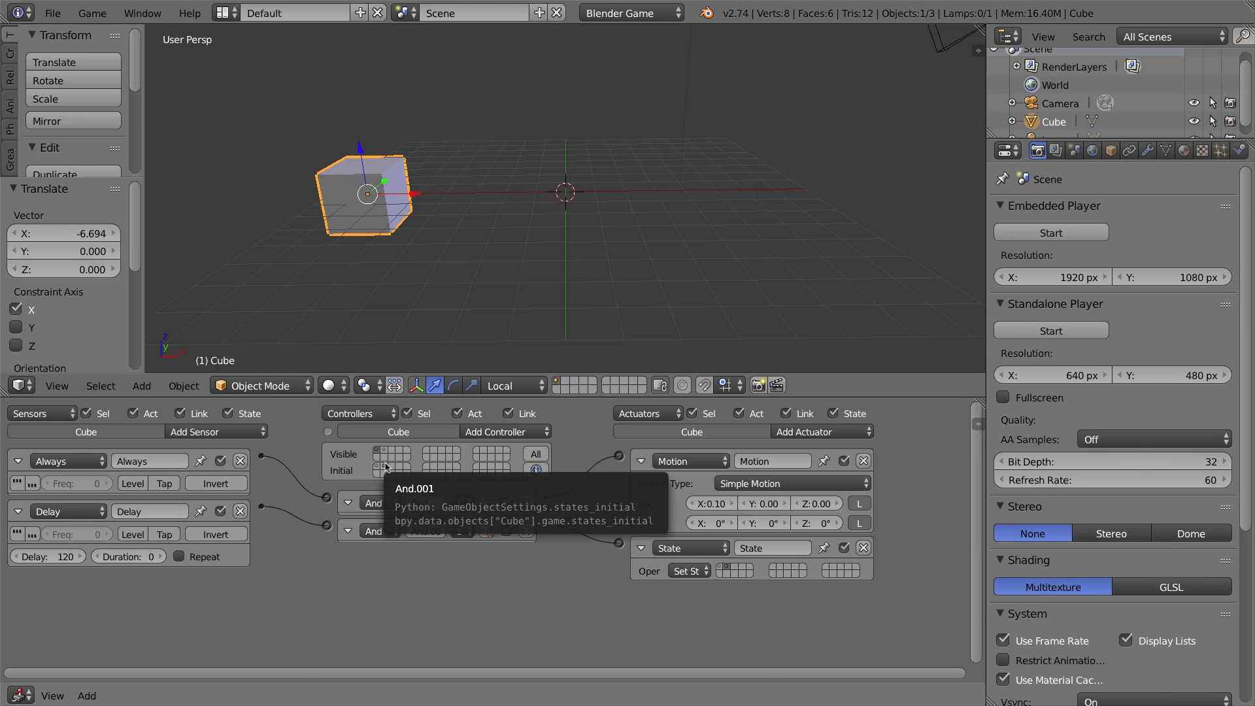
pyautogui.moveTo(384, 454)
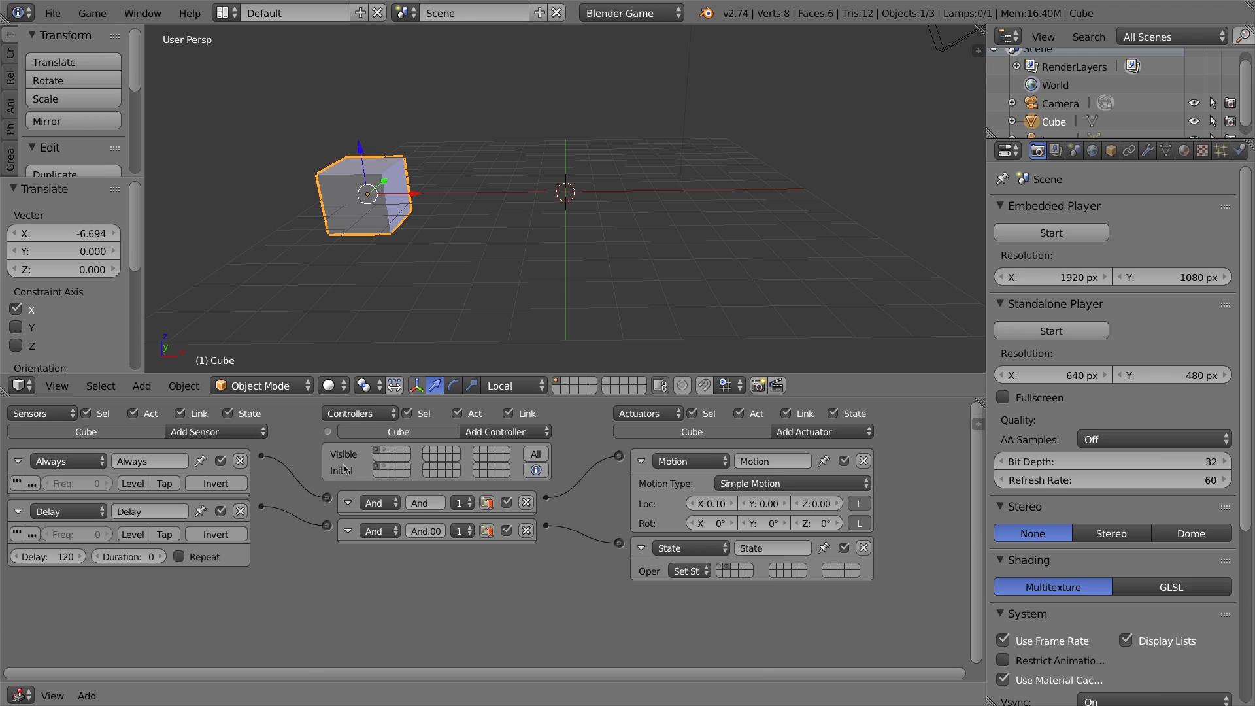
pyautogui.moveTo(528, 245)
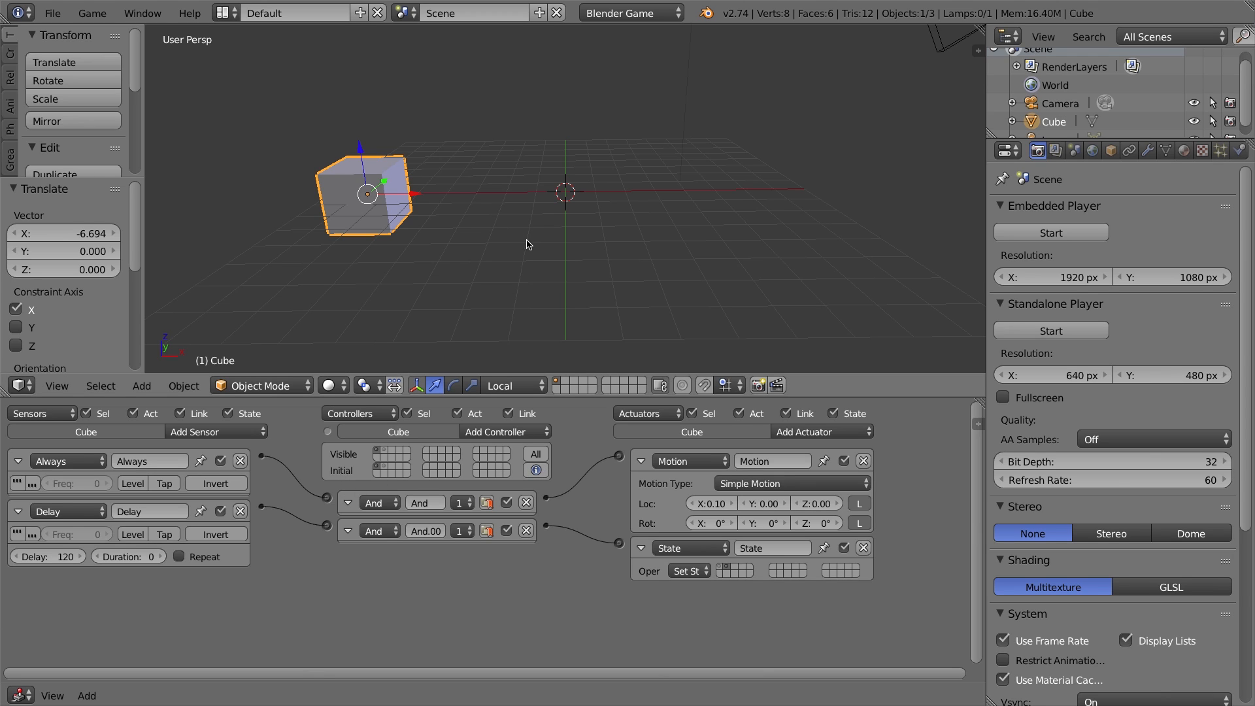